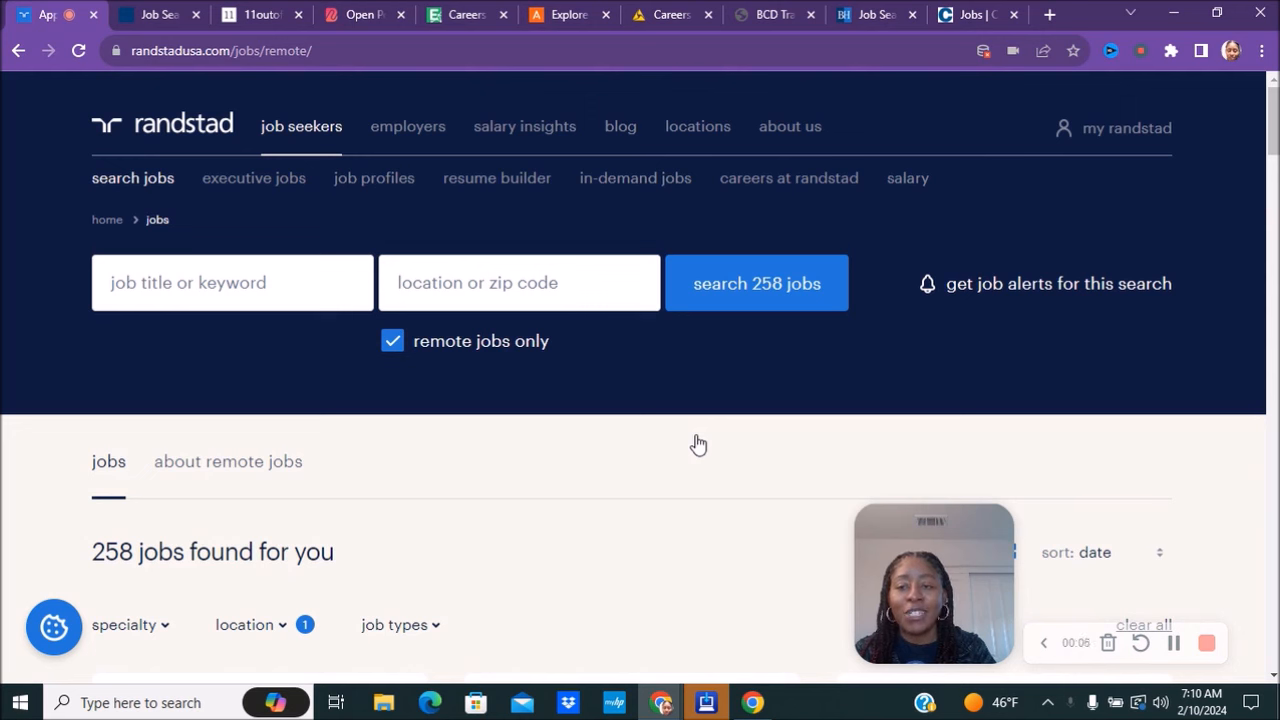
mouse_move(373, 476)
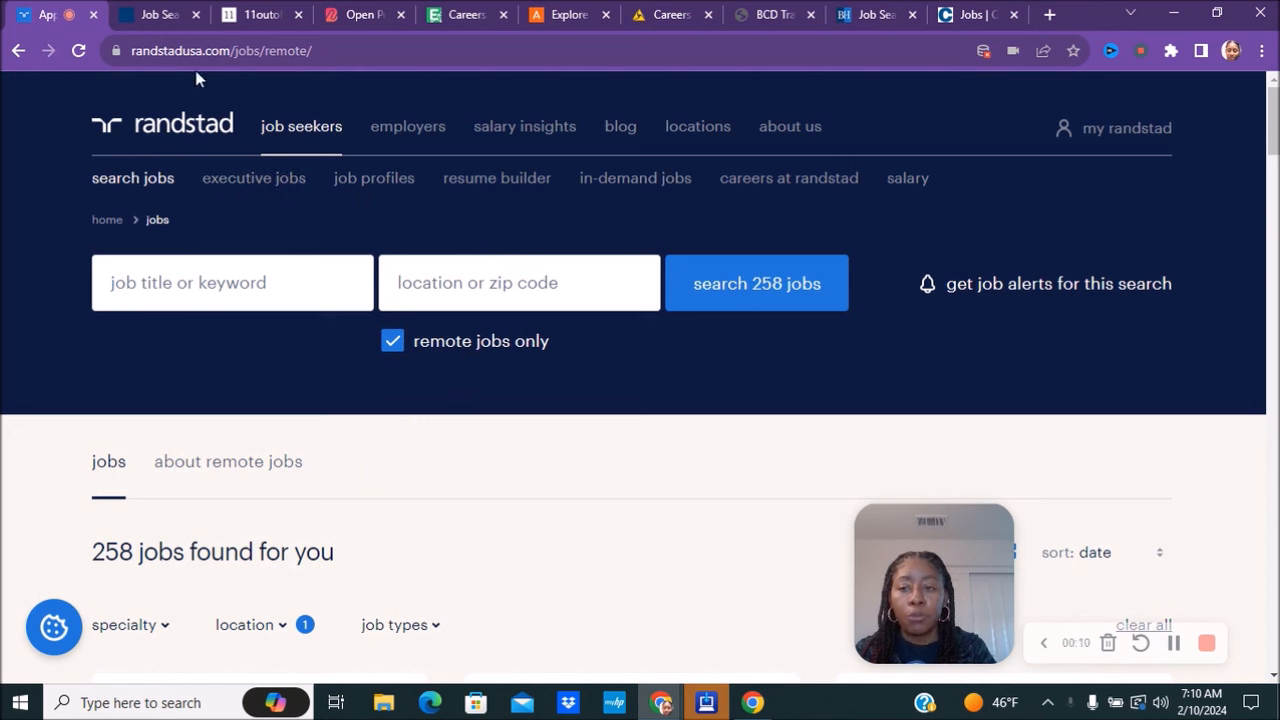
mouse_move(440, 352)
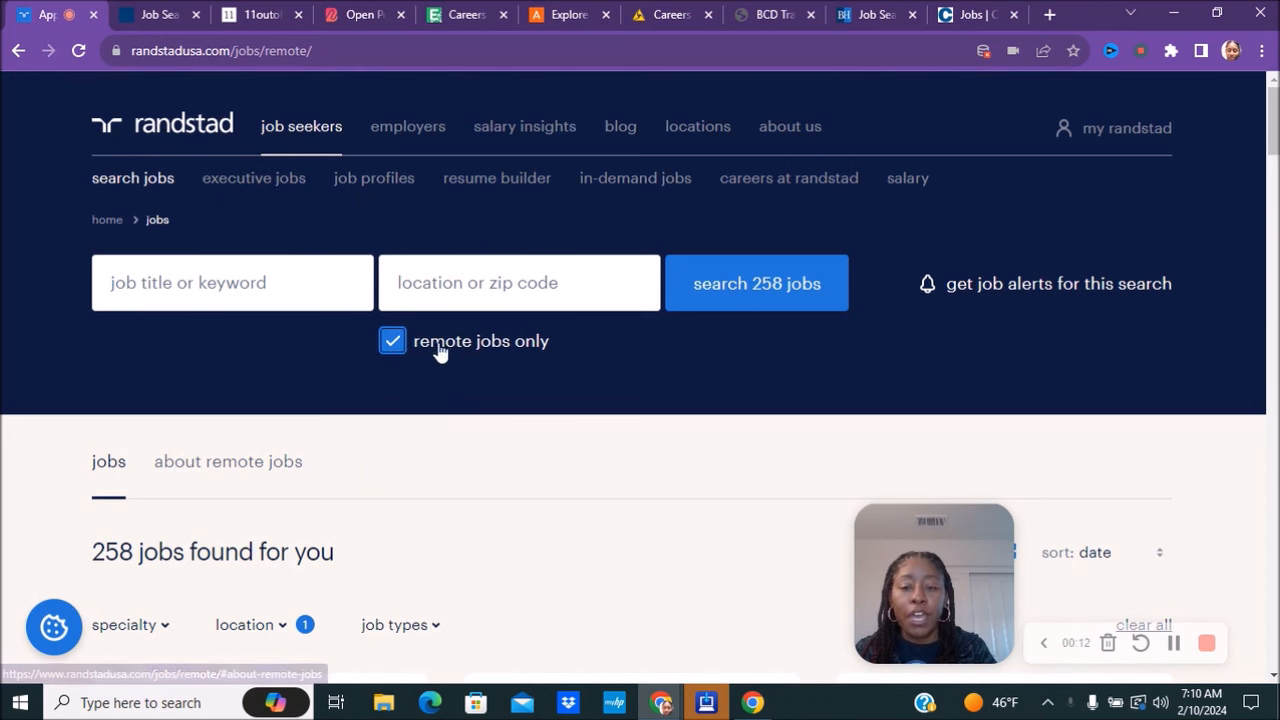
mouse_move(500, 458)
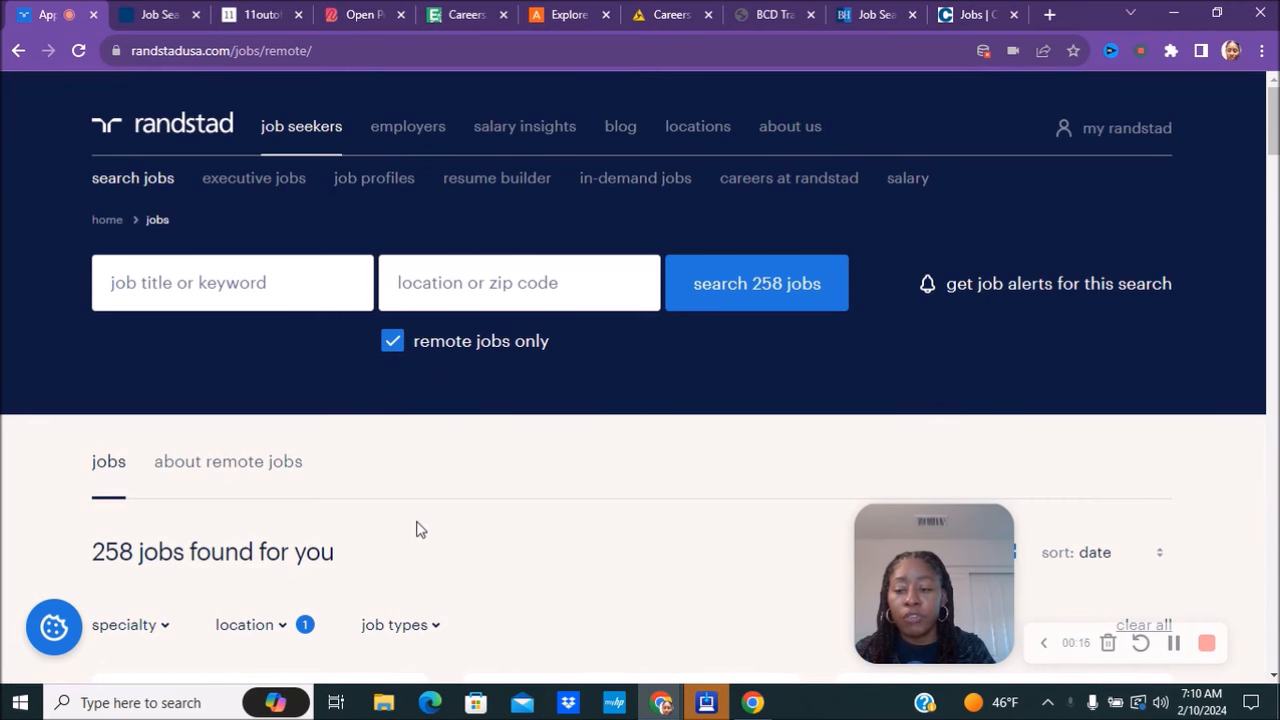
Filter Randstad's remote jobs to the office and administrative support occupations category.
scroll("down", 3)
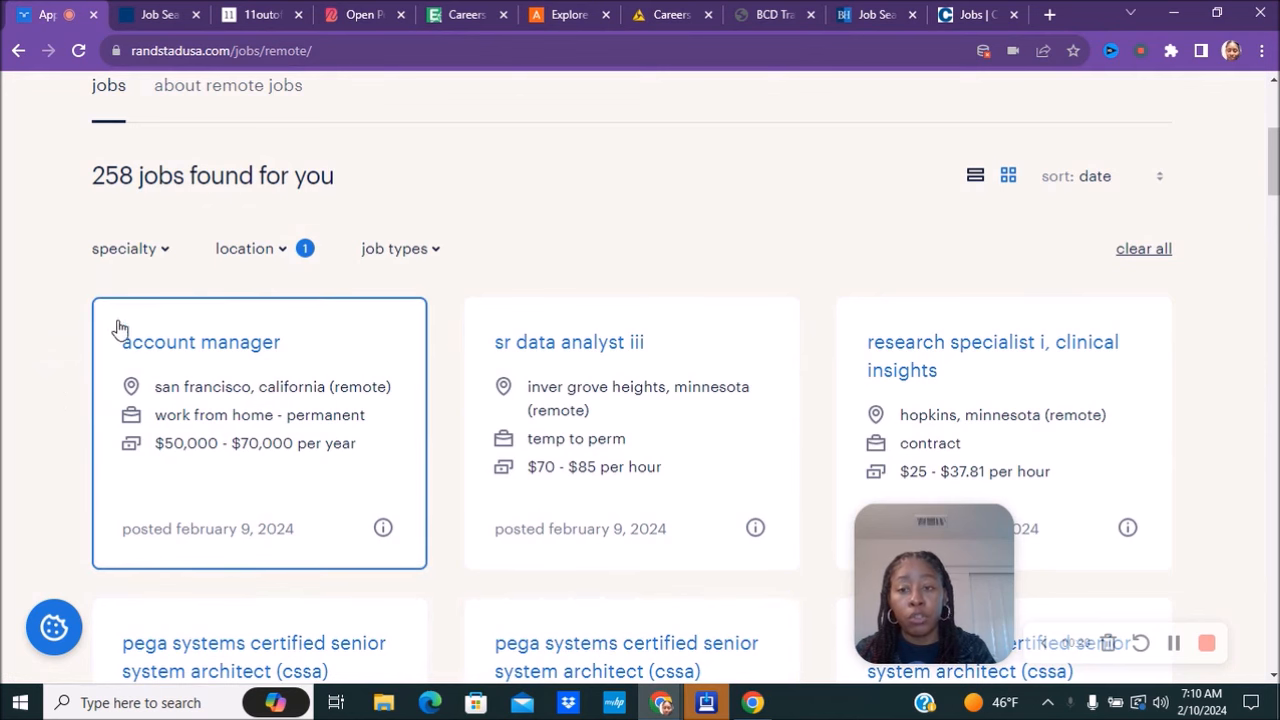
left_click(250, 248)
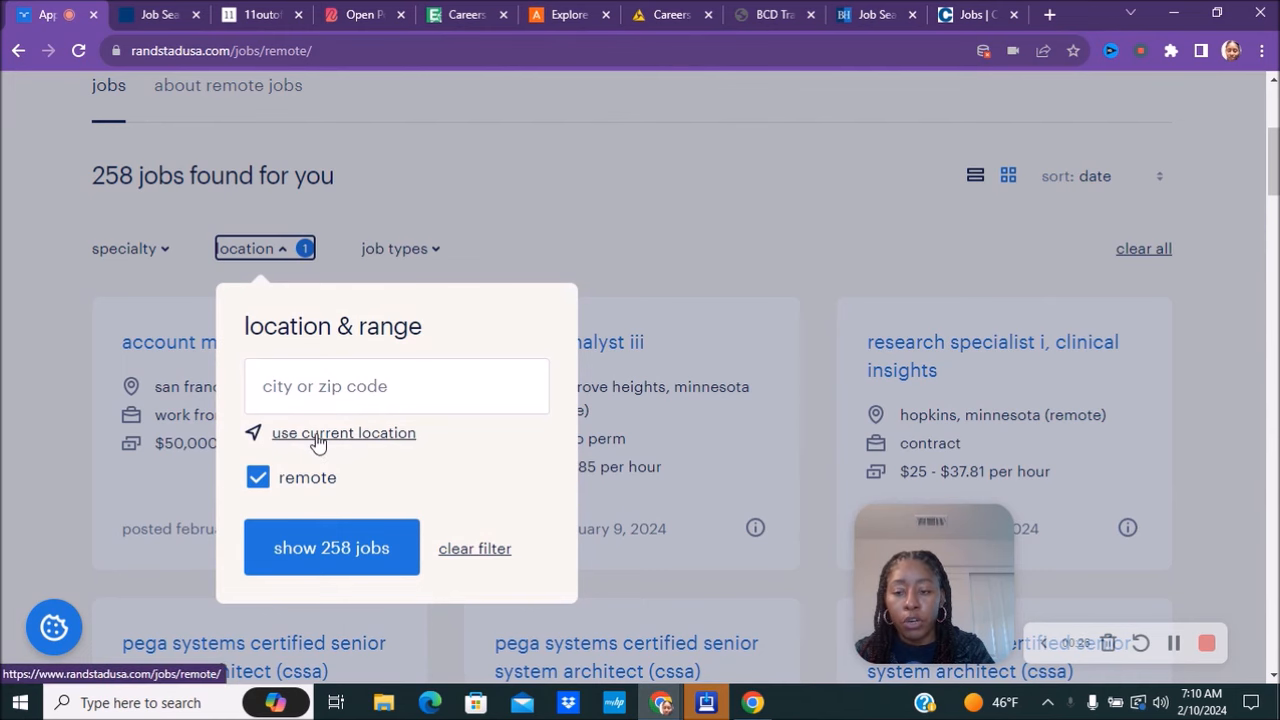
mouse_move(640, 200)
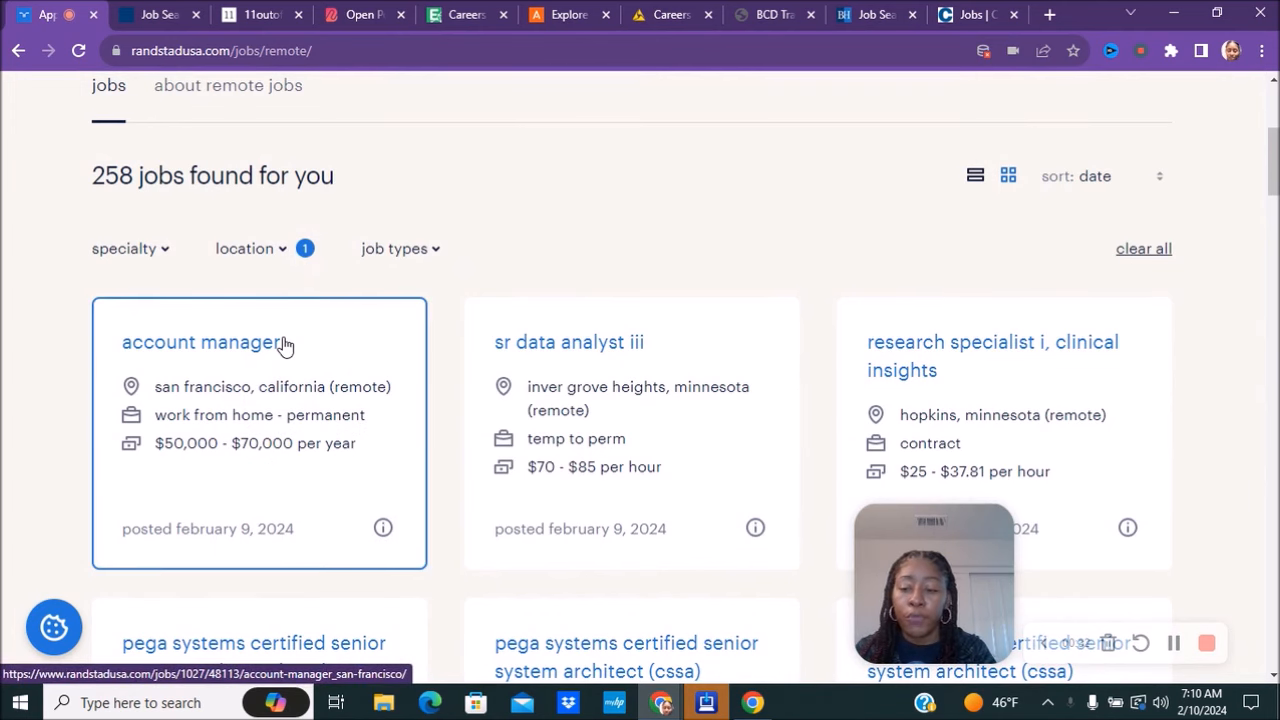
scroll("down", 3)
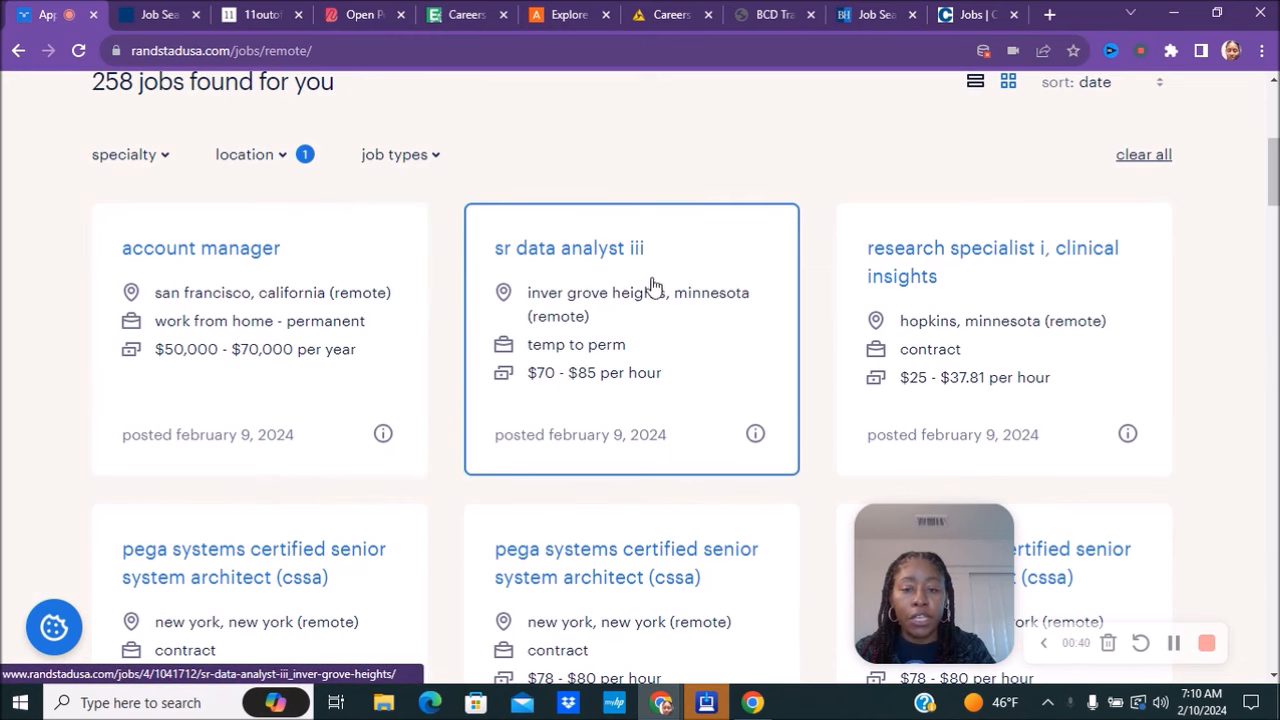
scroll("down", 3)
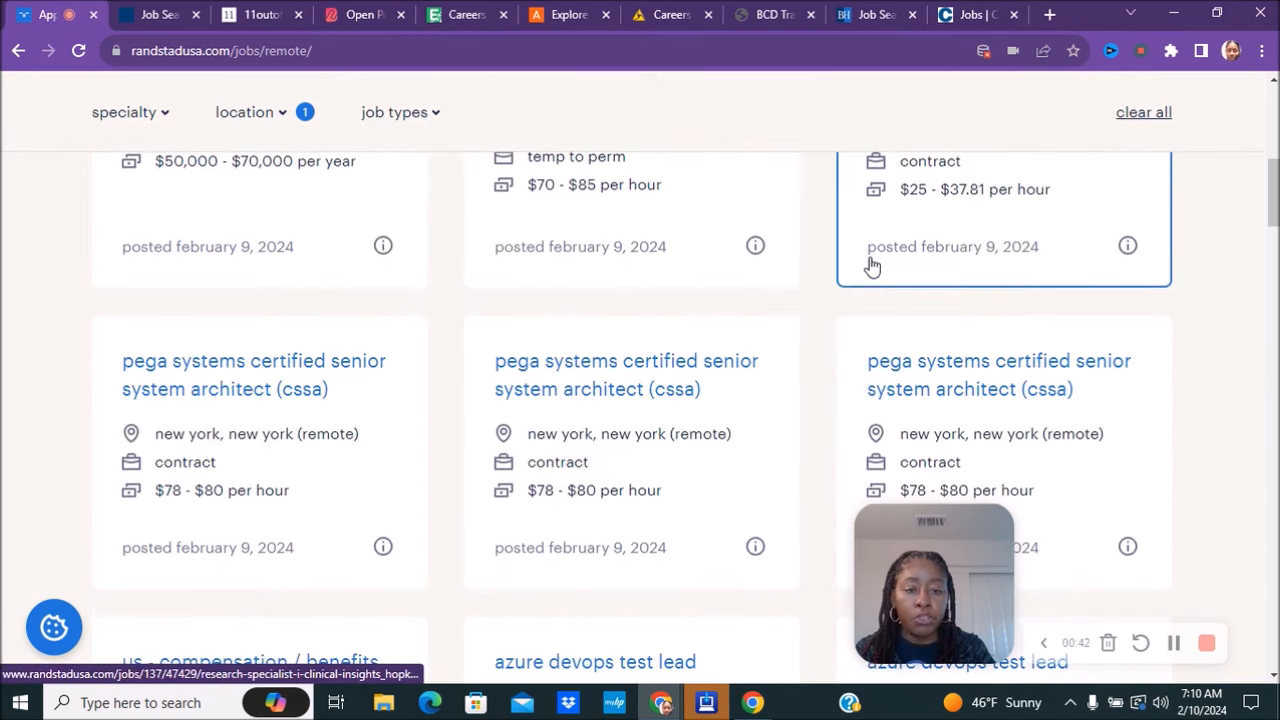
scroll("up", 3)
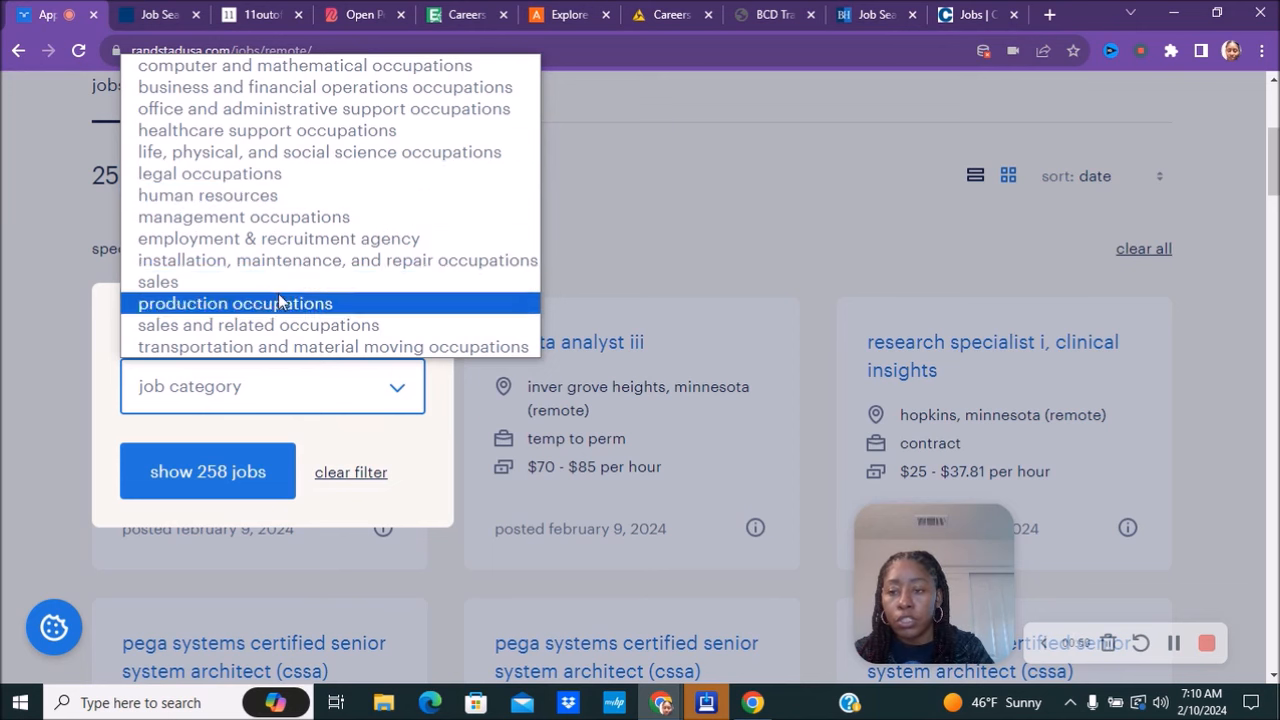
mouse_move(158, 281)
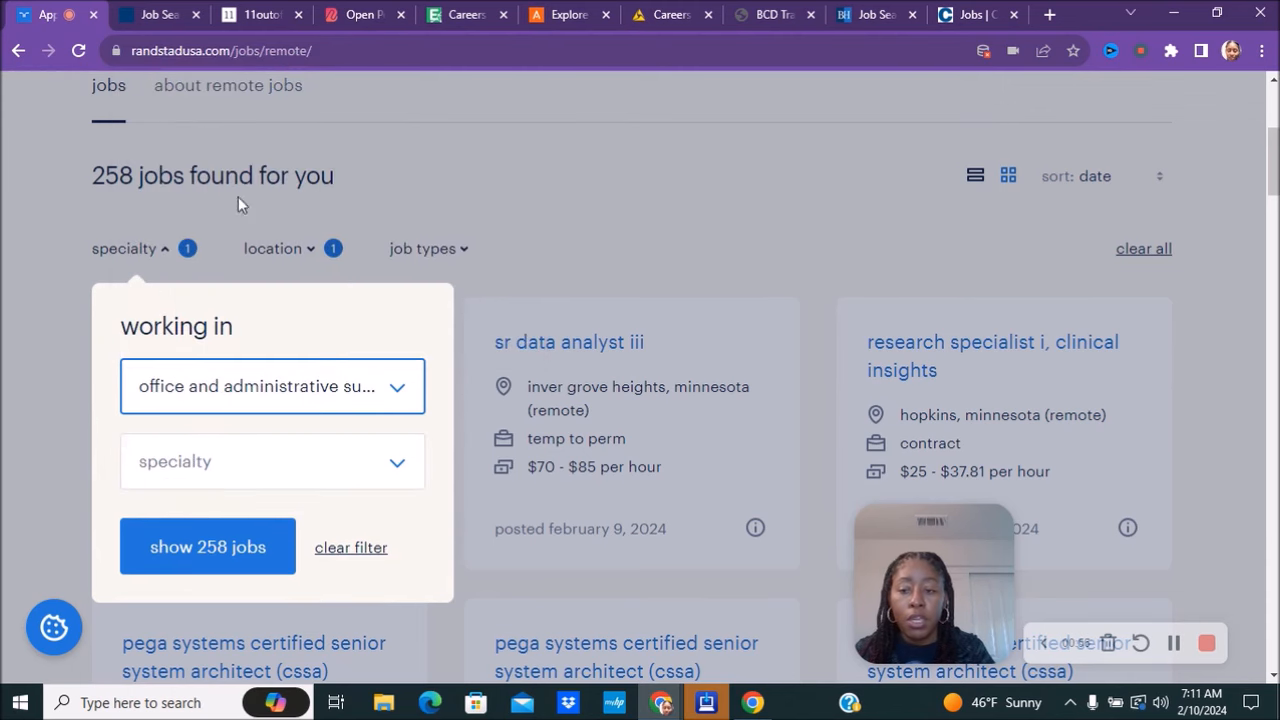
left_click(207, 546)
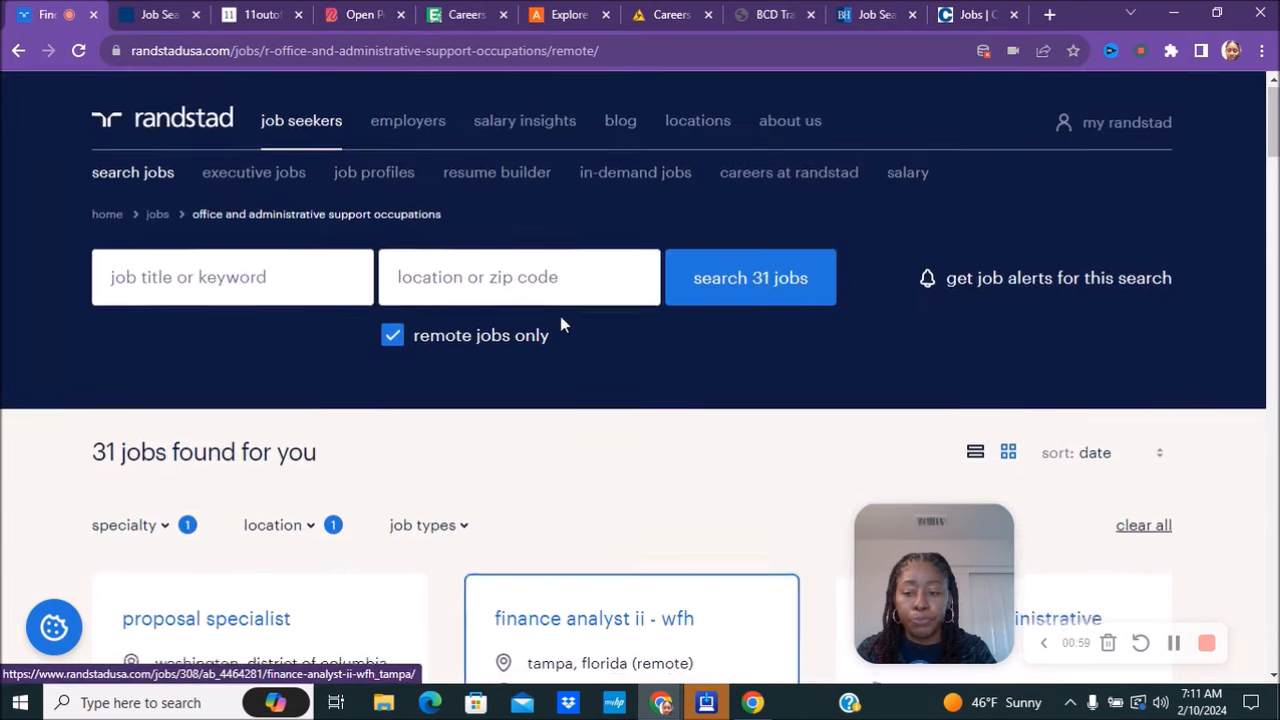
Scroll through the 31 remaining office and administrative support listings.
scroll("down", 3)
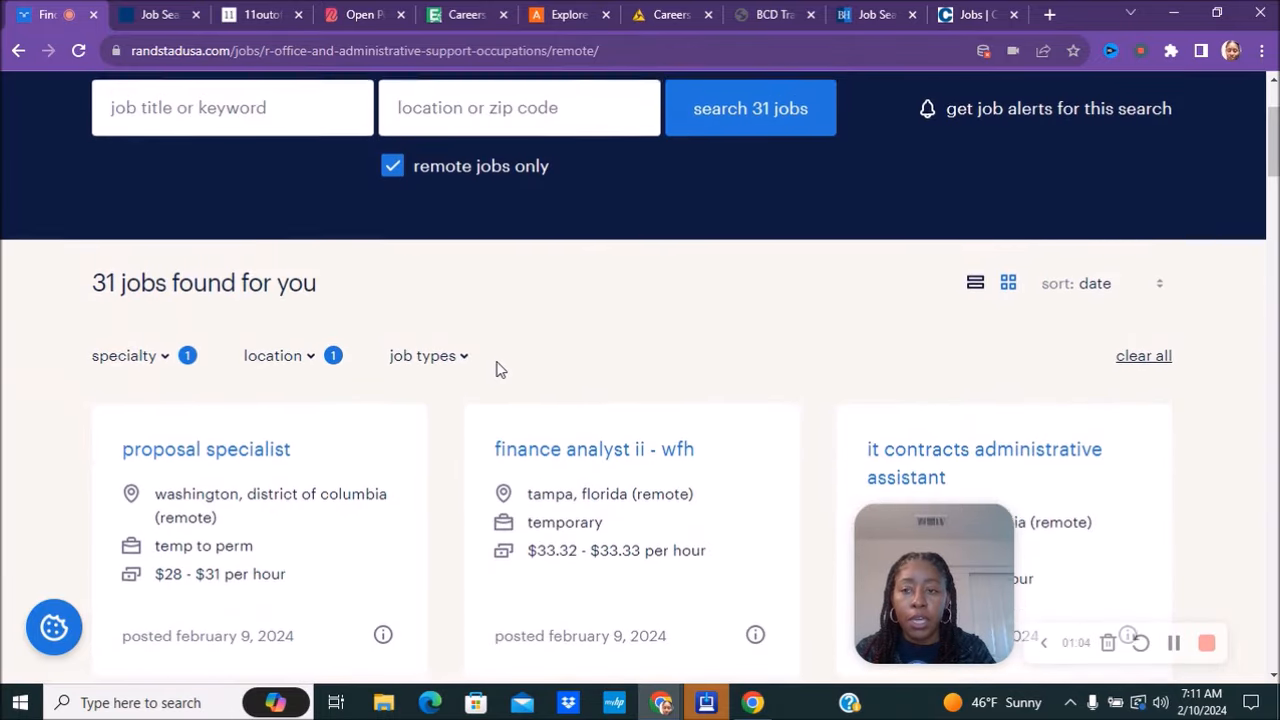
scroll("down", 3)
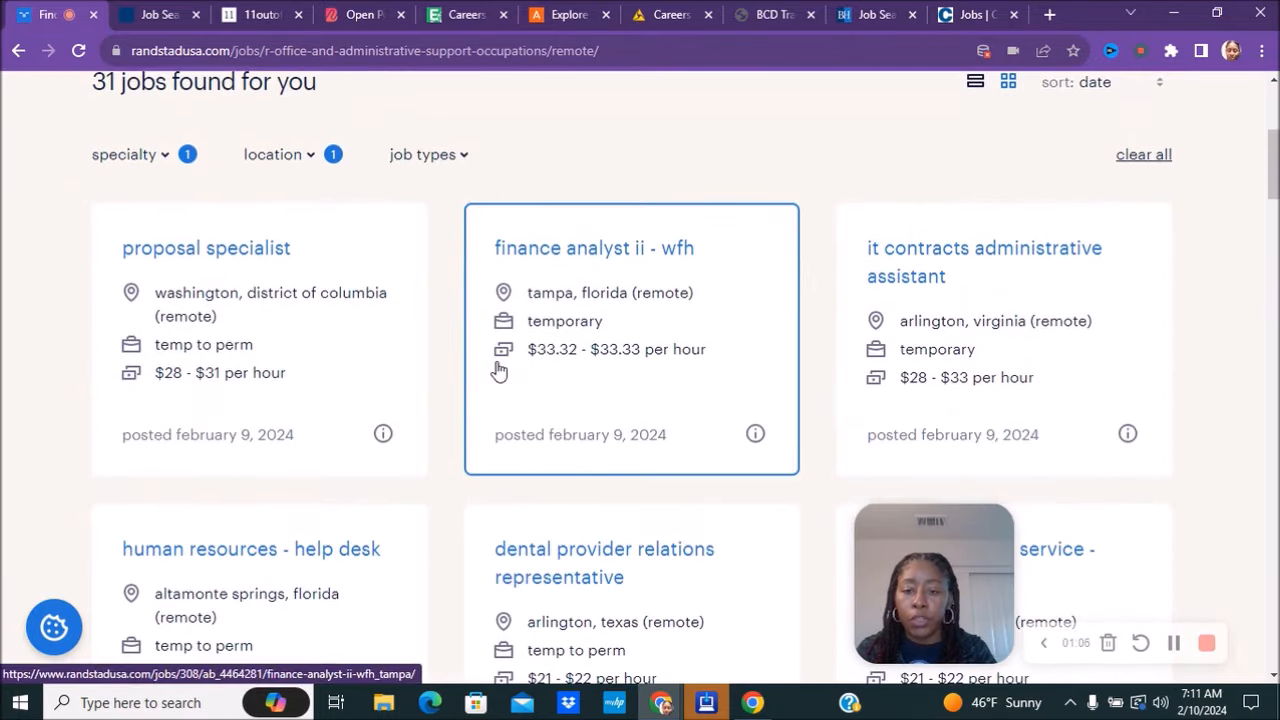
scroll("down", 3)
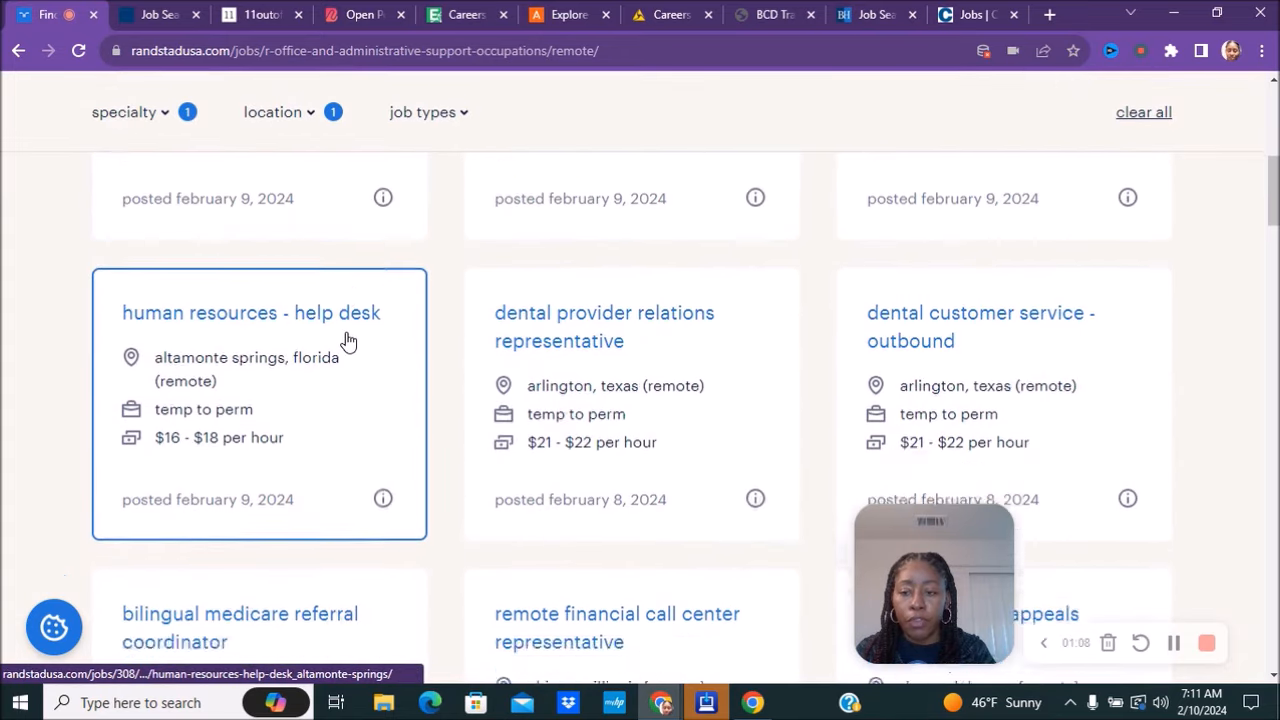
scroll("down", 3)
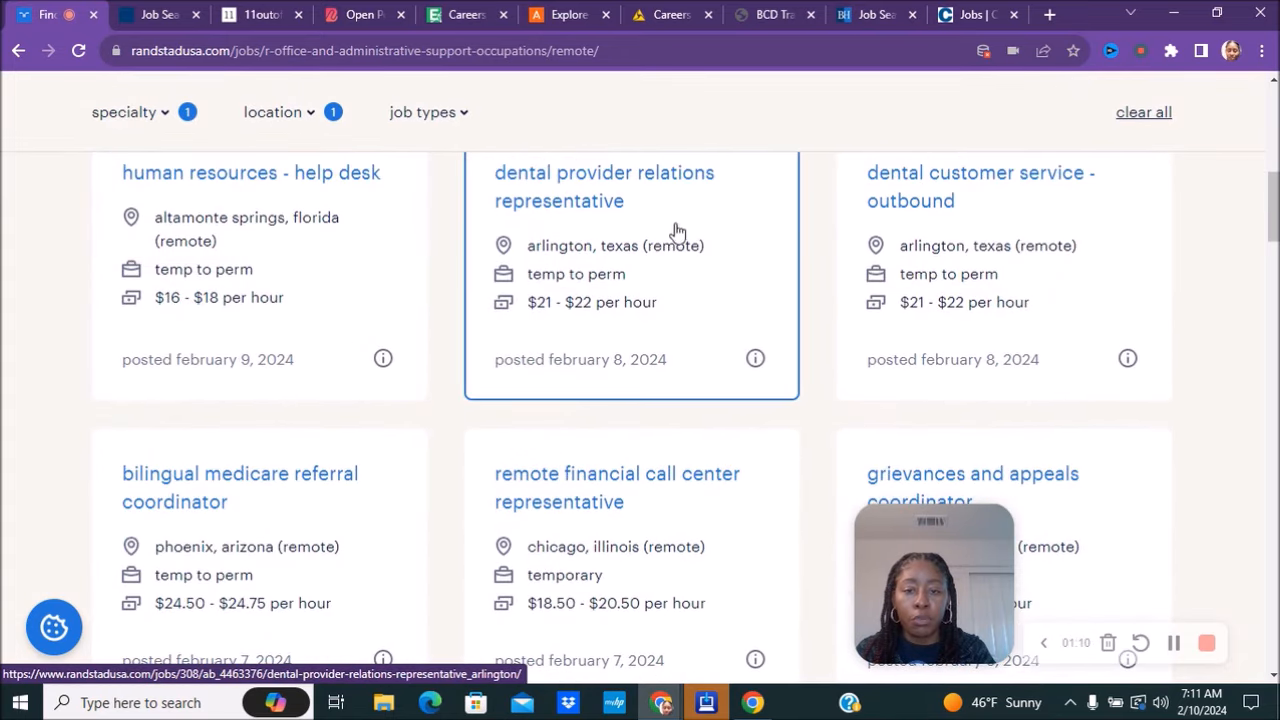
scroll("down", 3)
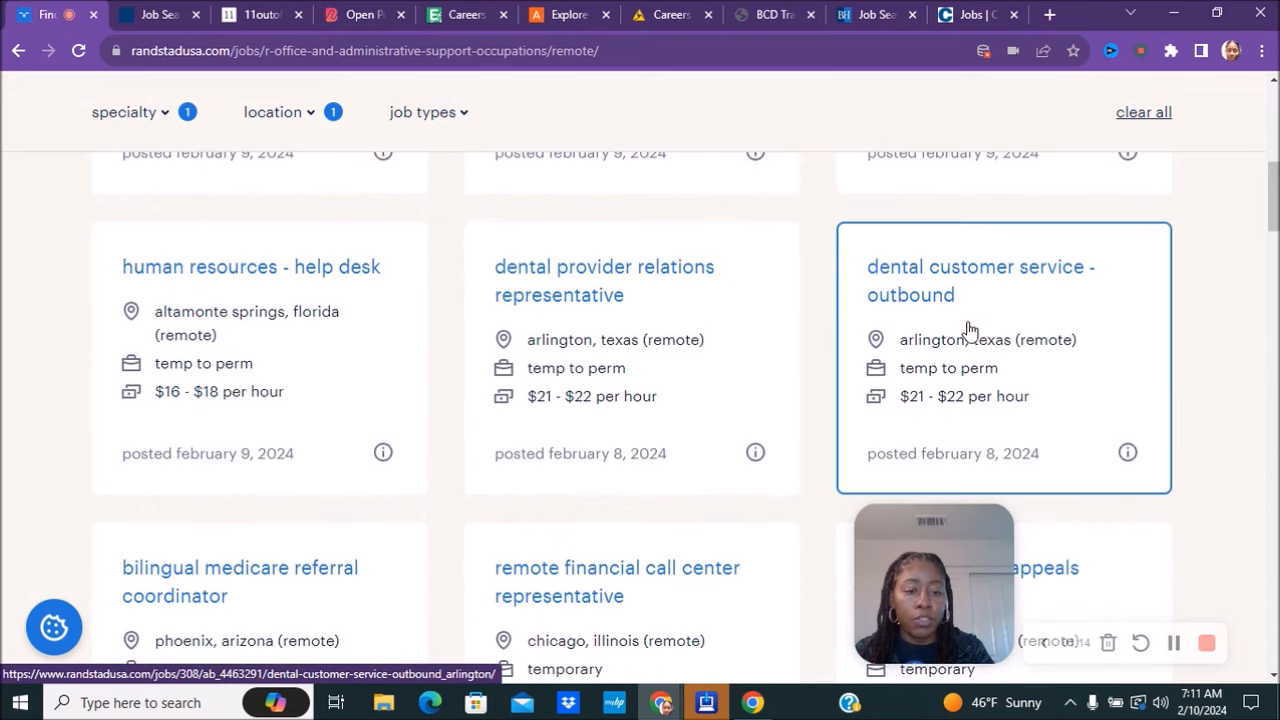
scroll("down", 3)
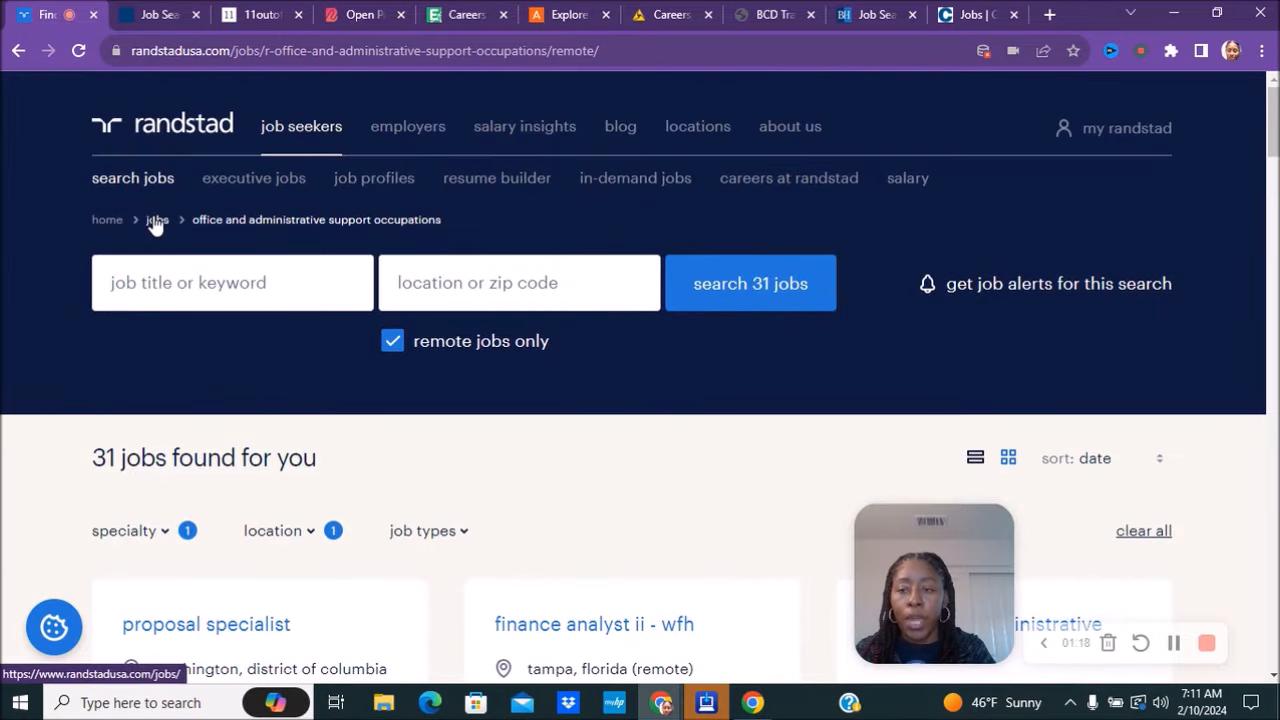
mouse_move(140, 76)
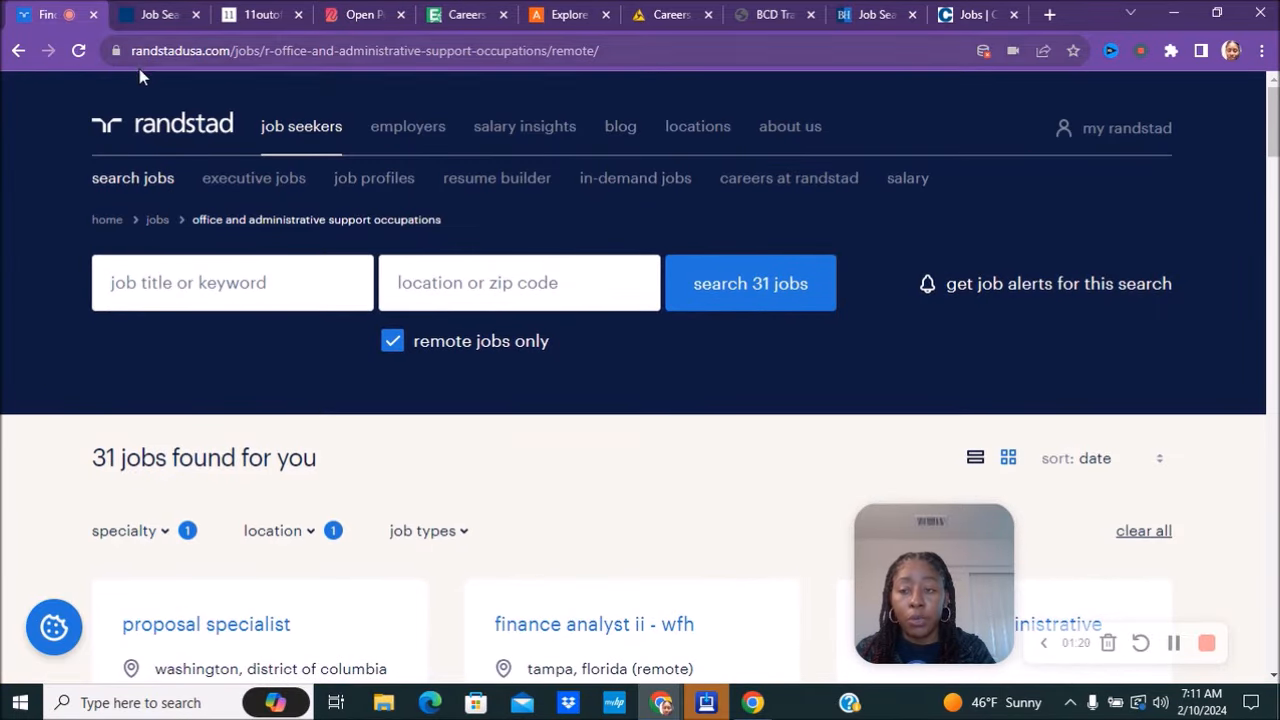
mouse_move(211, 75)
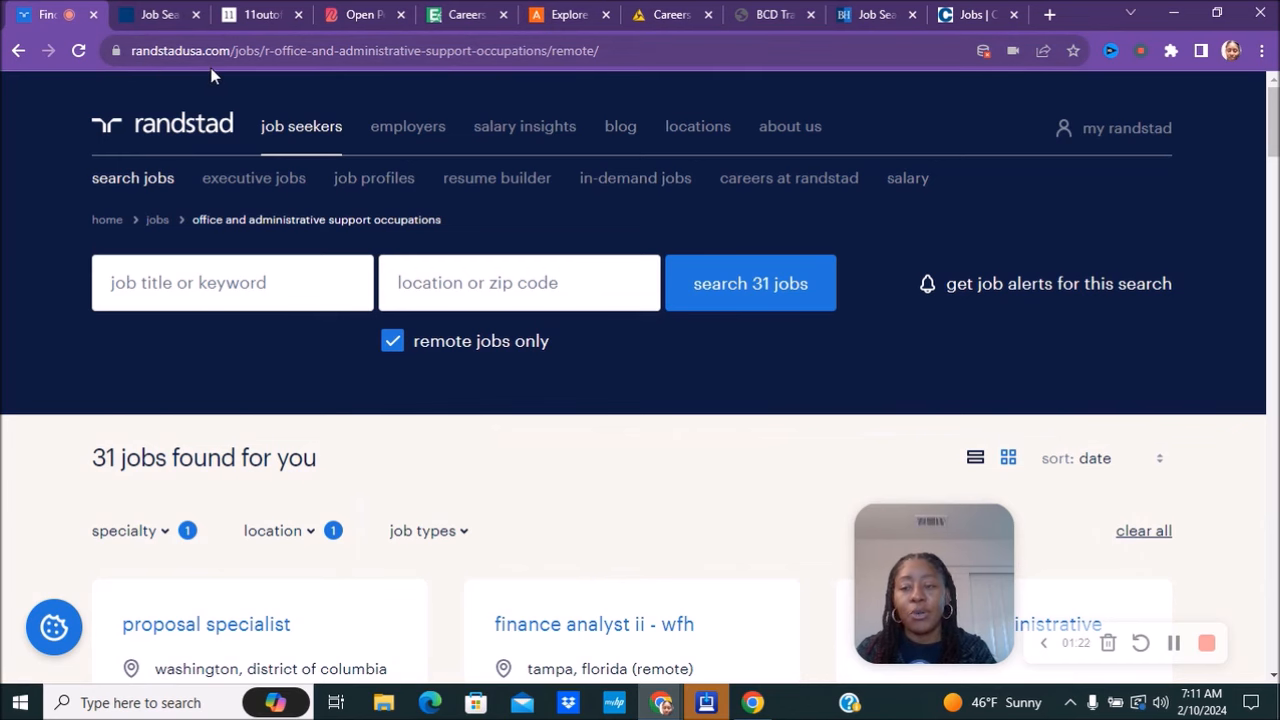
mouse_move(210, 76)
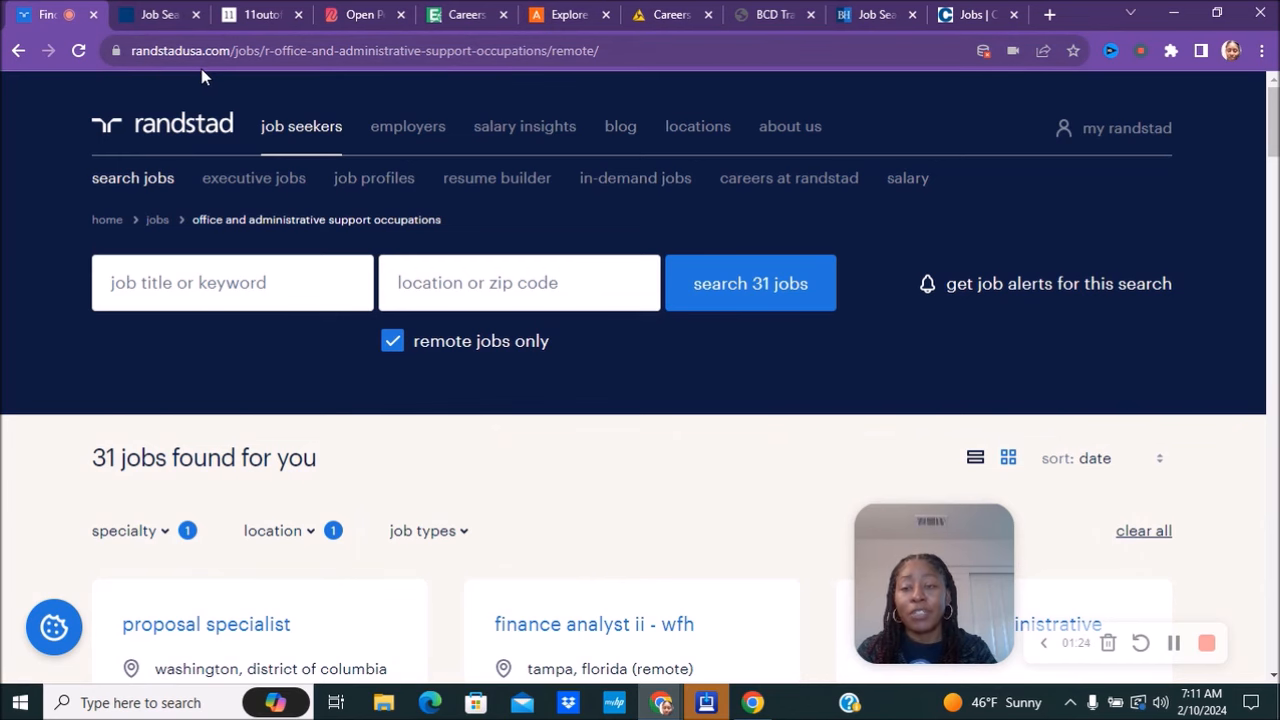
Go to UnitedHealth Group's 427 remote results and scroll to the pagination and back.
left_click(150, 14)
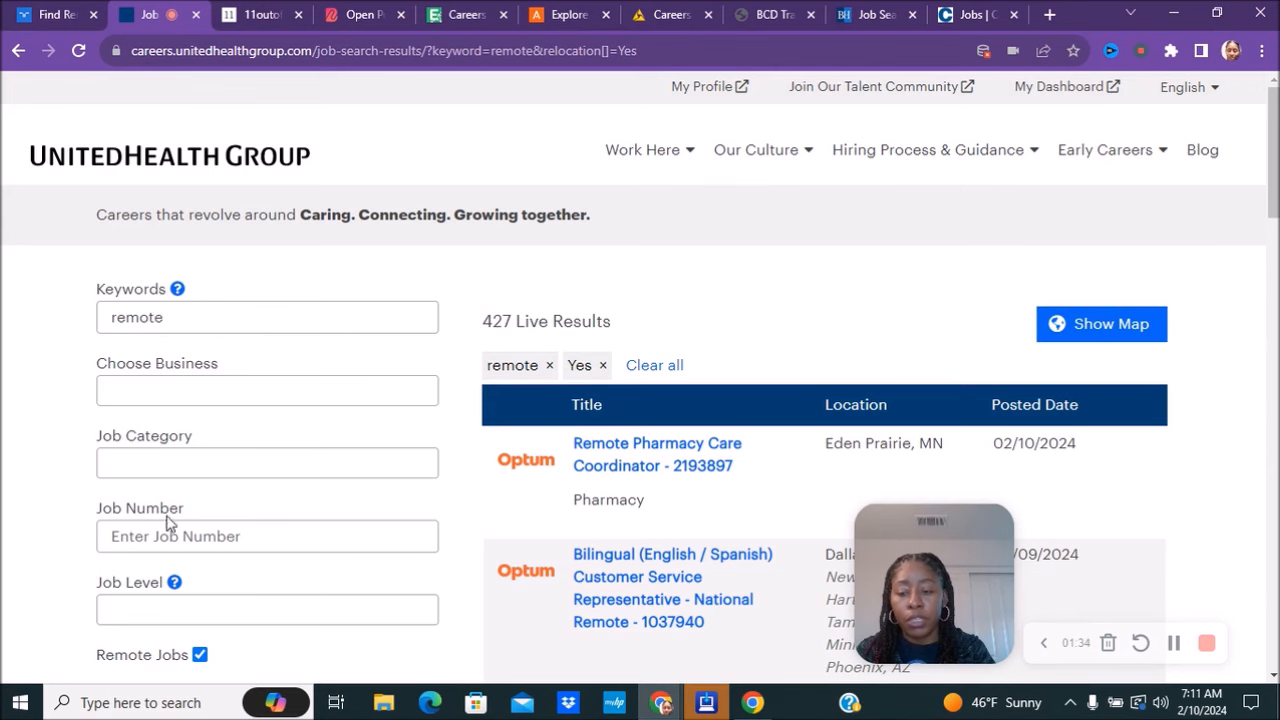
scroll("down", 3)
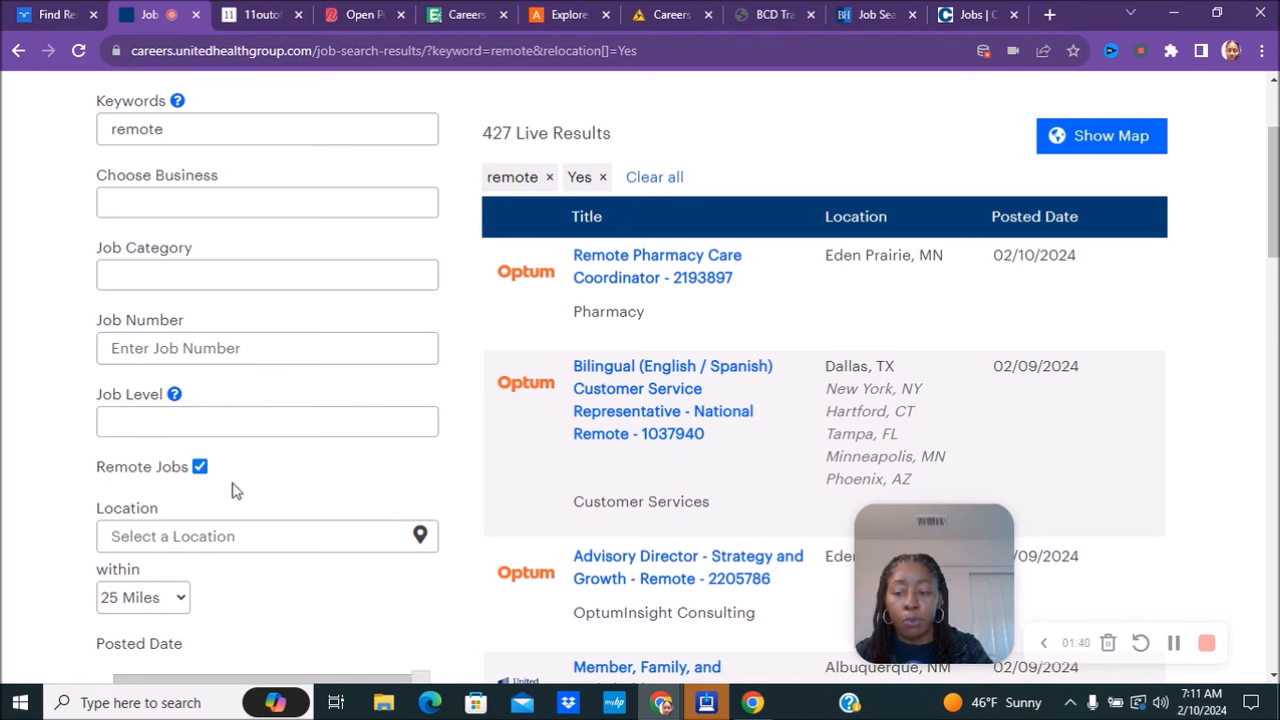
mouse_move(178, 445)
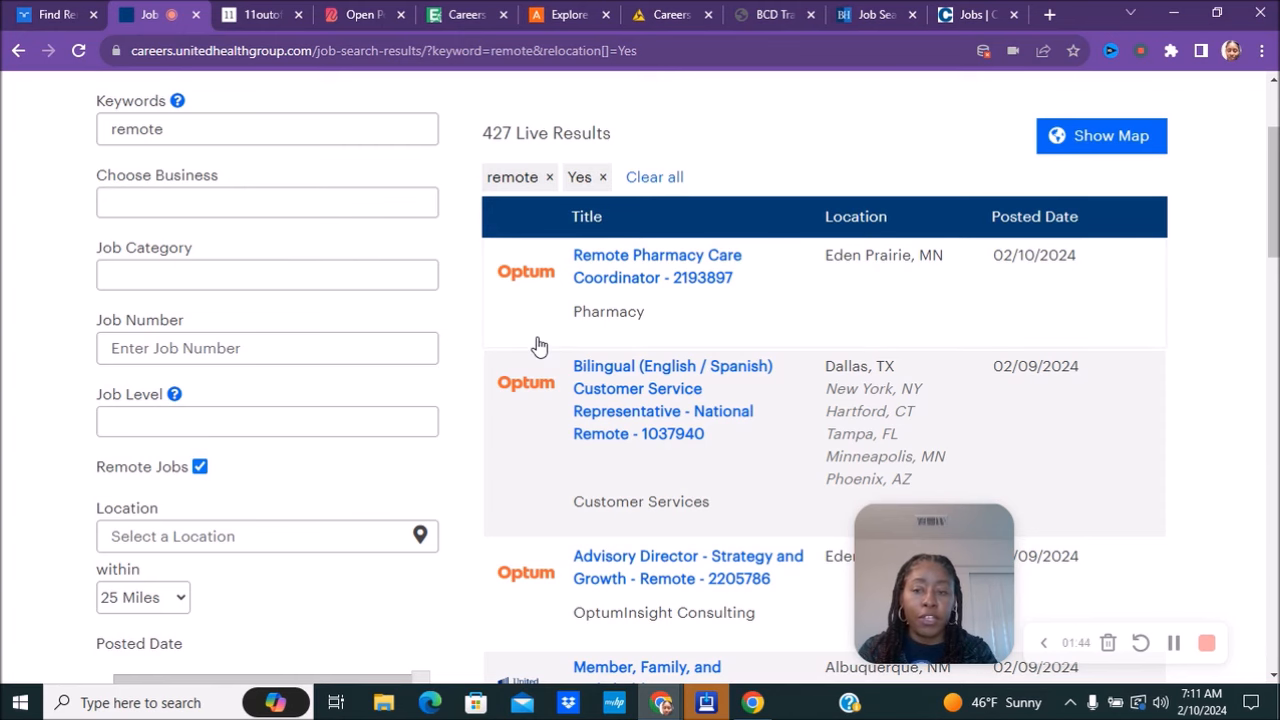
scroll("down", 3)
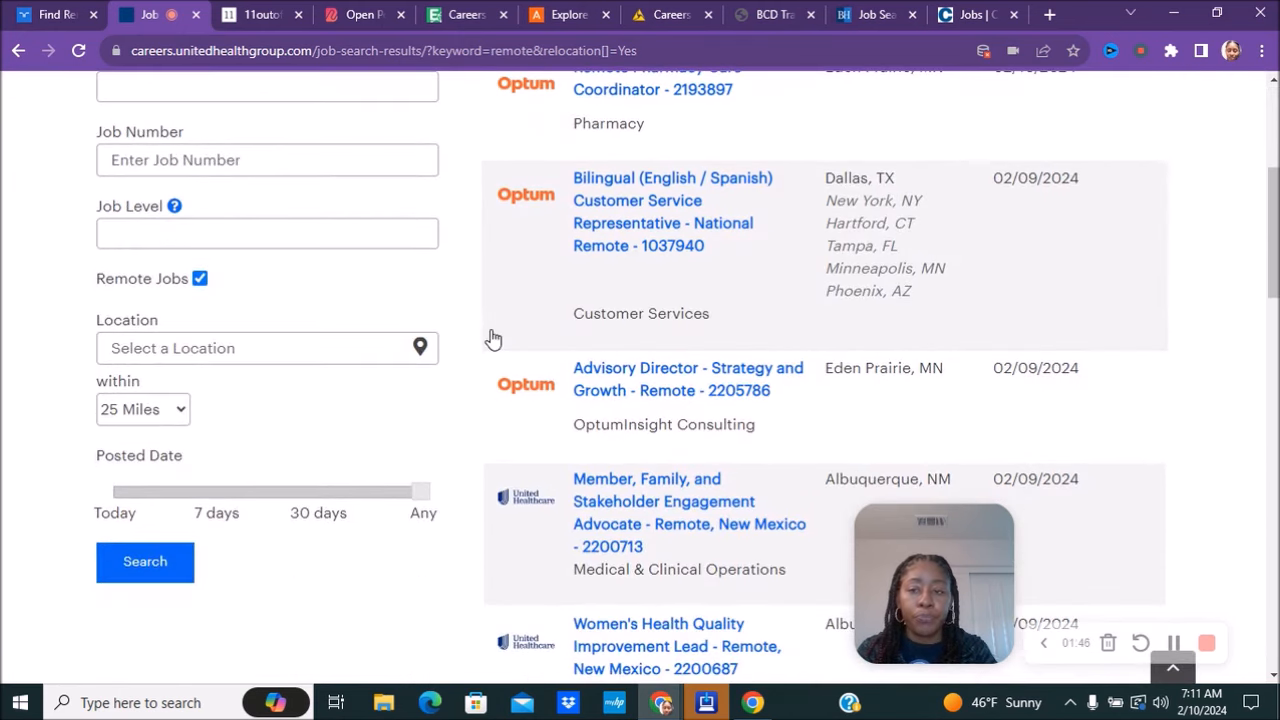
scroll("down", 3)
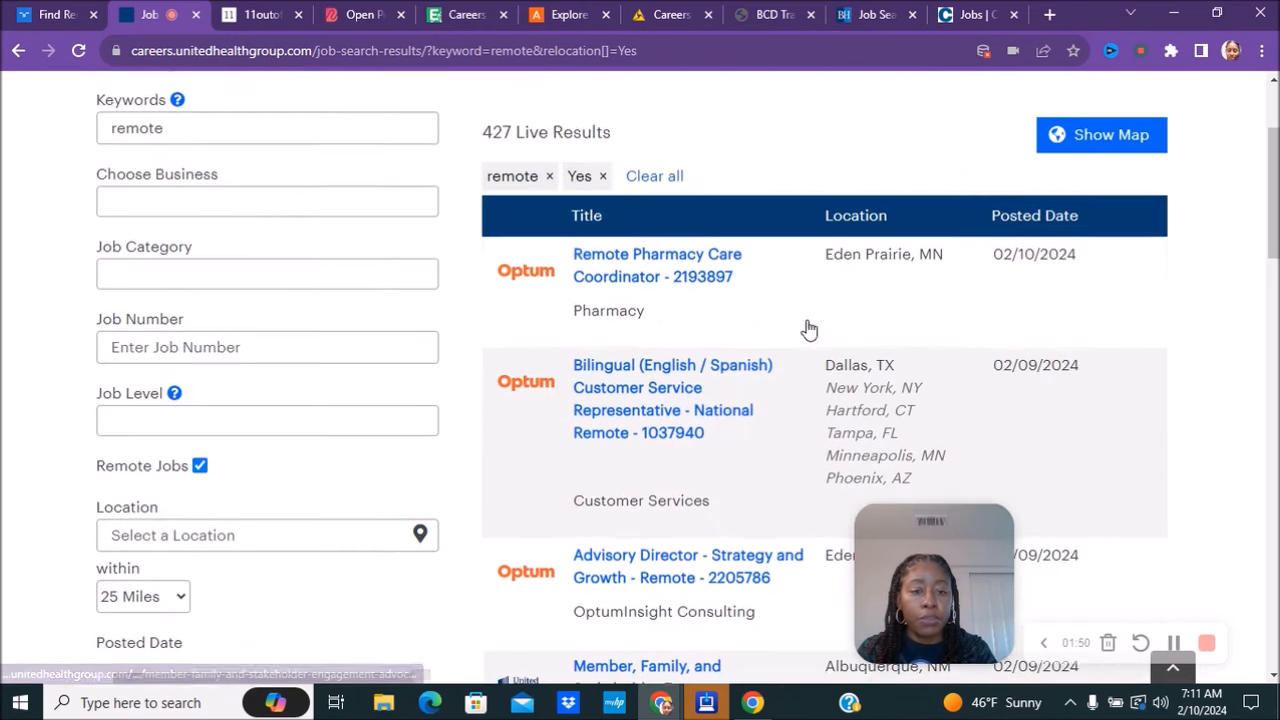
scroll("down", 3)
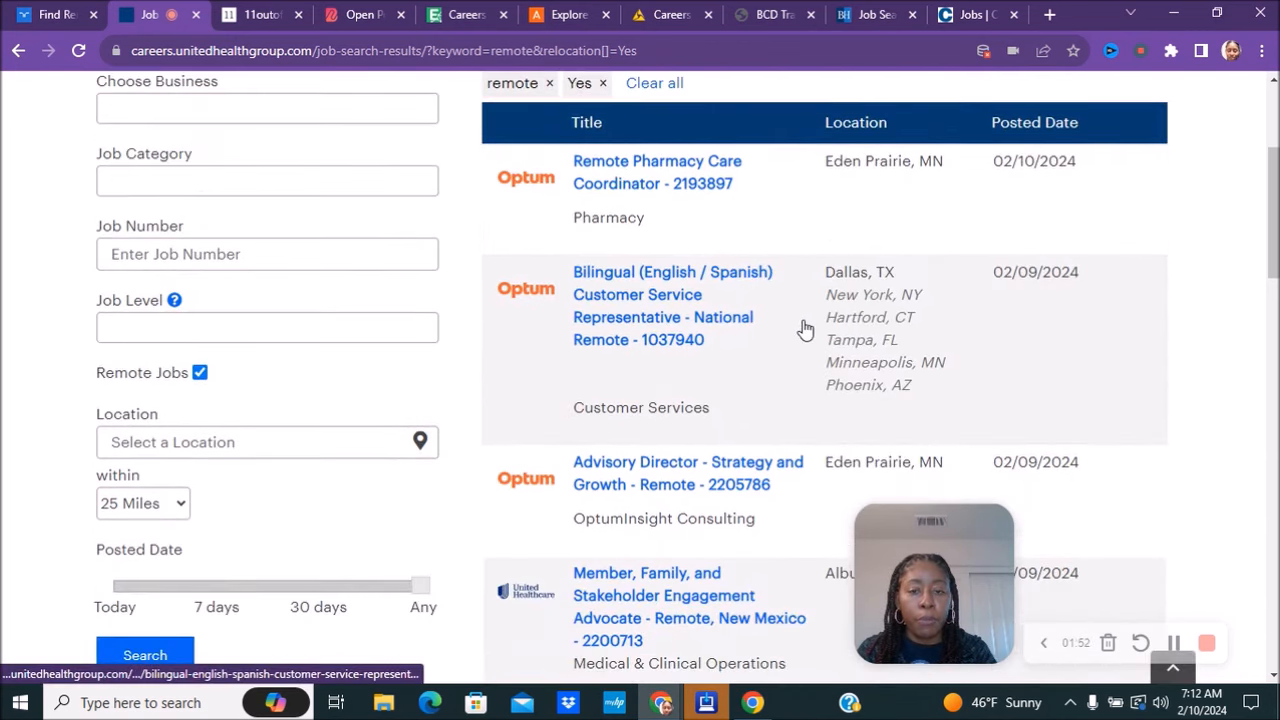
scroll("down", 3)
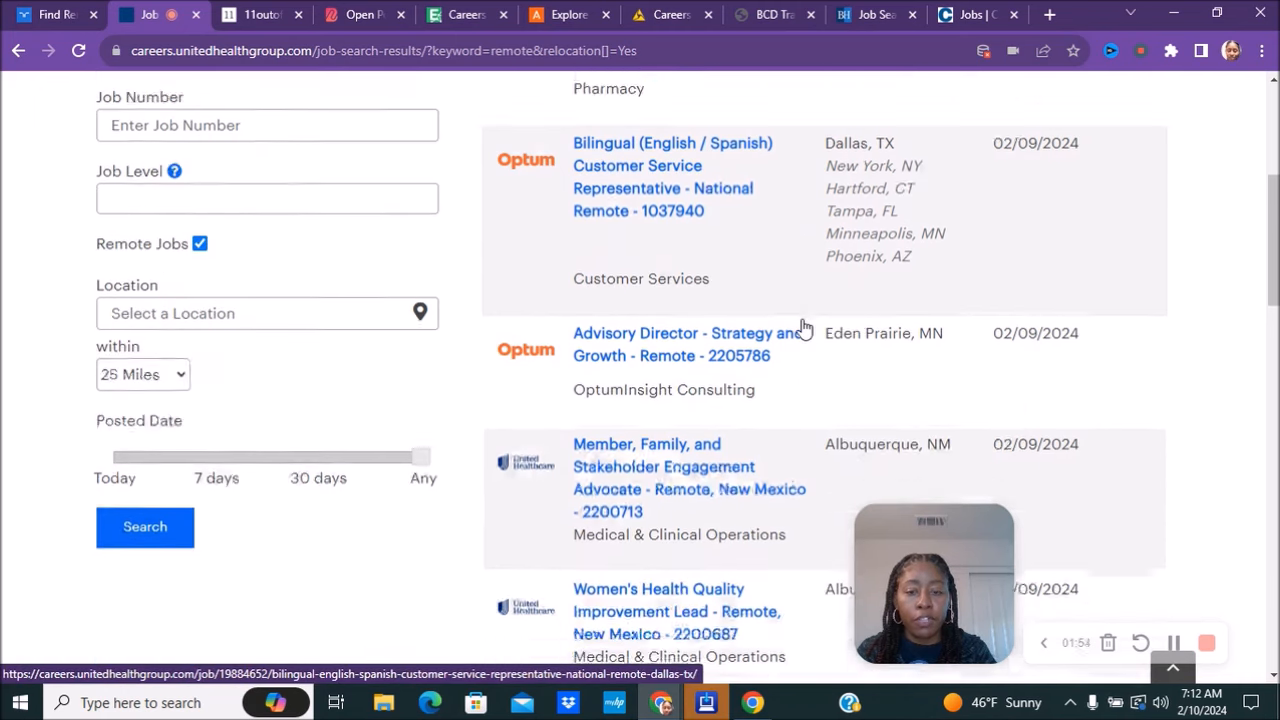
scroll("down", 3)
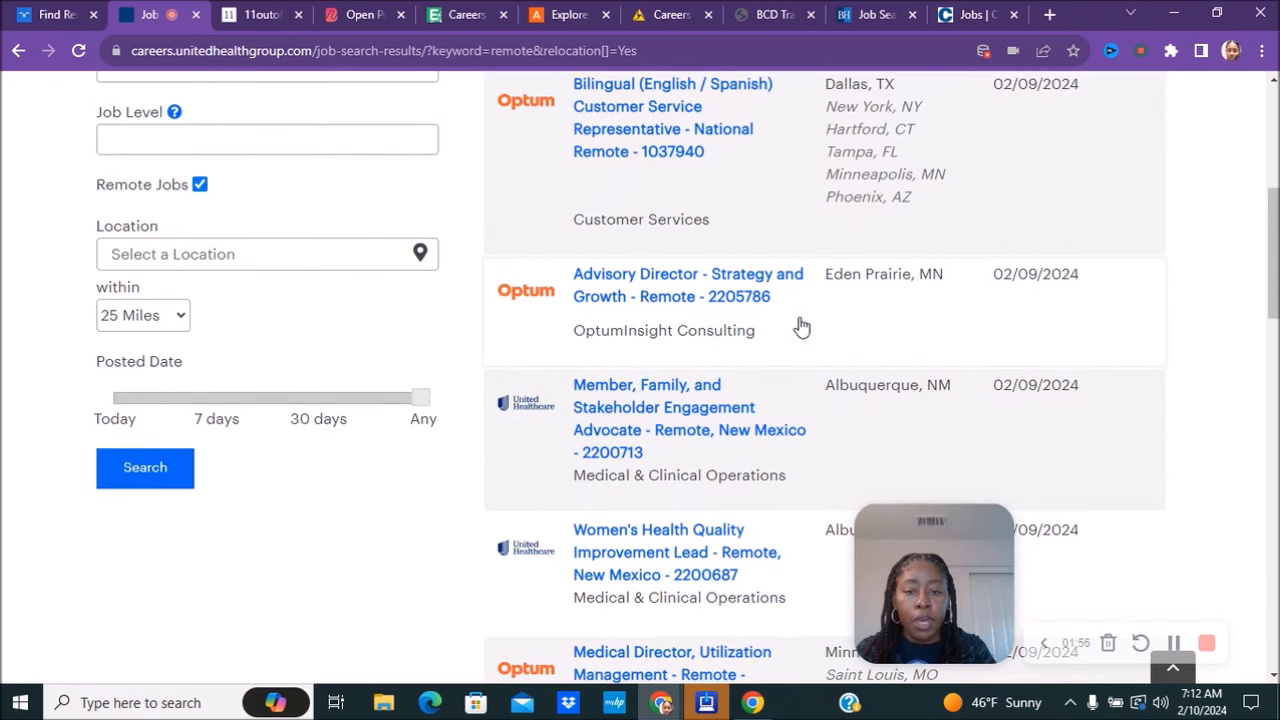
scroll("down", 3)
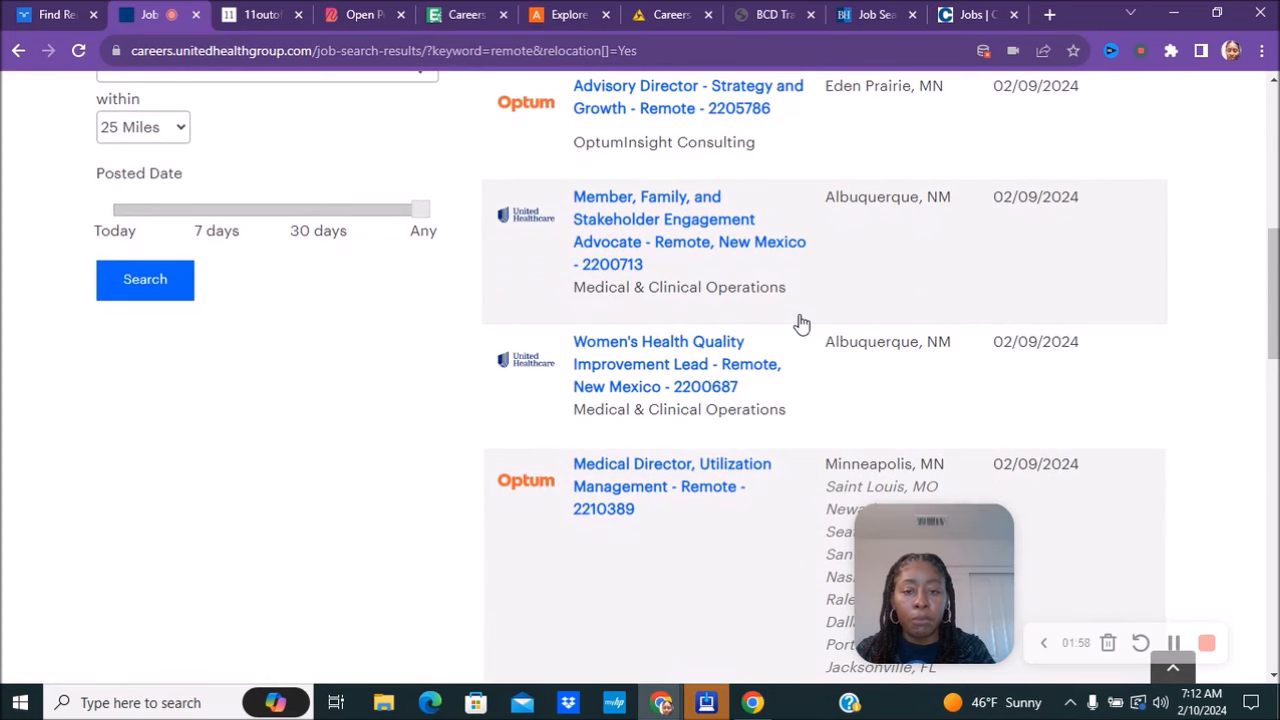
scroll("down", 3)
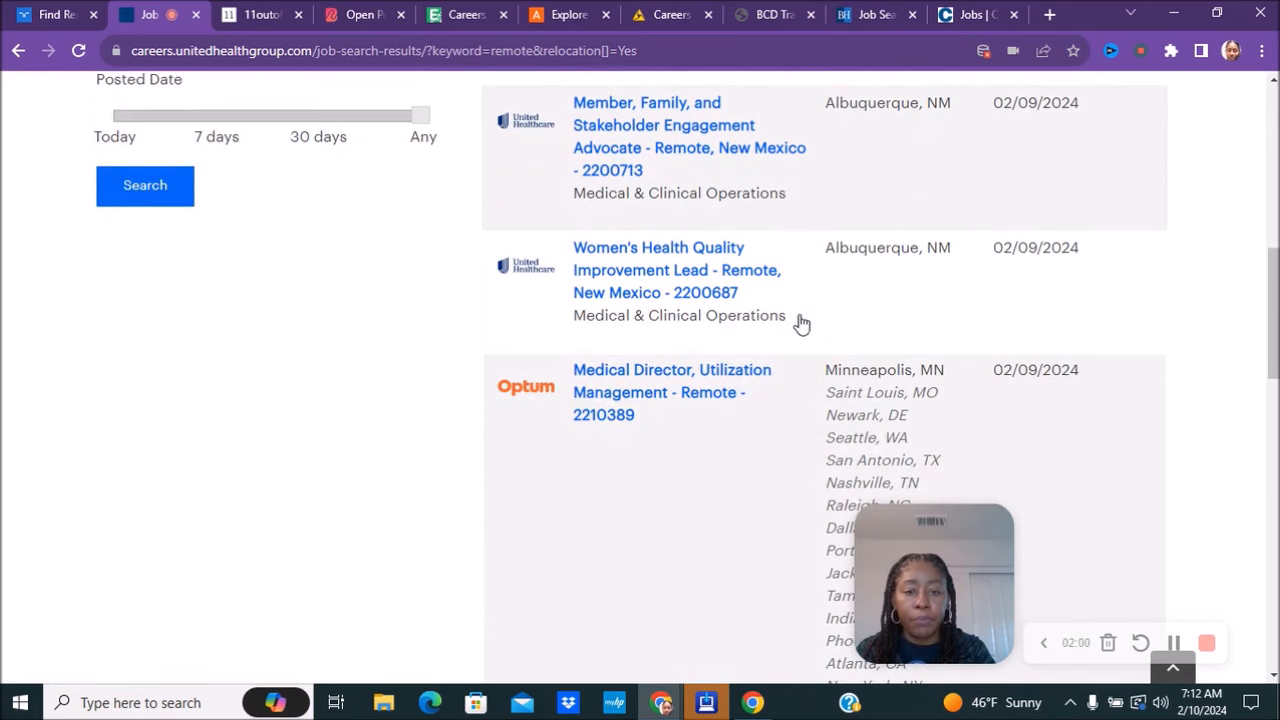
scroll("down", 3)
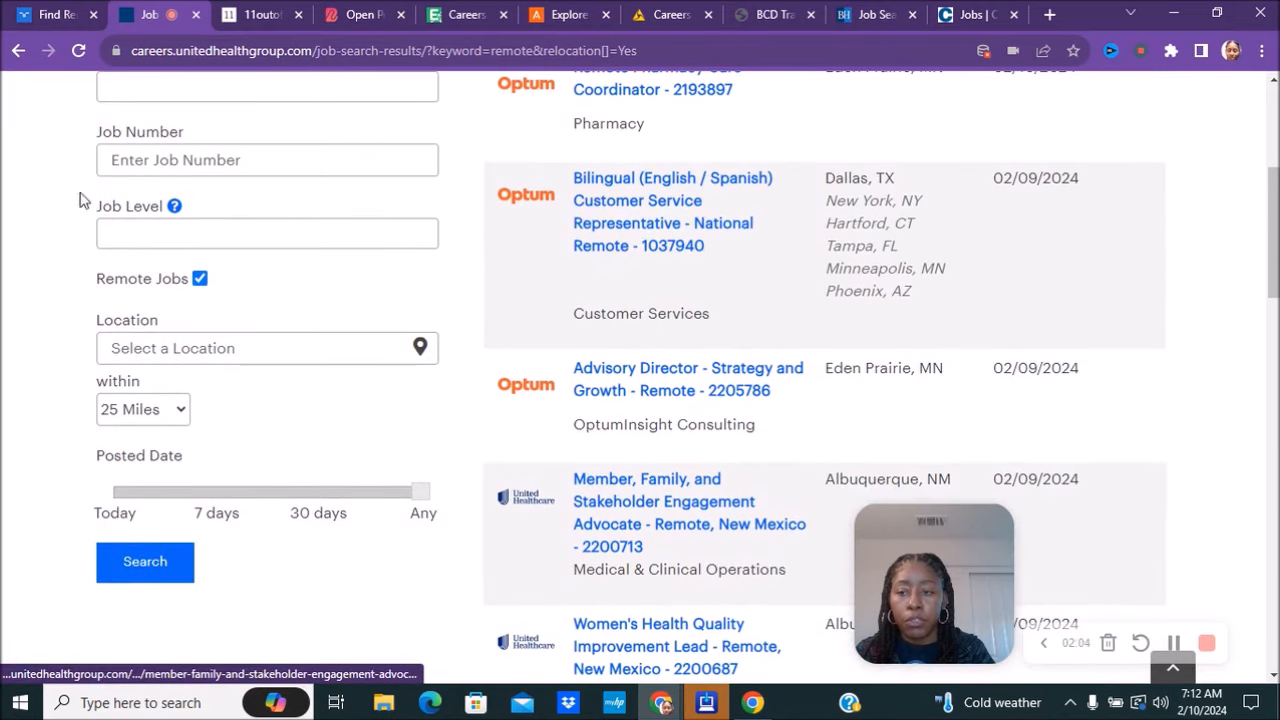
scroll("down", 3)
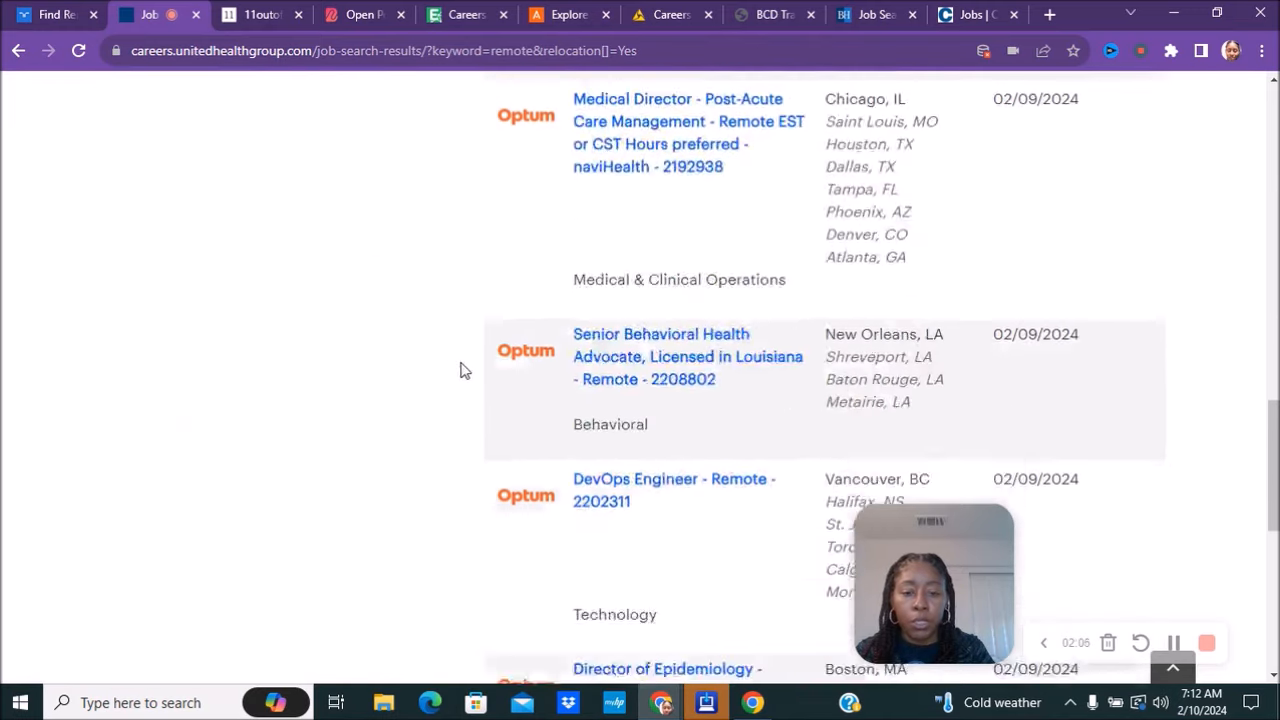
scroll("down", 3)
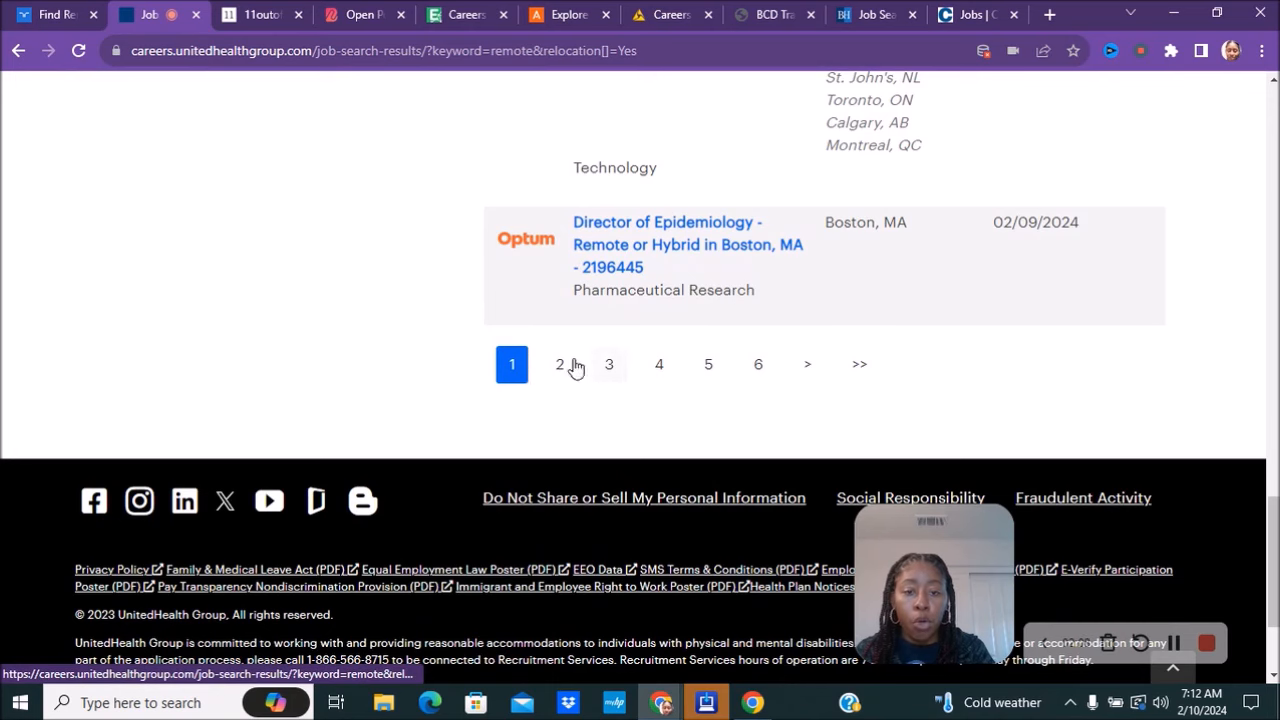
scroll("up", 3)
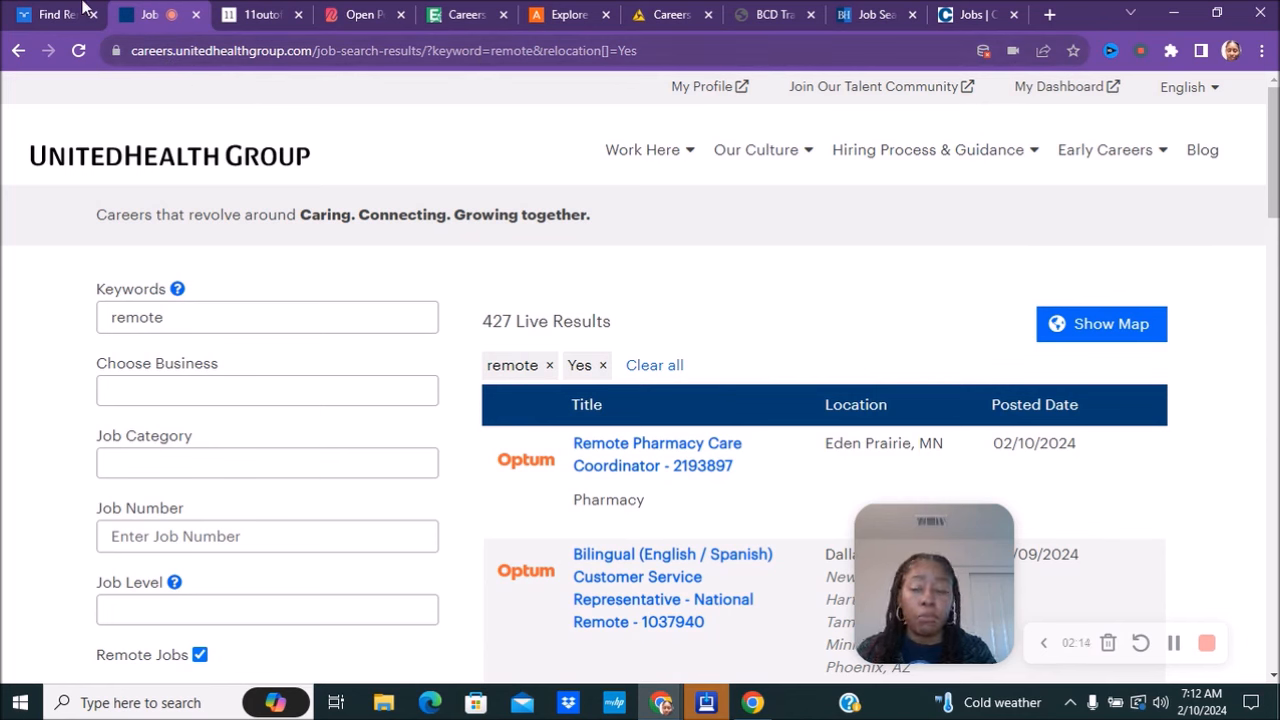
mouse_move(630, 276)
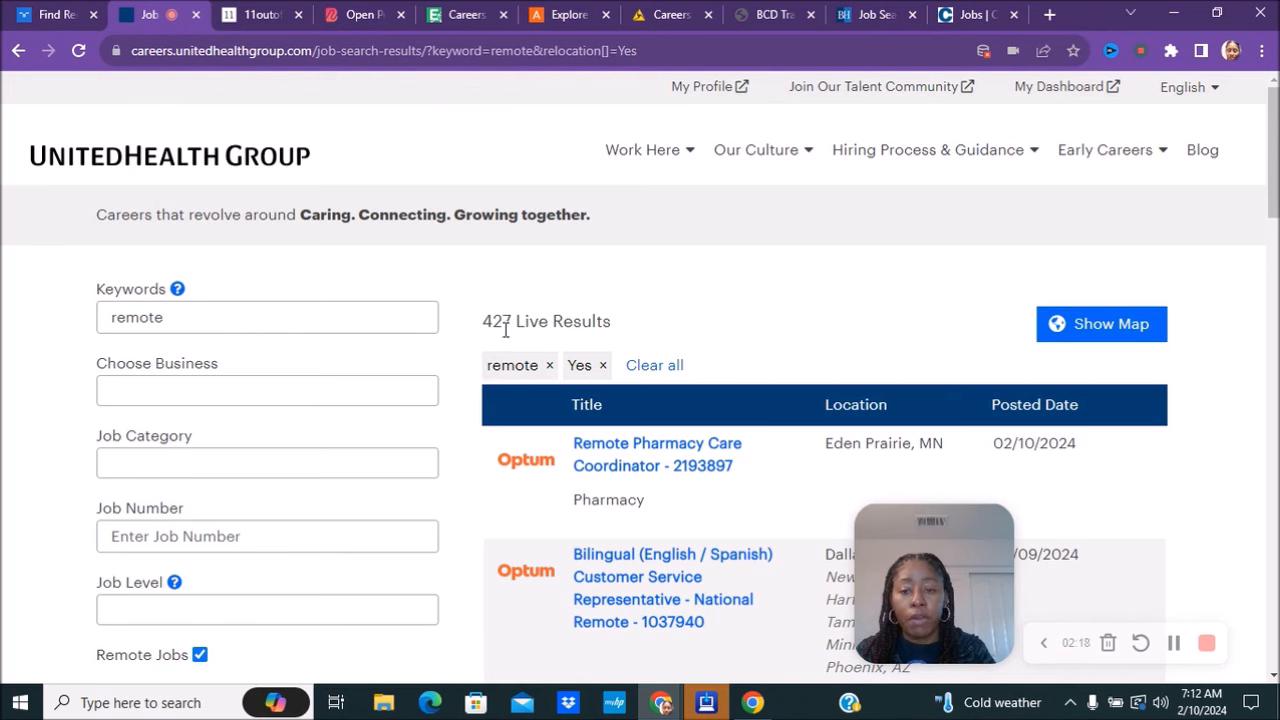
double_click(497, 321)
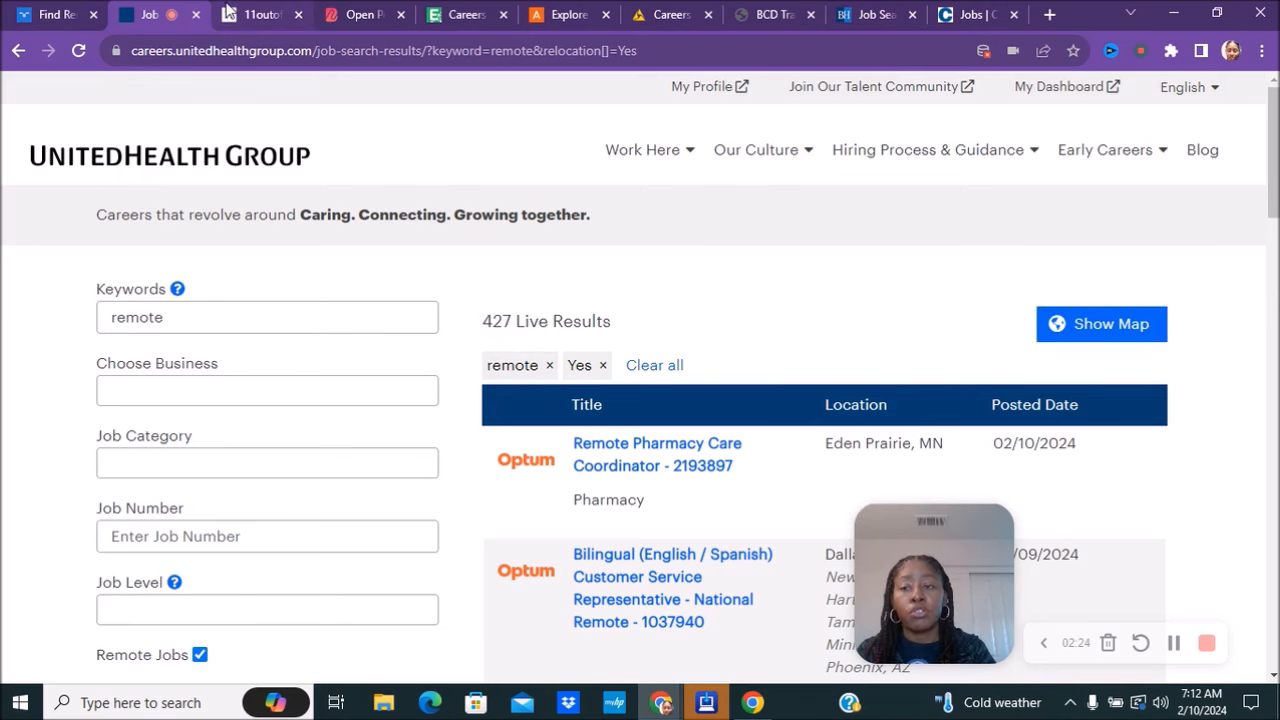
Scroll 11outof11's hiring page past its remote-work culture to the open positions.
left_click(260, 14)
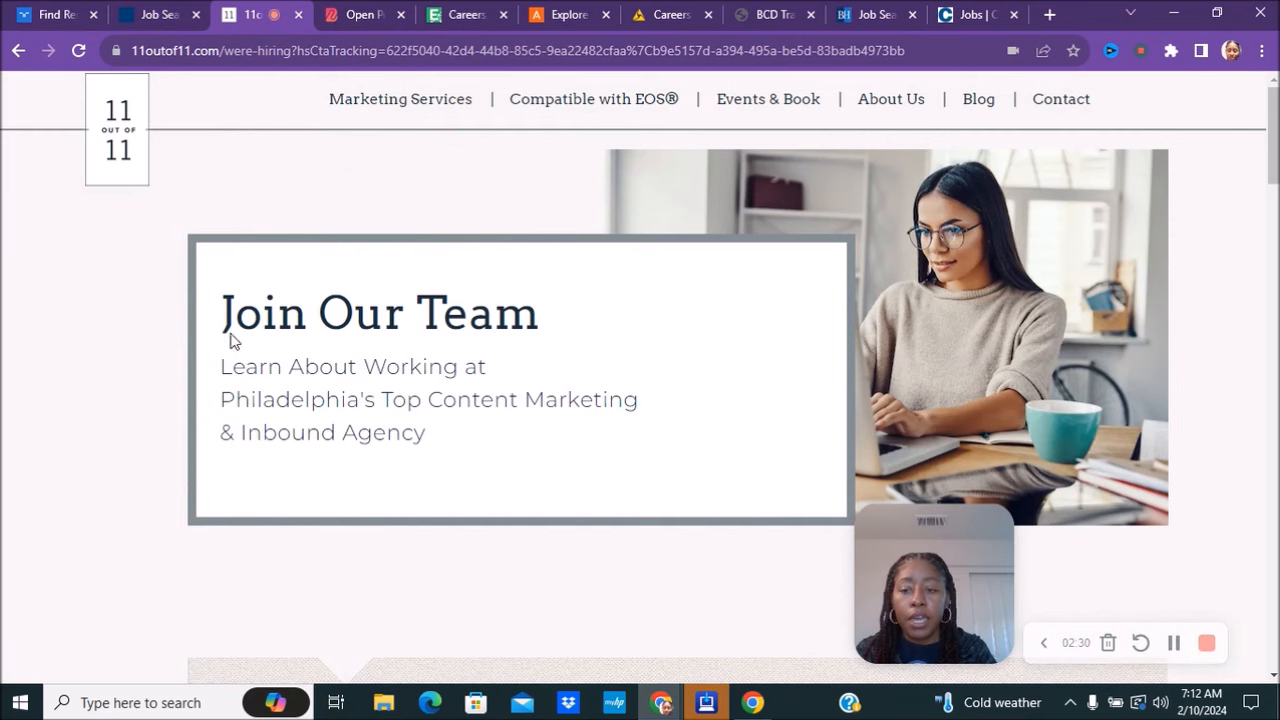
scroll("down", 3)
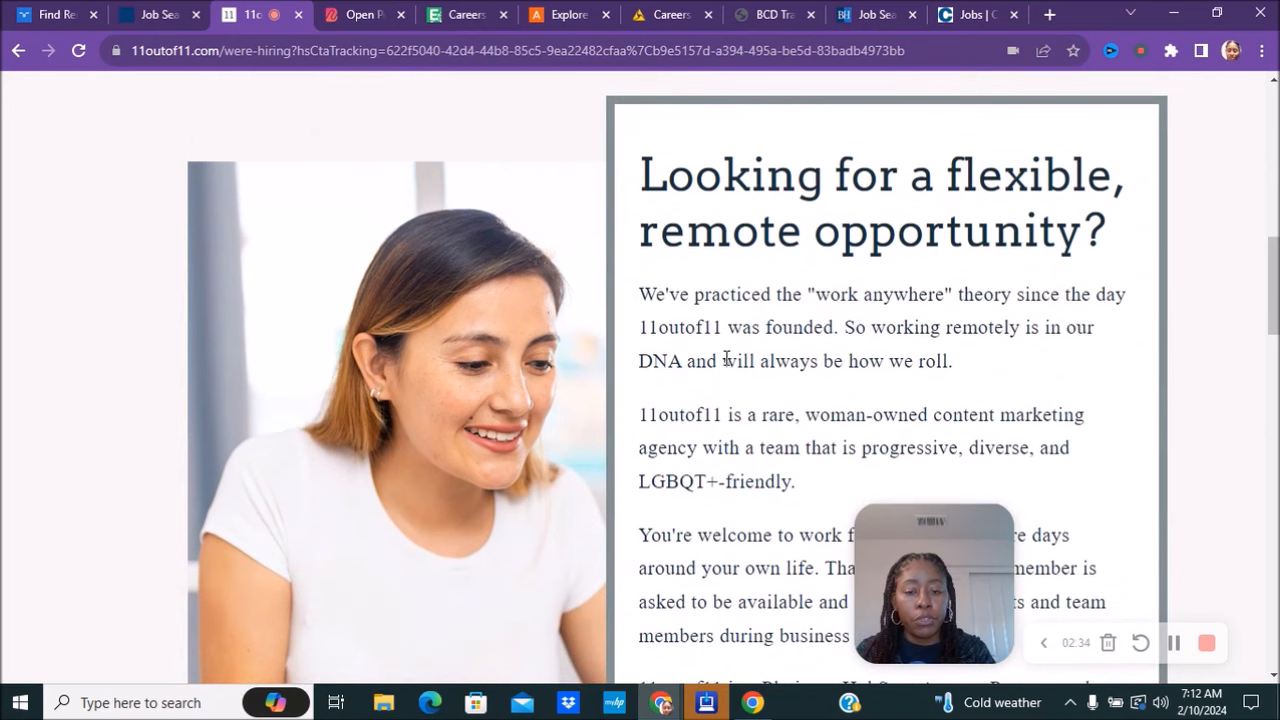
scroll("down", 3)
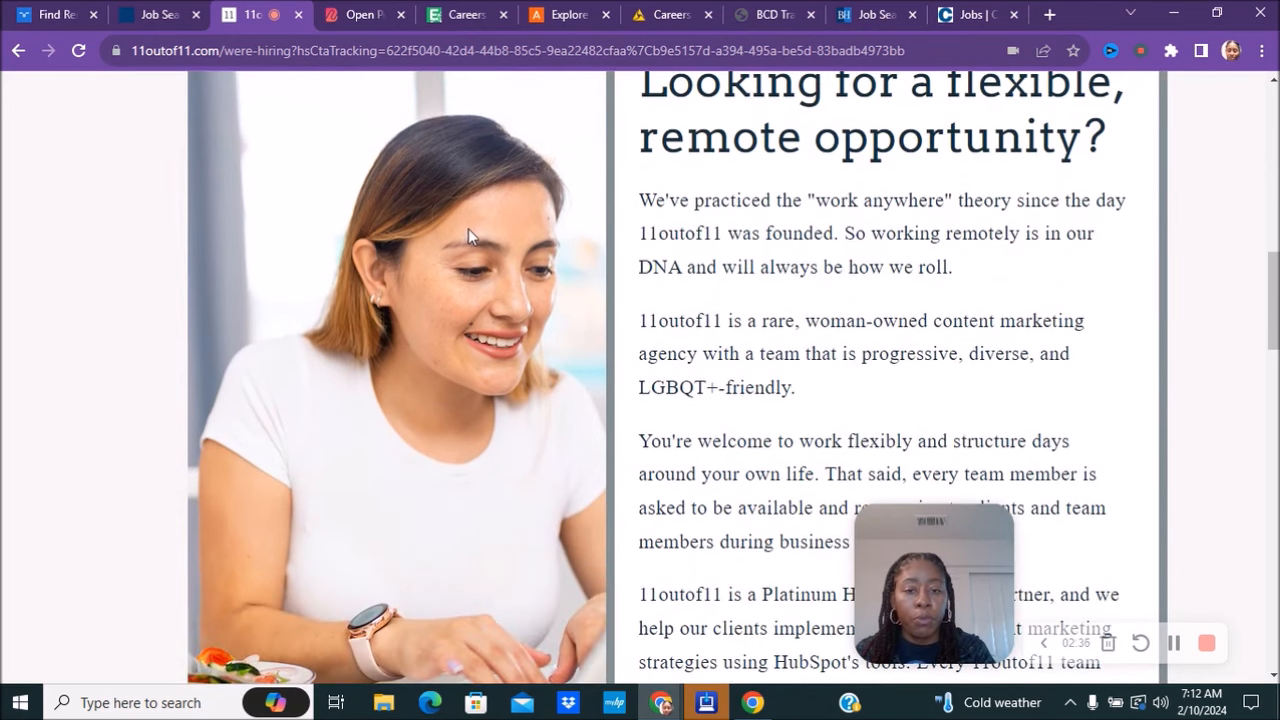
mouse_move(632, 262)
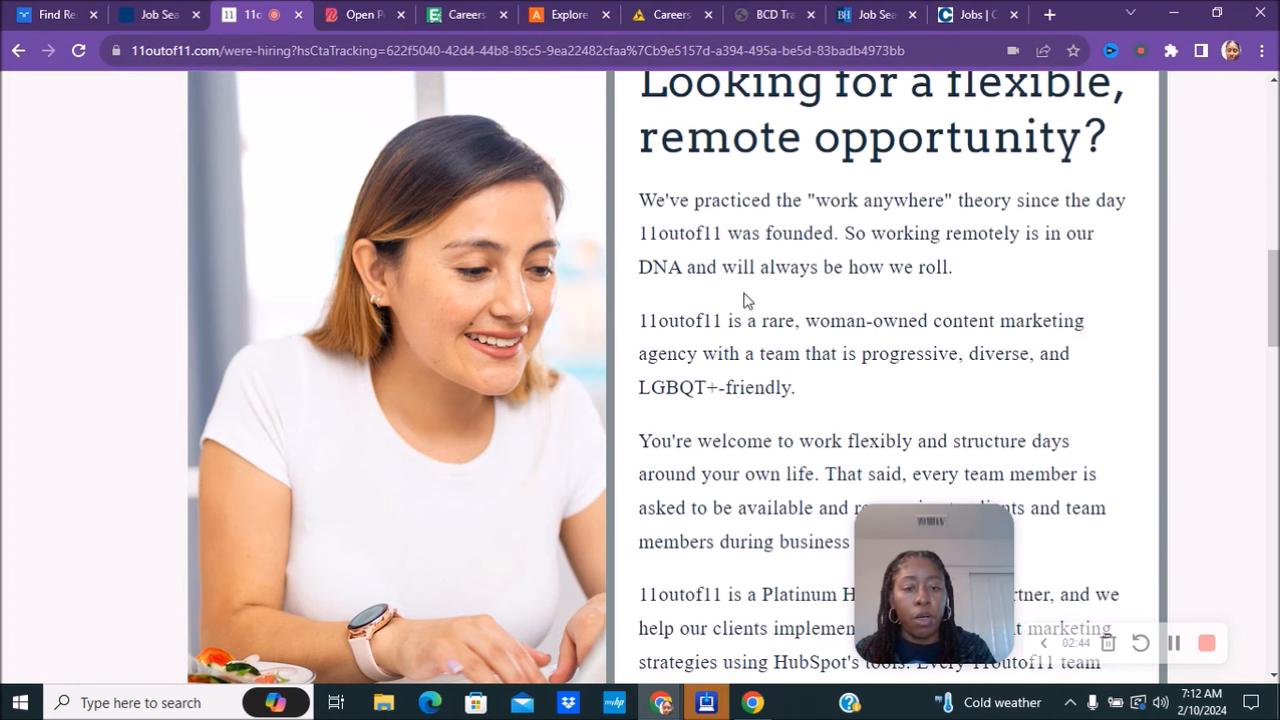
scroll("down", 3)
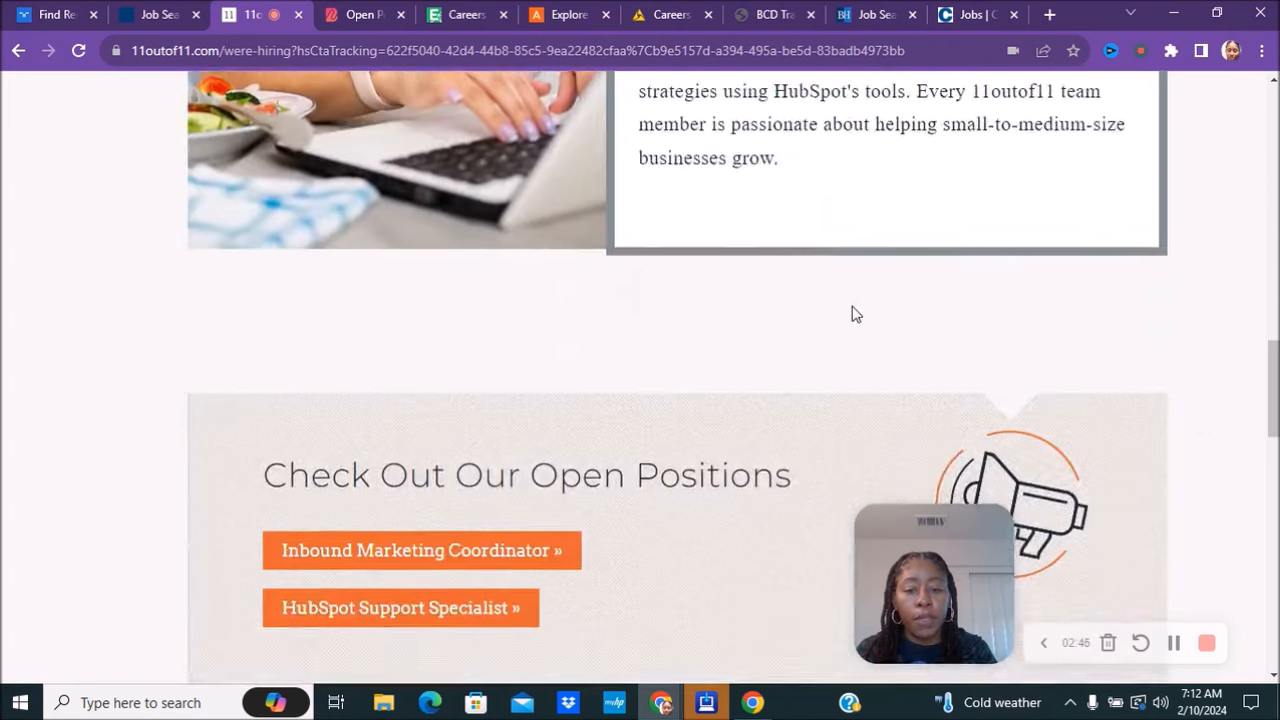
scroll("down", 3)
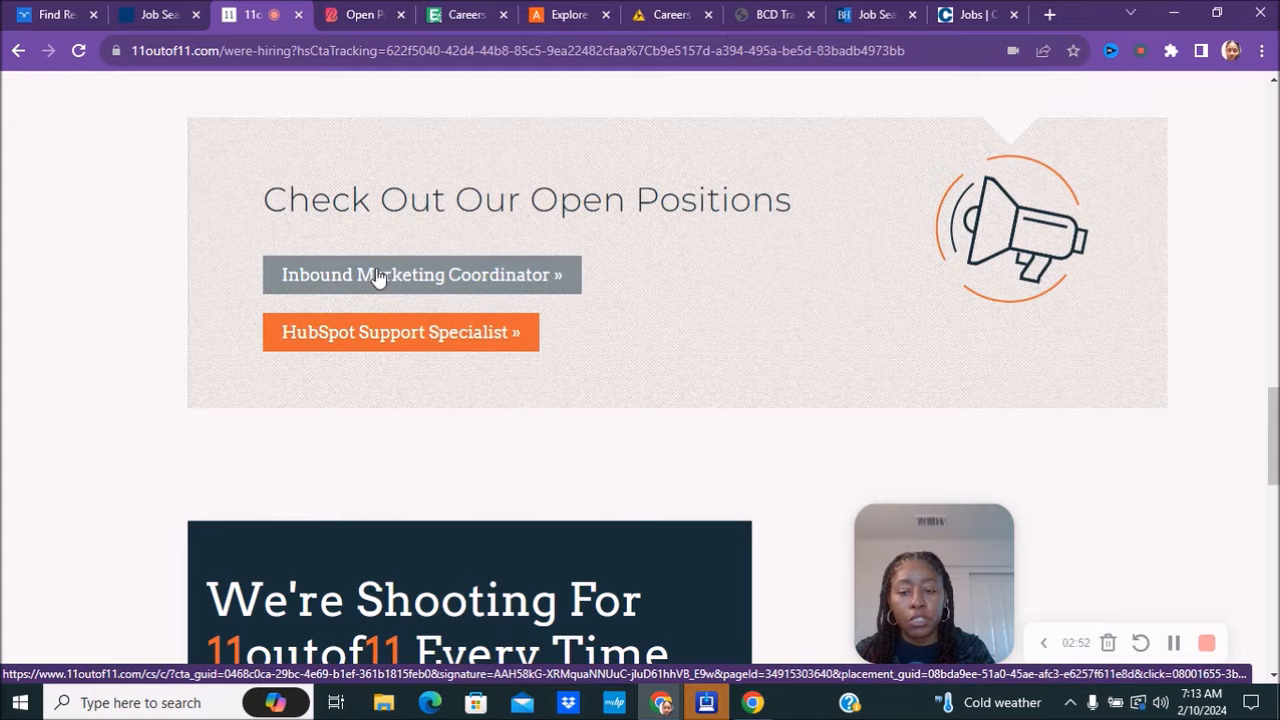
Read the Inbound Marketing Coordinator posting, highlighting its $1,000–$3,500 monthly pay.
left_click(420, 274)
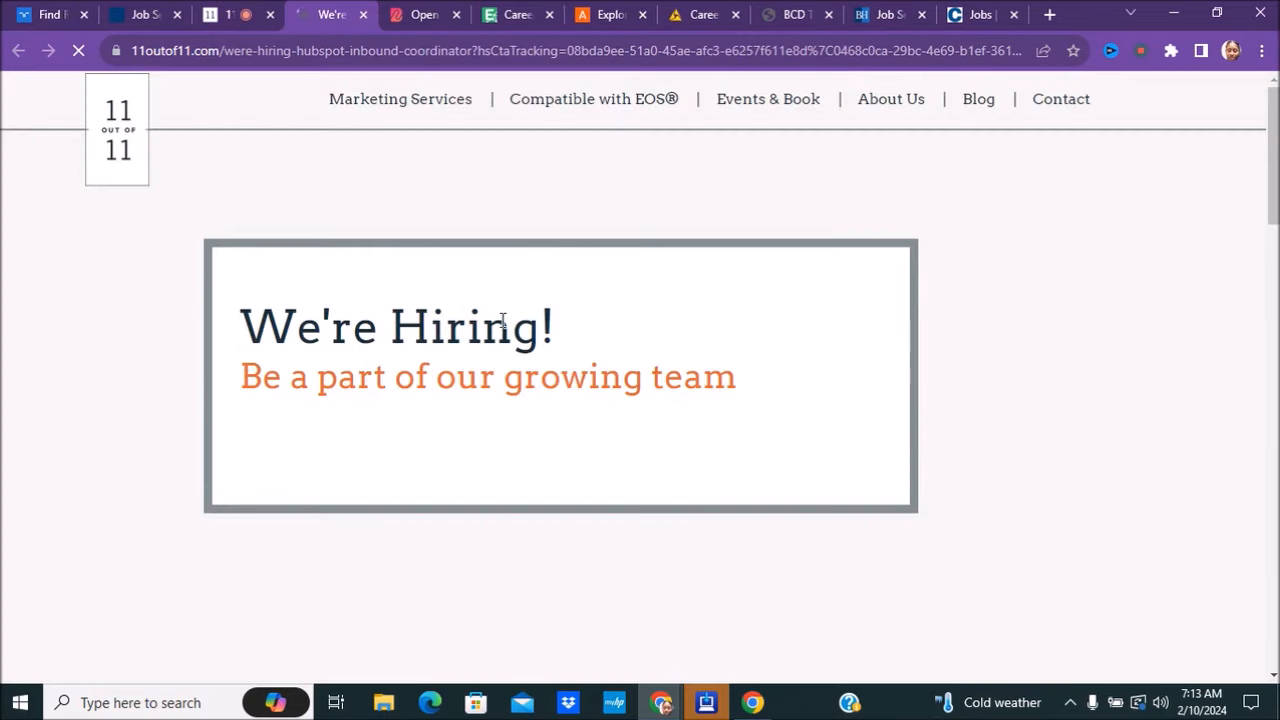
scroll("down", 3)
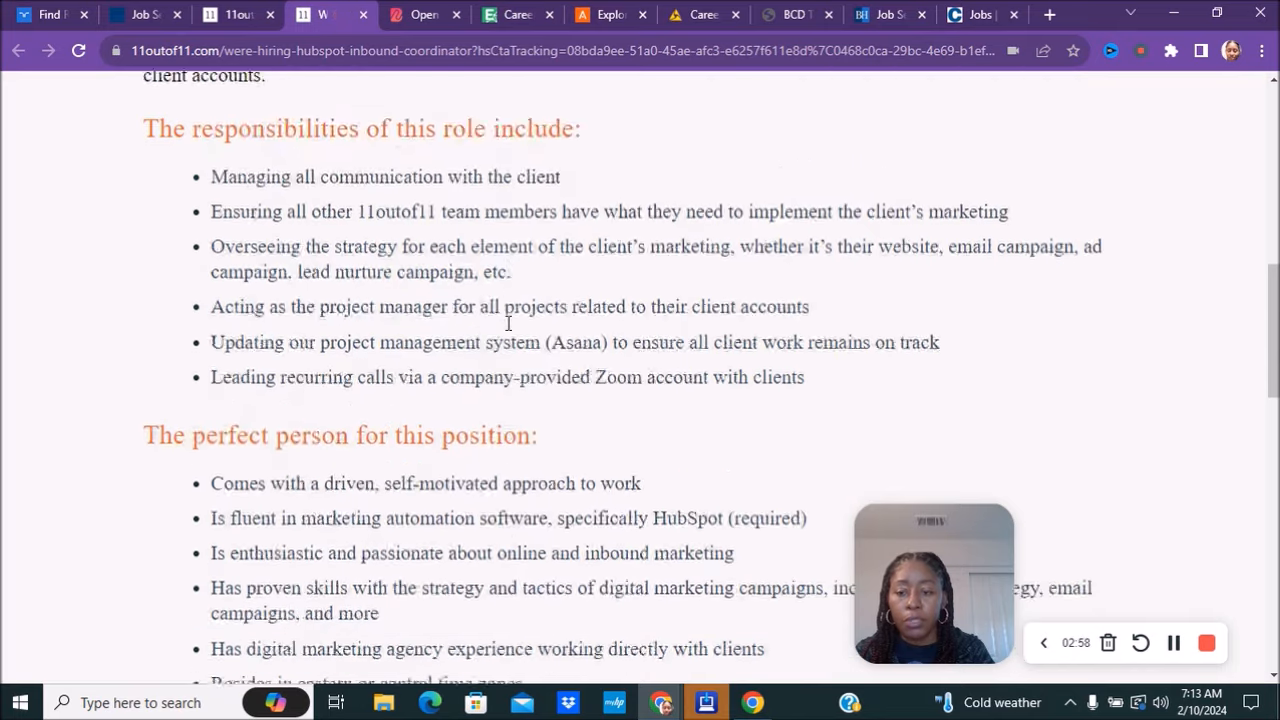
scroll("down", 3)
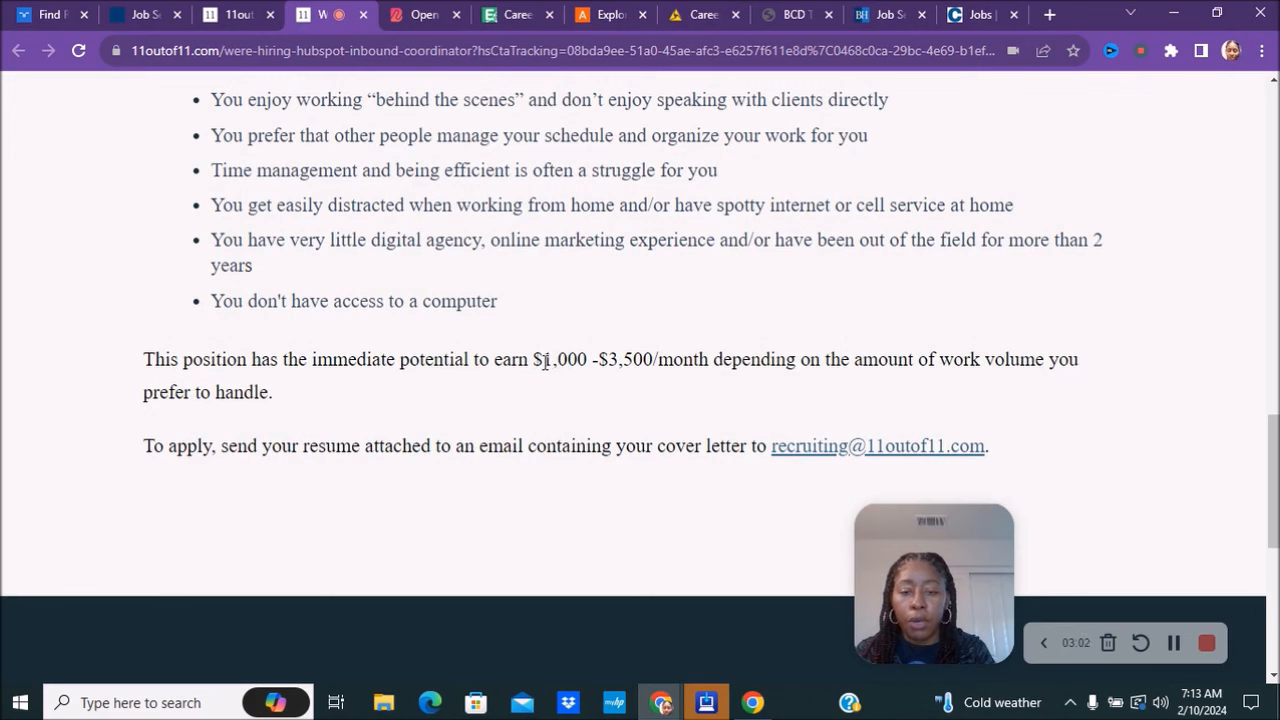
mouse_move(775, 370)
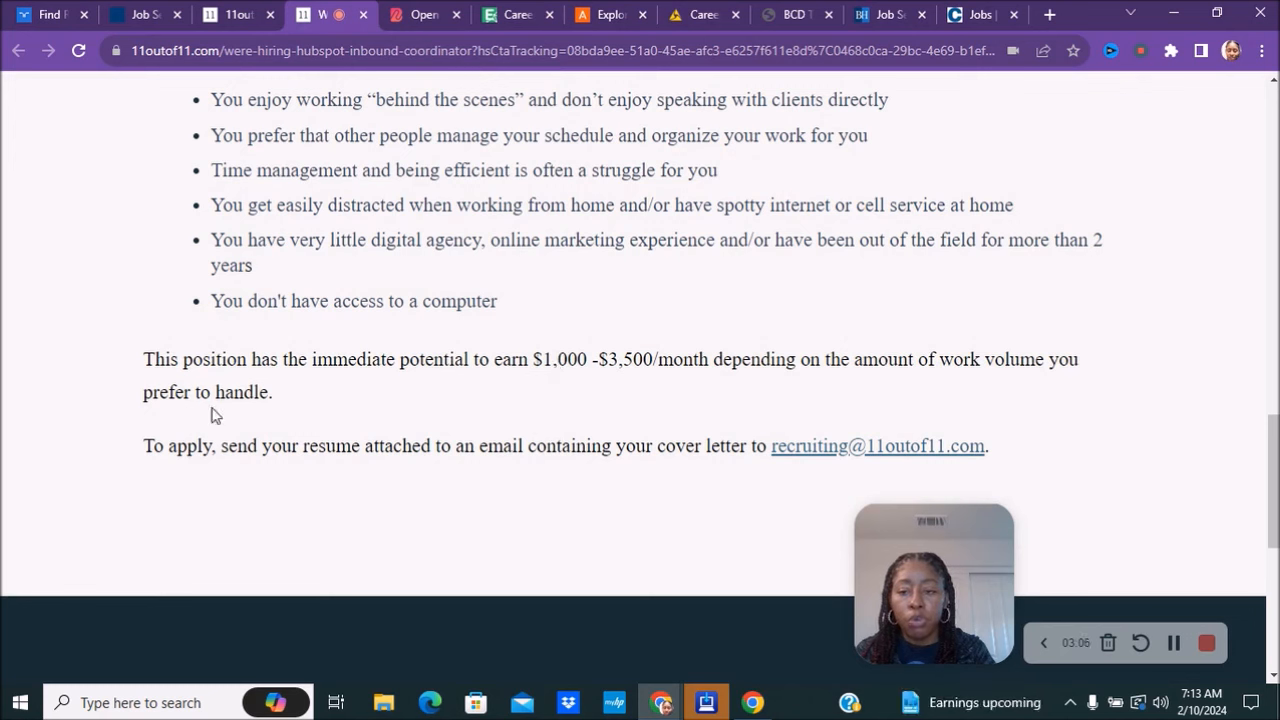
mouse_move(365, 410)
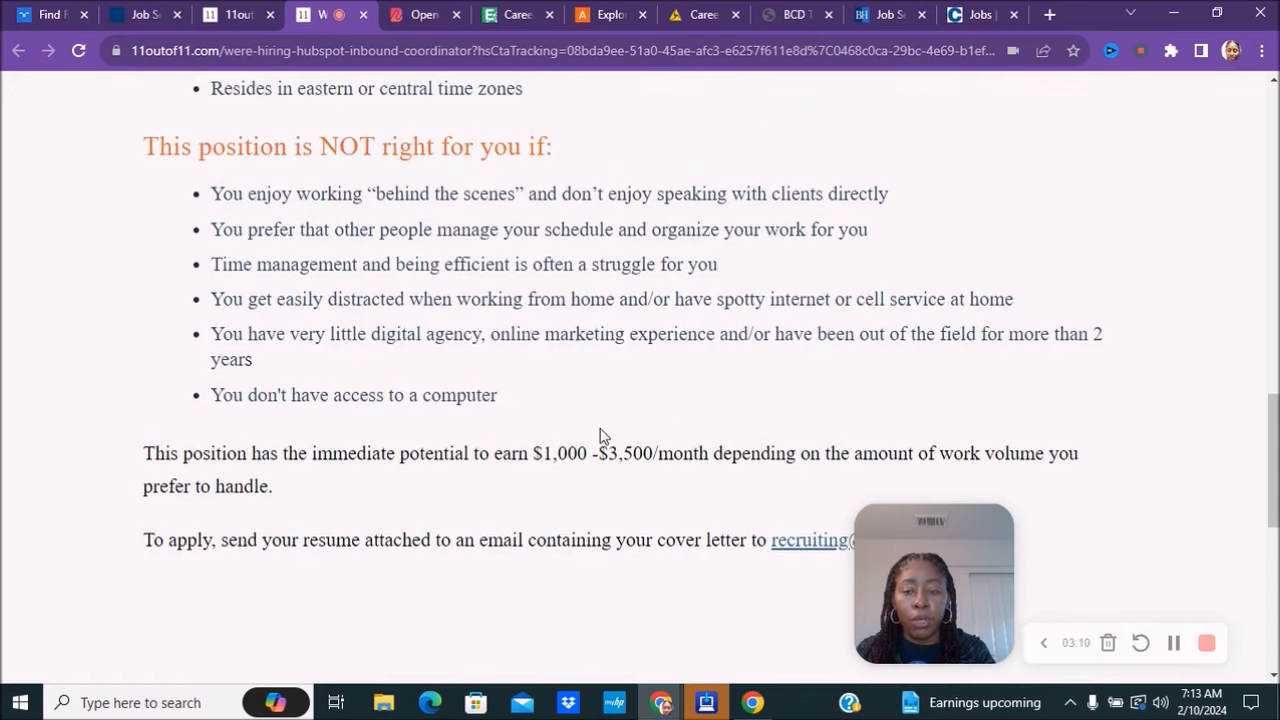
mouse_move(600, 285)
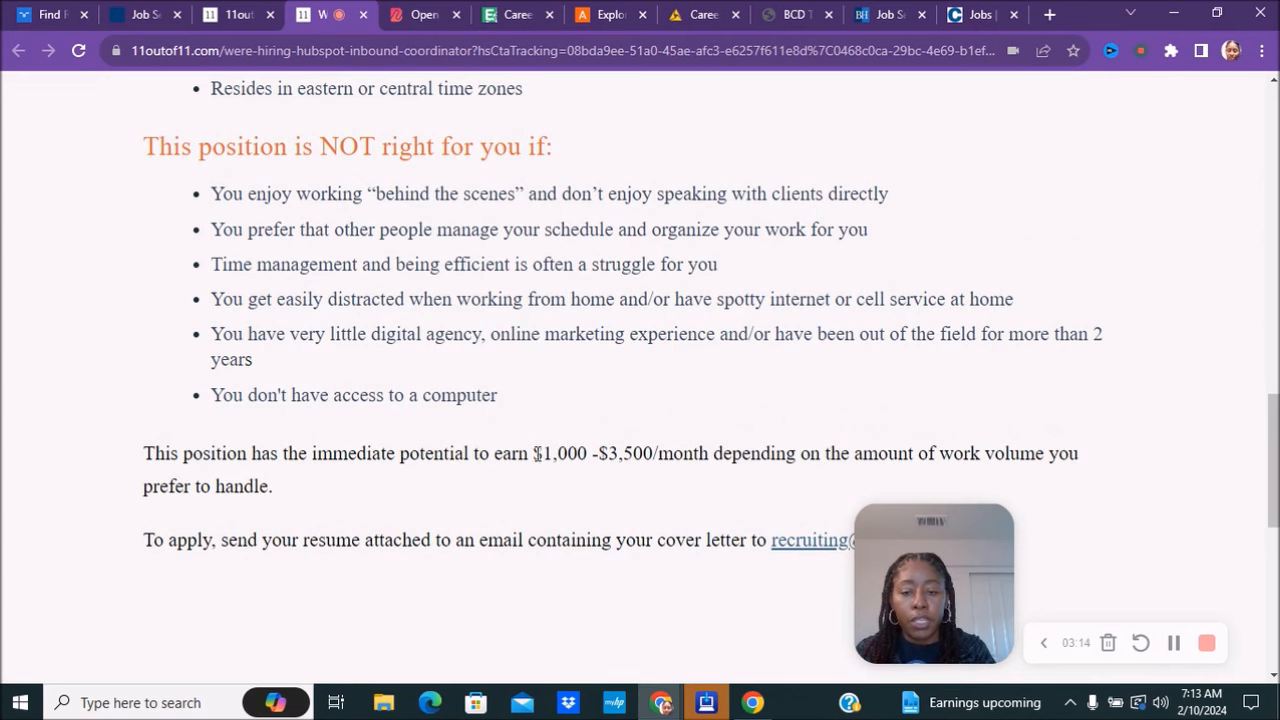
left_click_drag(533, 453, 650, 453)
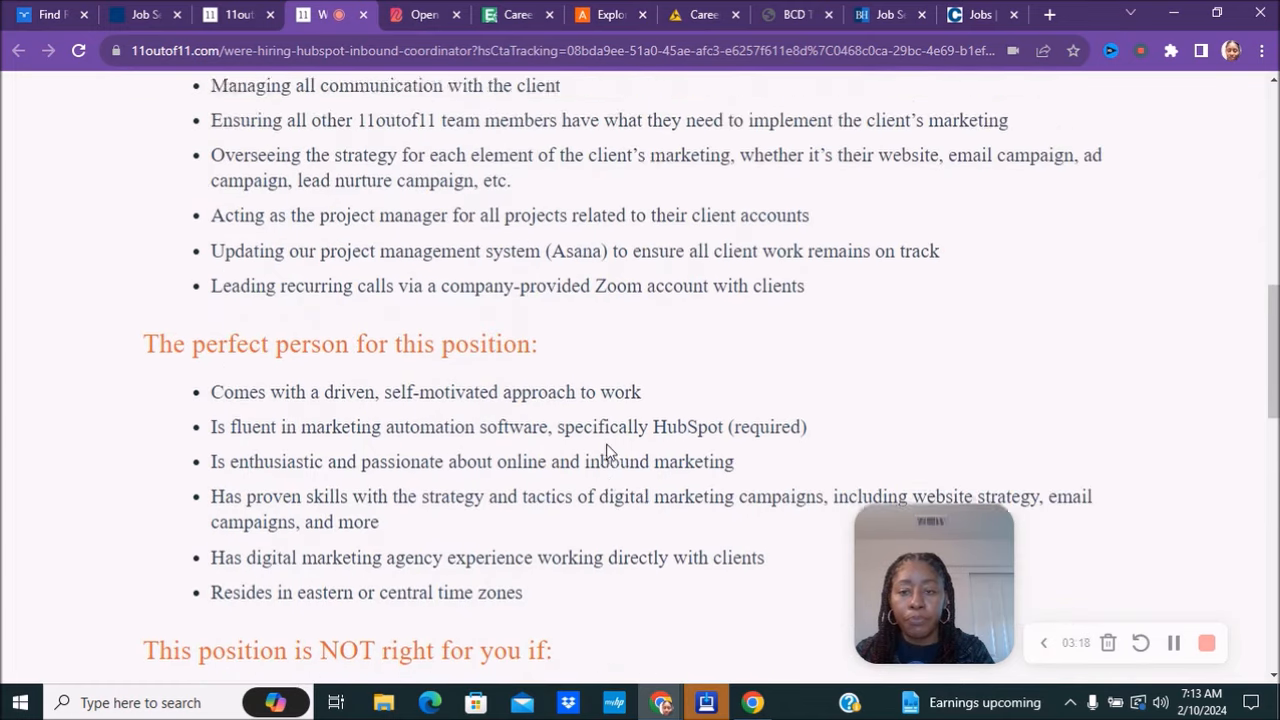
scroll("up", 3)
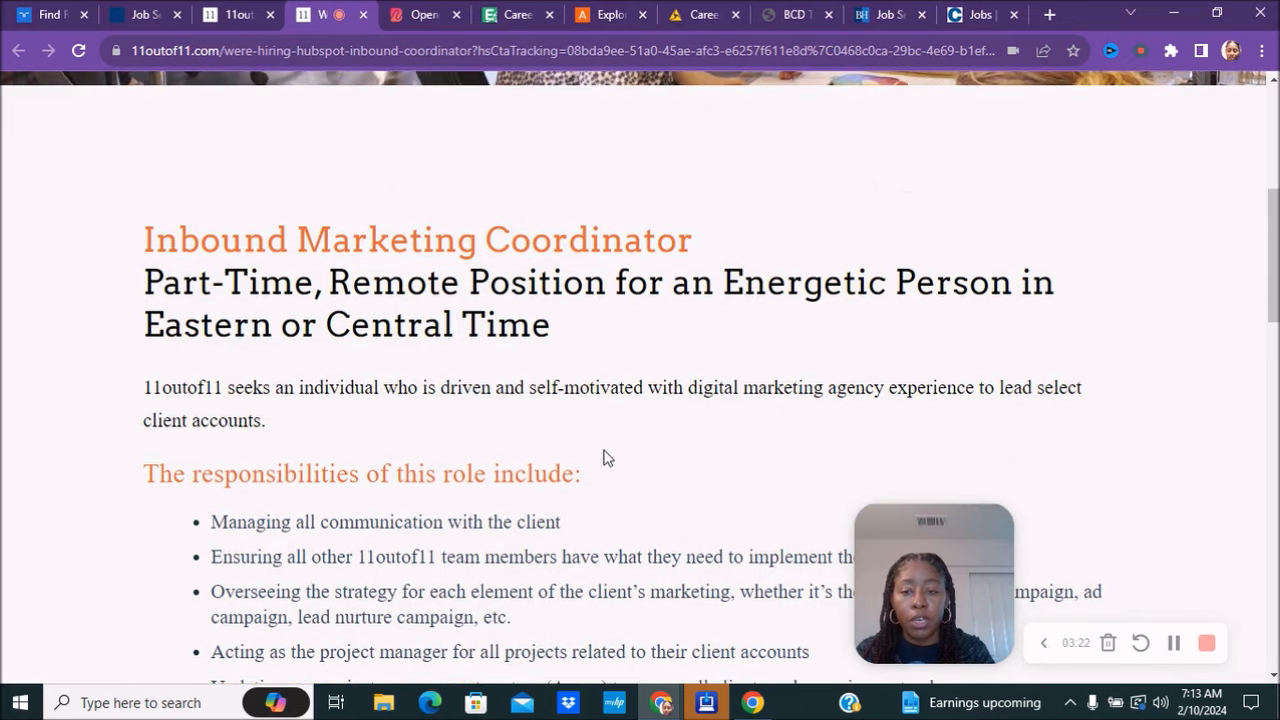
mouse_move(447, 310)
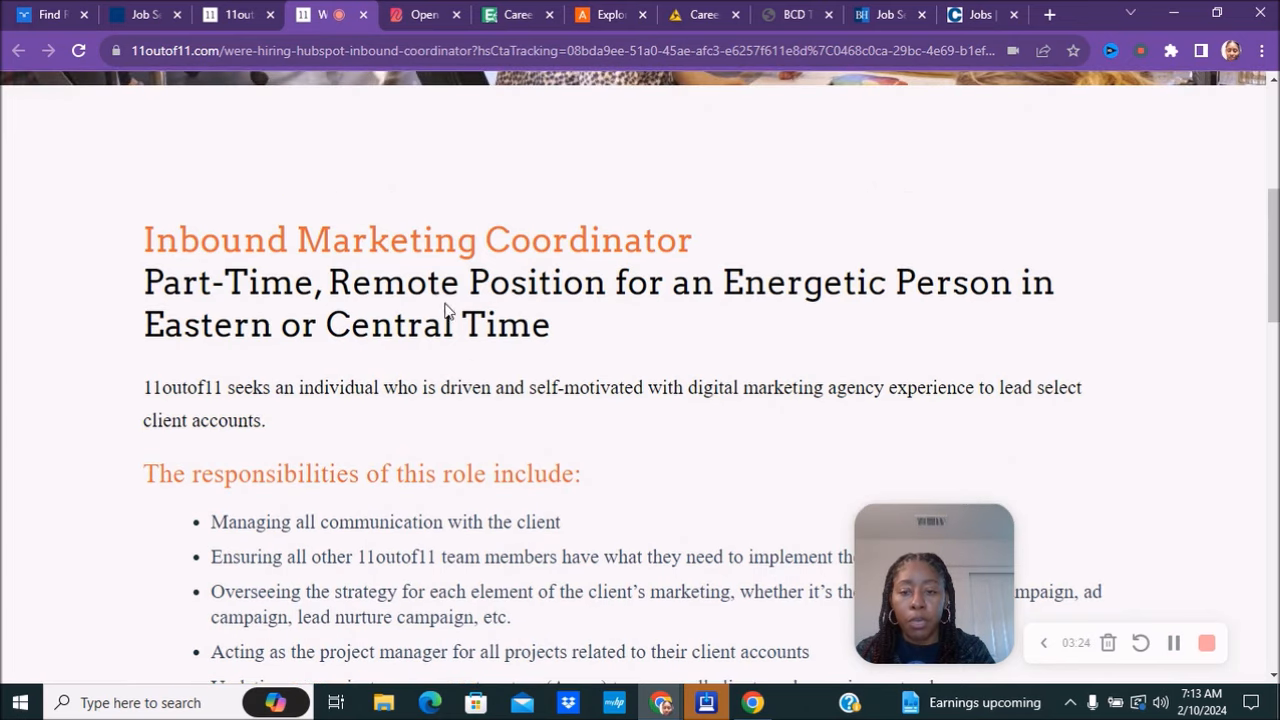
scroll("down", 3)
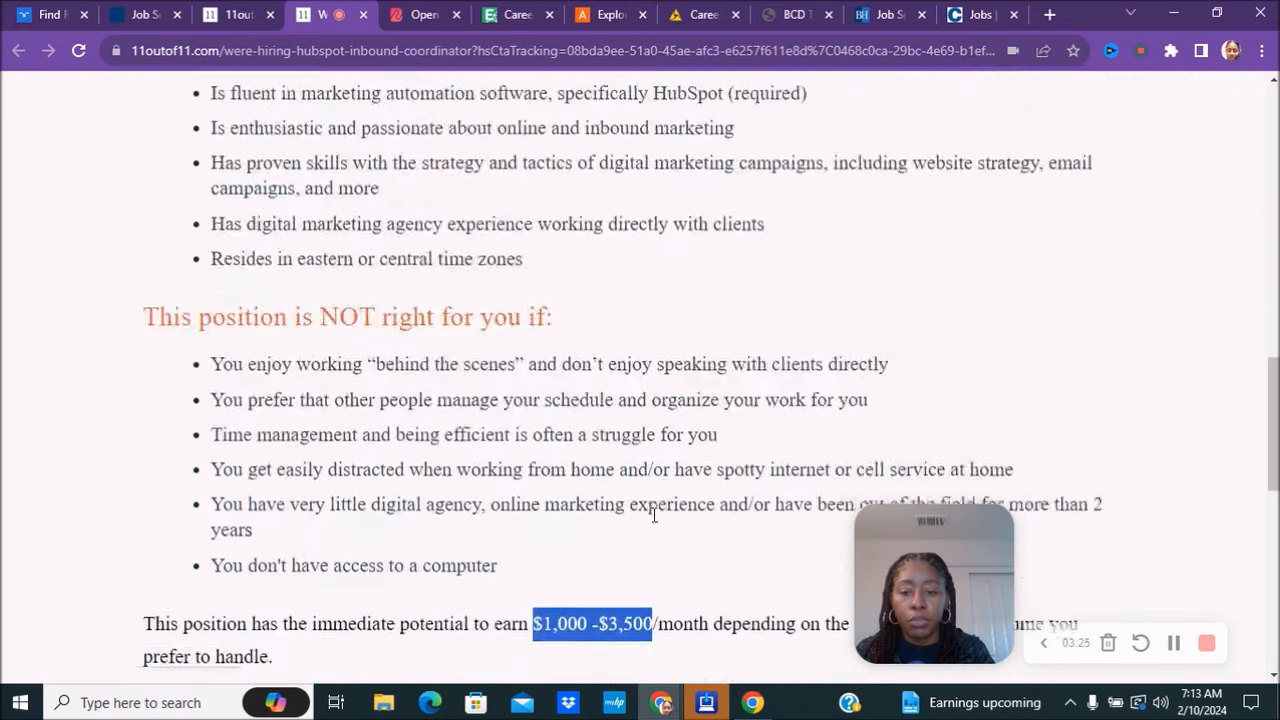
scroll("down", 3)
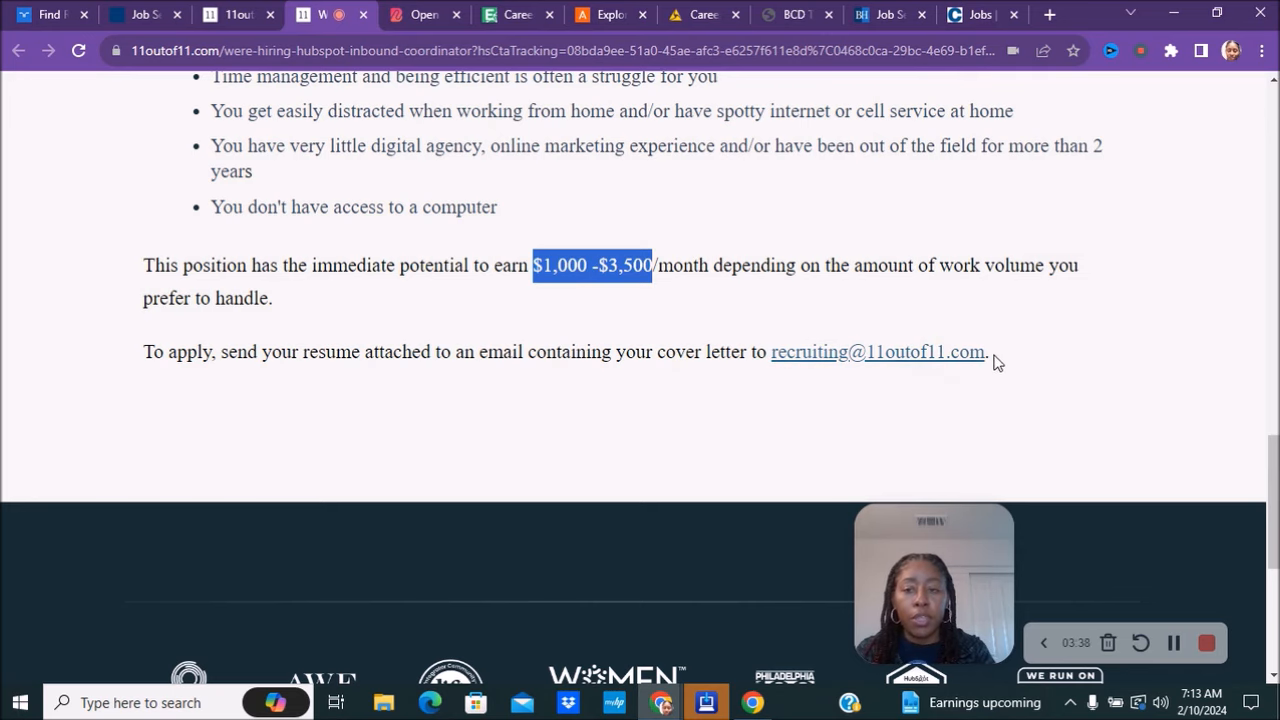
scroll("up", 3)
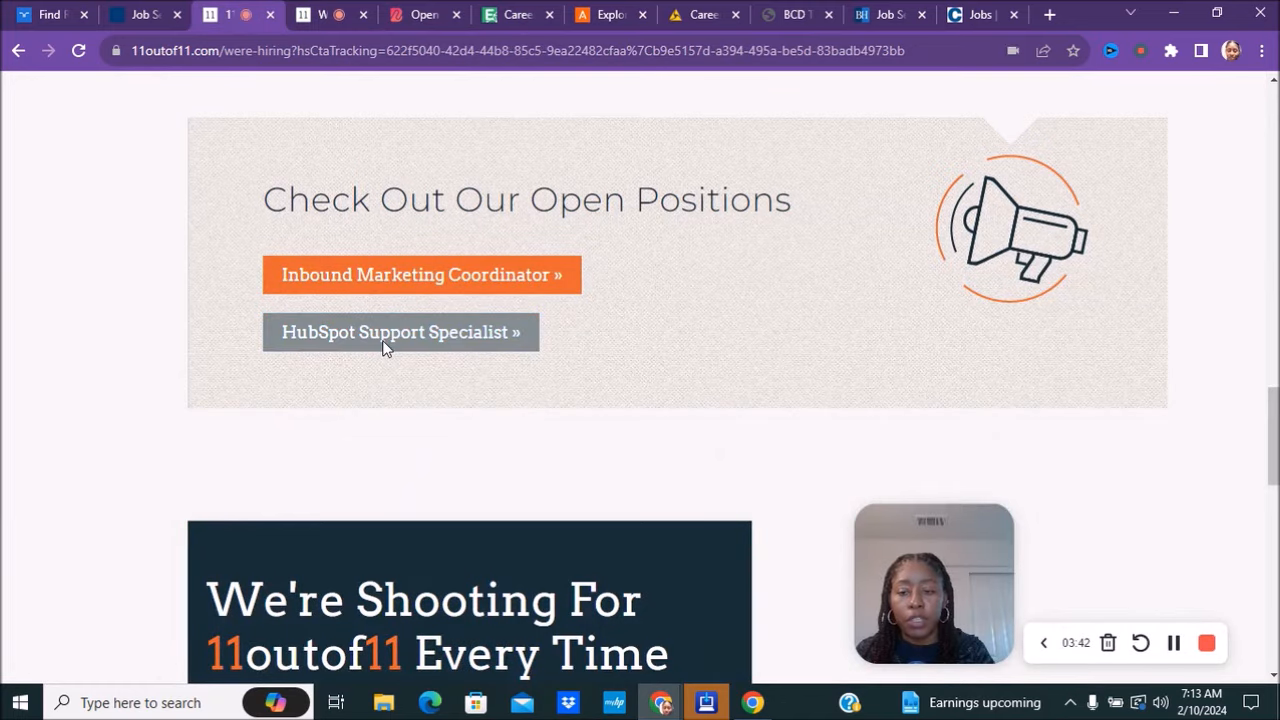
left_click(400, 331)
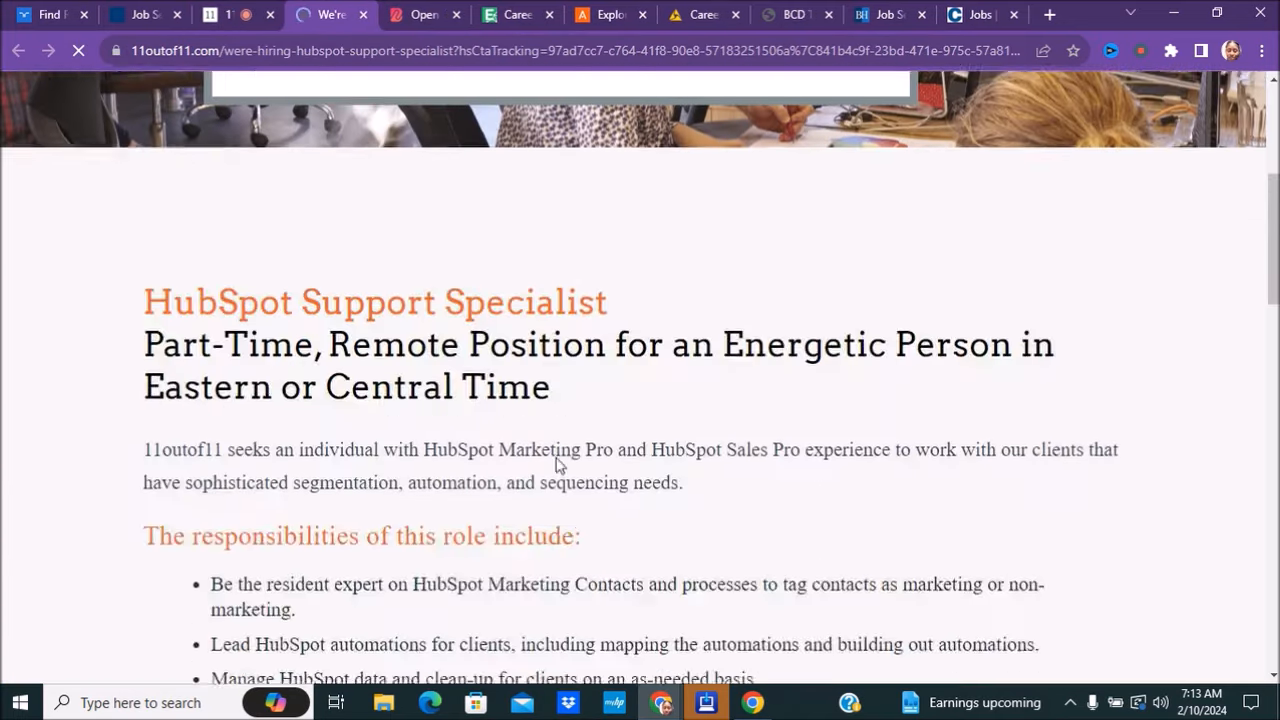
scroll("down", 3)
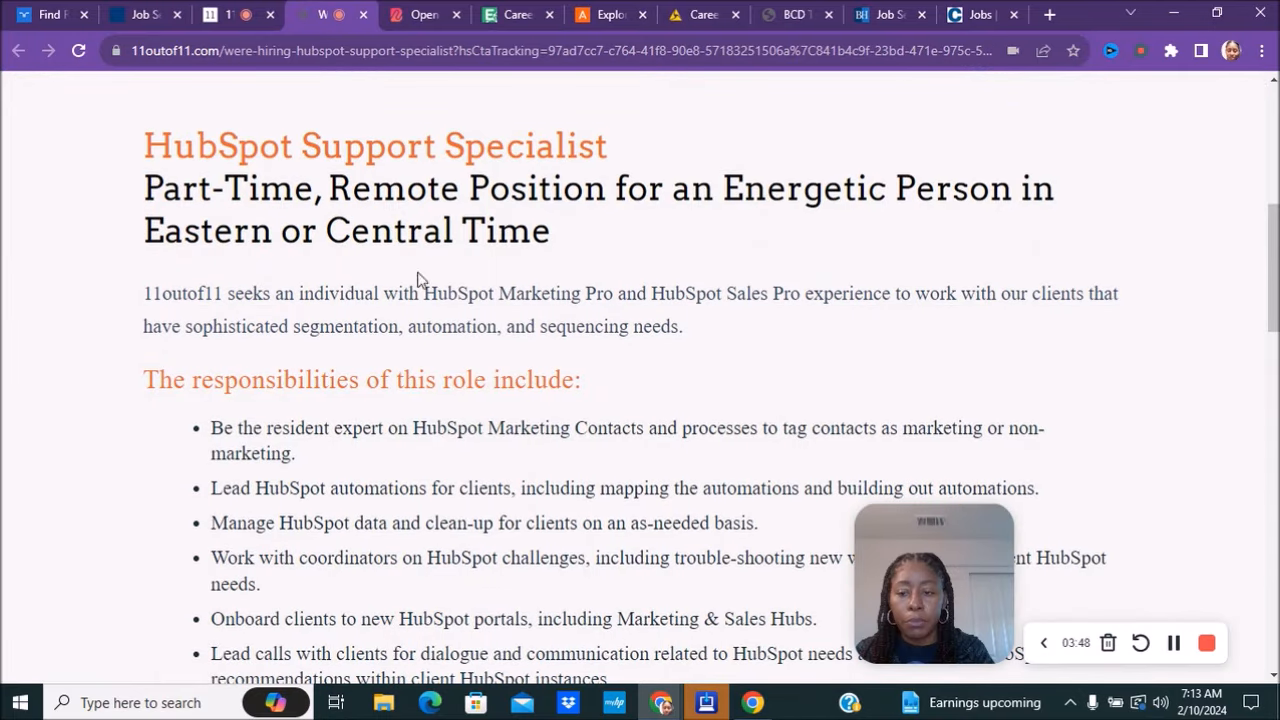
scroll("down", 3)
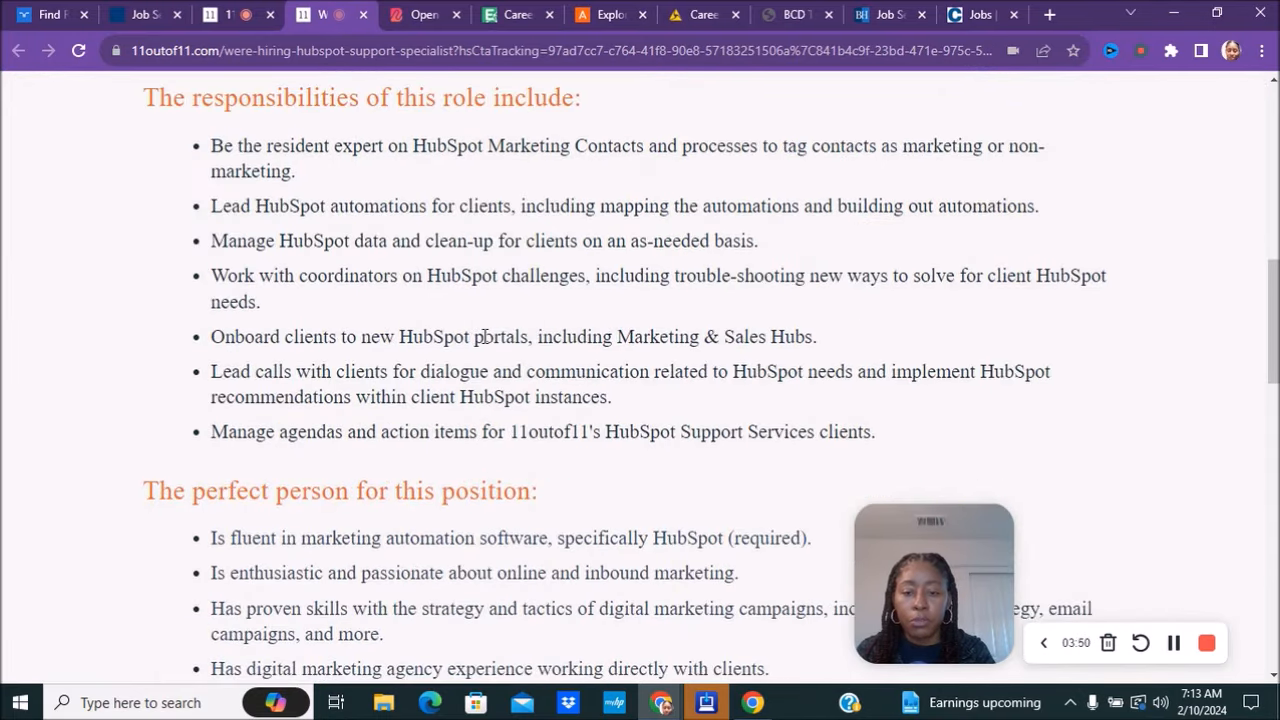
scroll("down", 3)
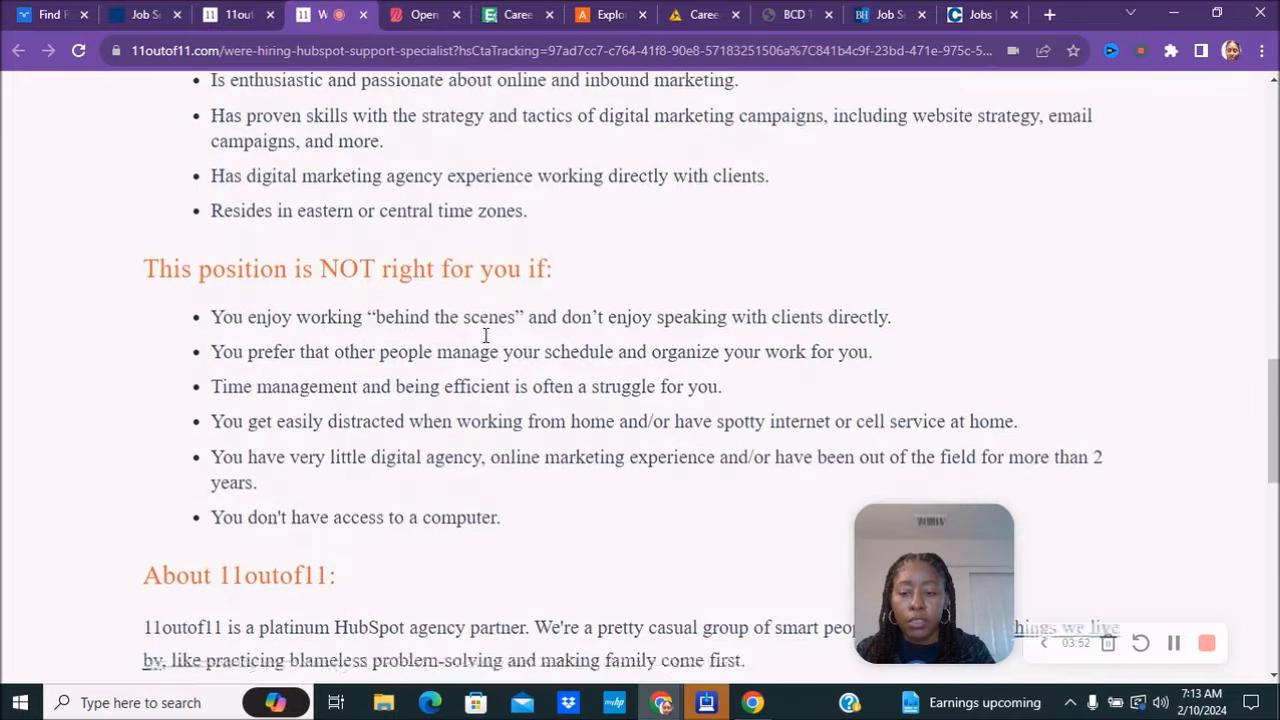
scroll("down", 3)
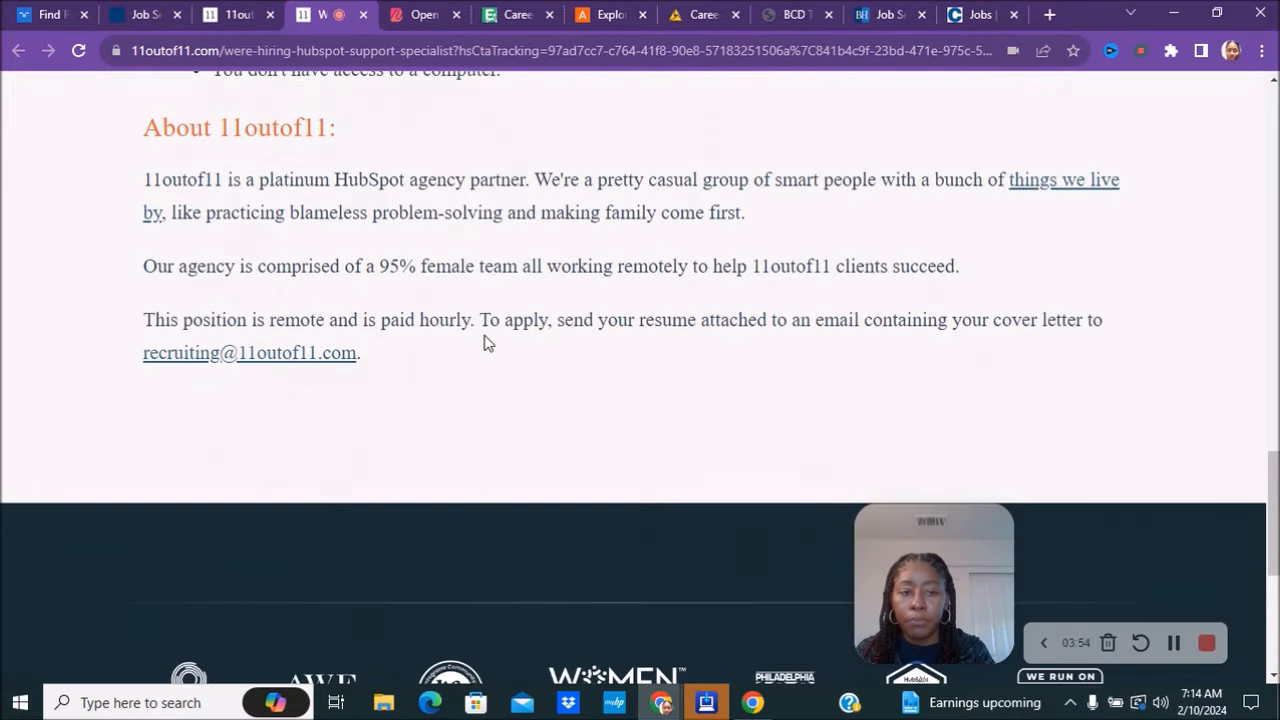
scroll("up", 3)
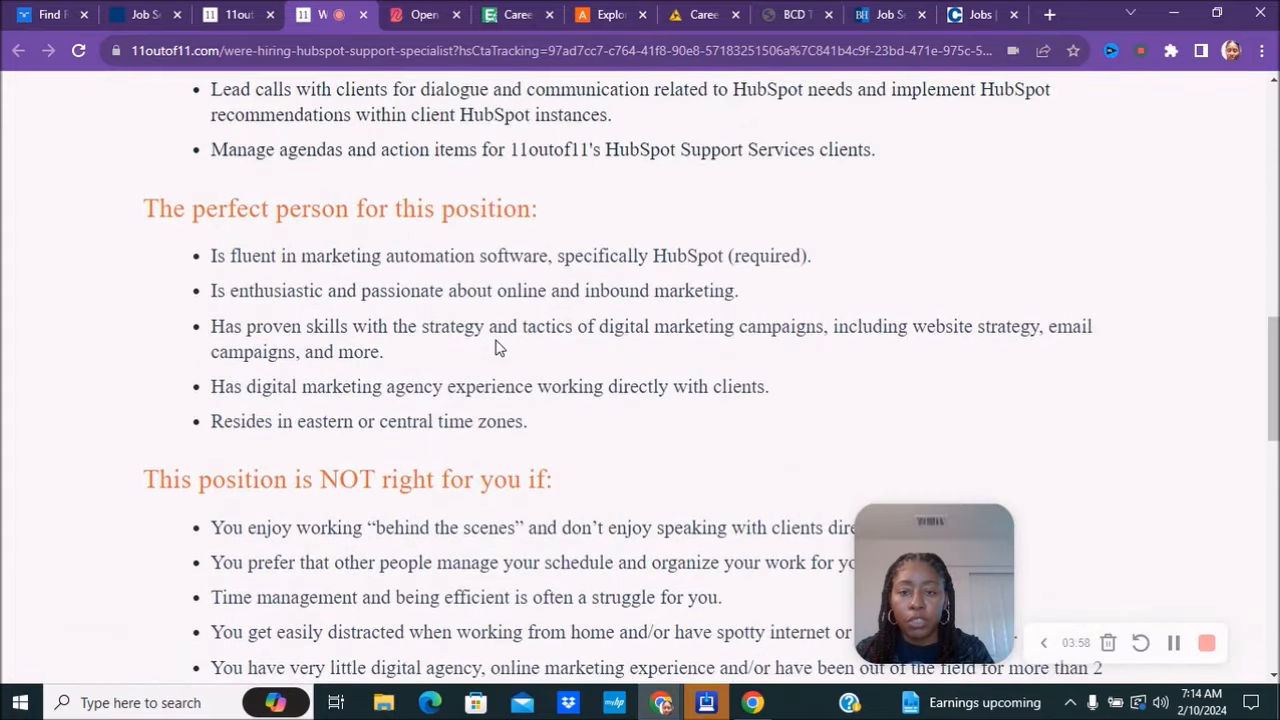
scroll("up", 3)
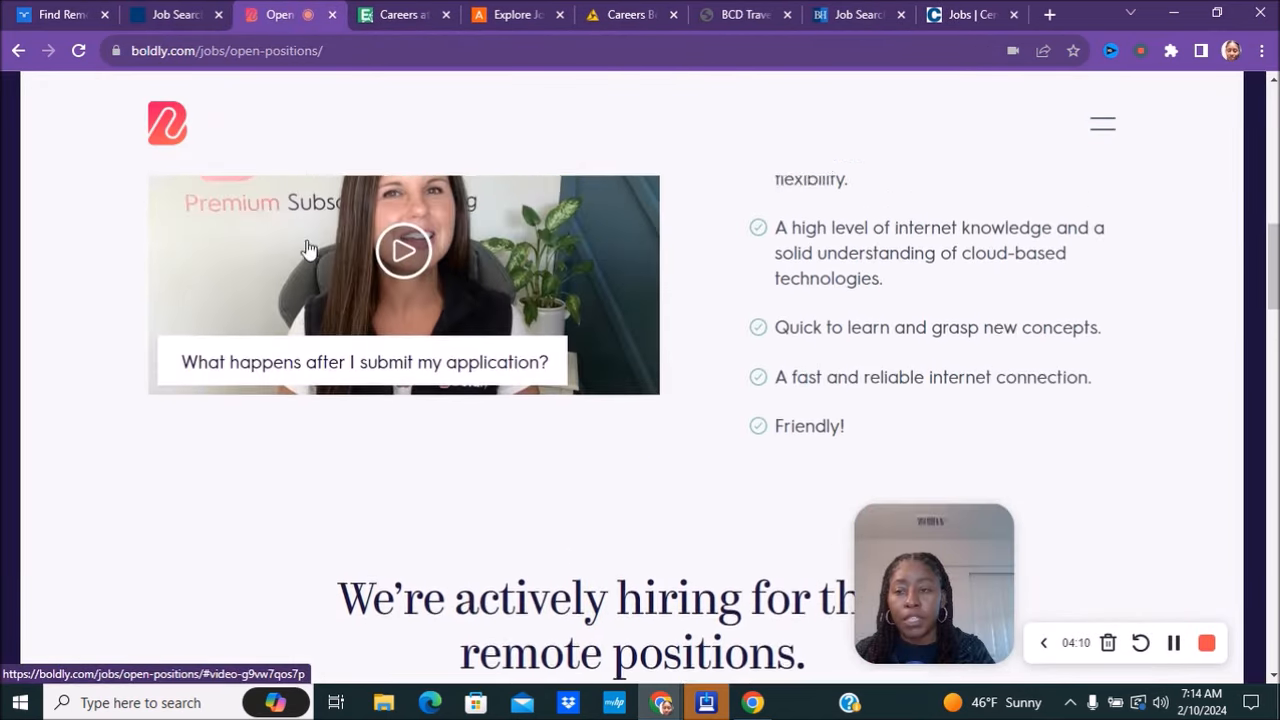
Scroll Boldly's Executive Assistant and Bilingual Executive Assistant openings down to the footer.
scroll("down", 3)
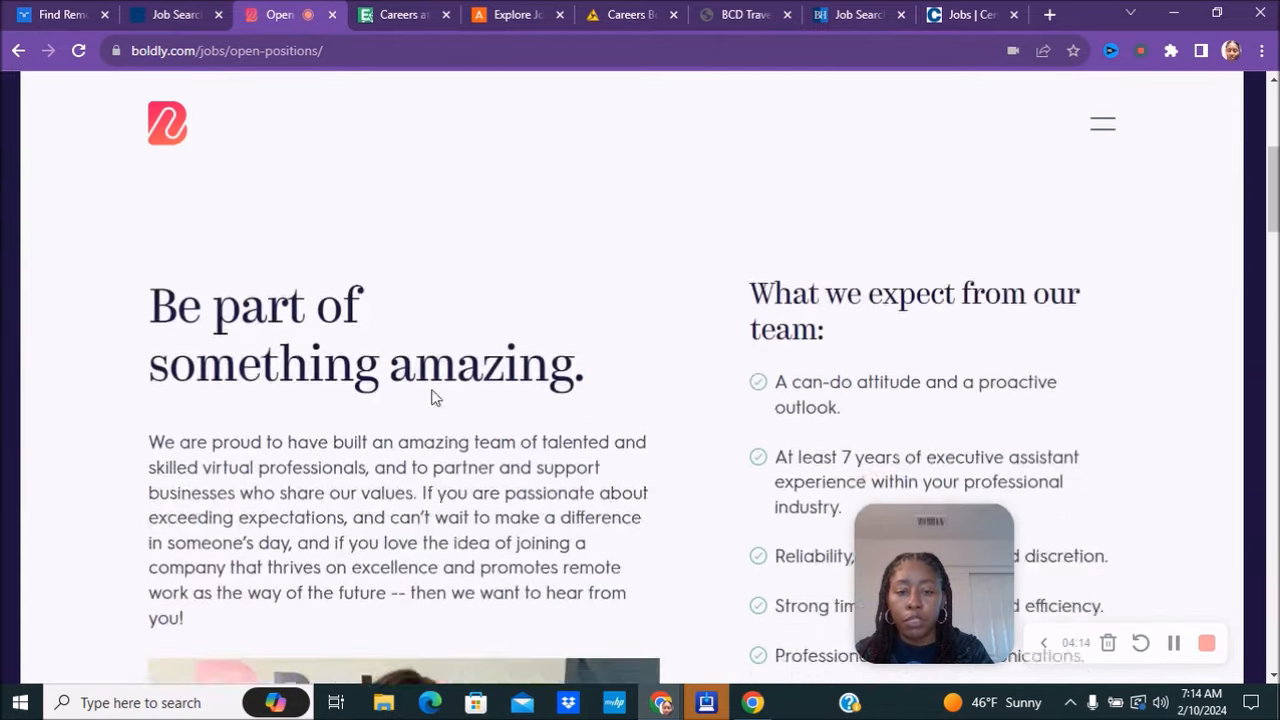
scroll("down", 3)
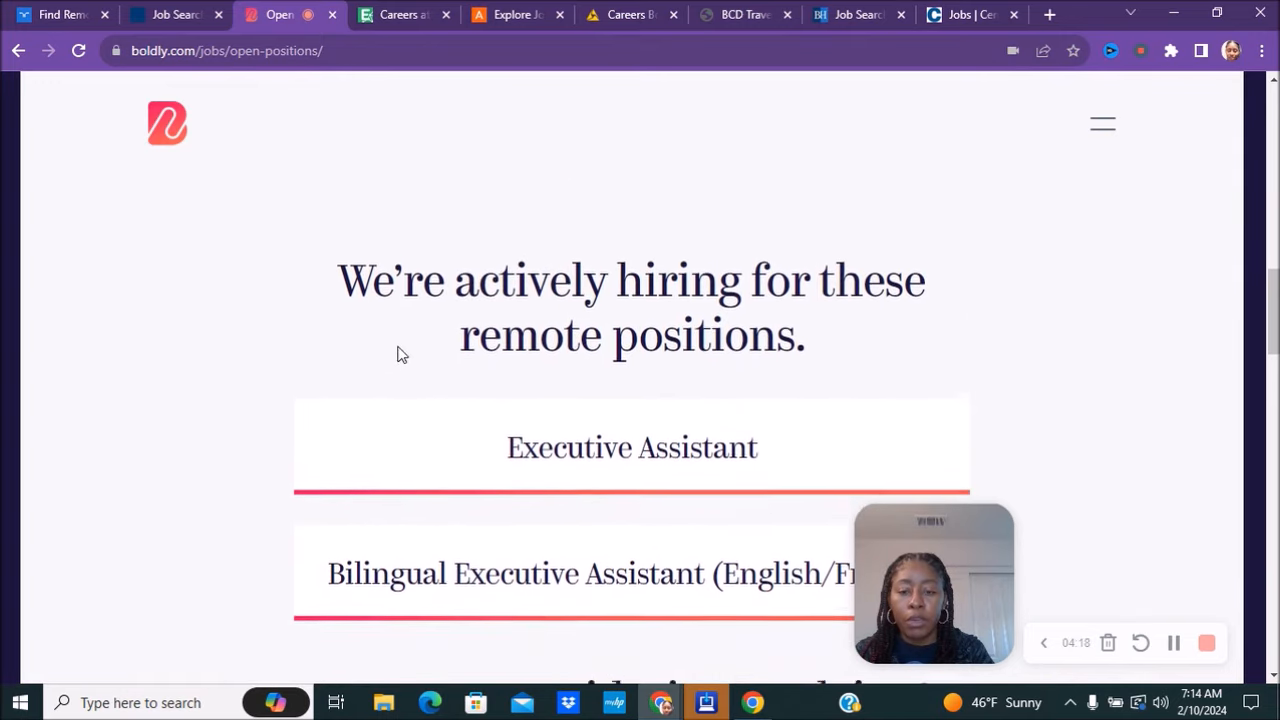
scroll("down", 3)
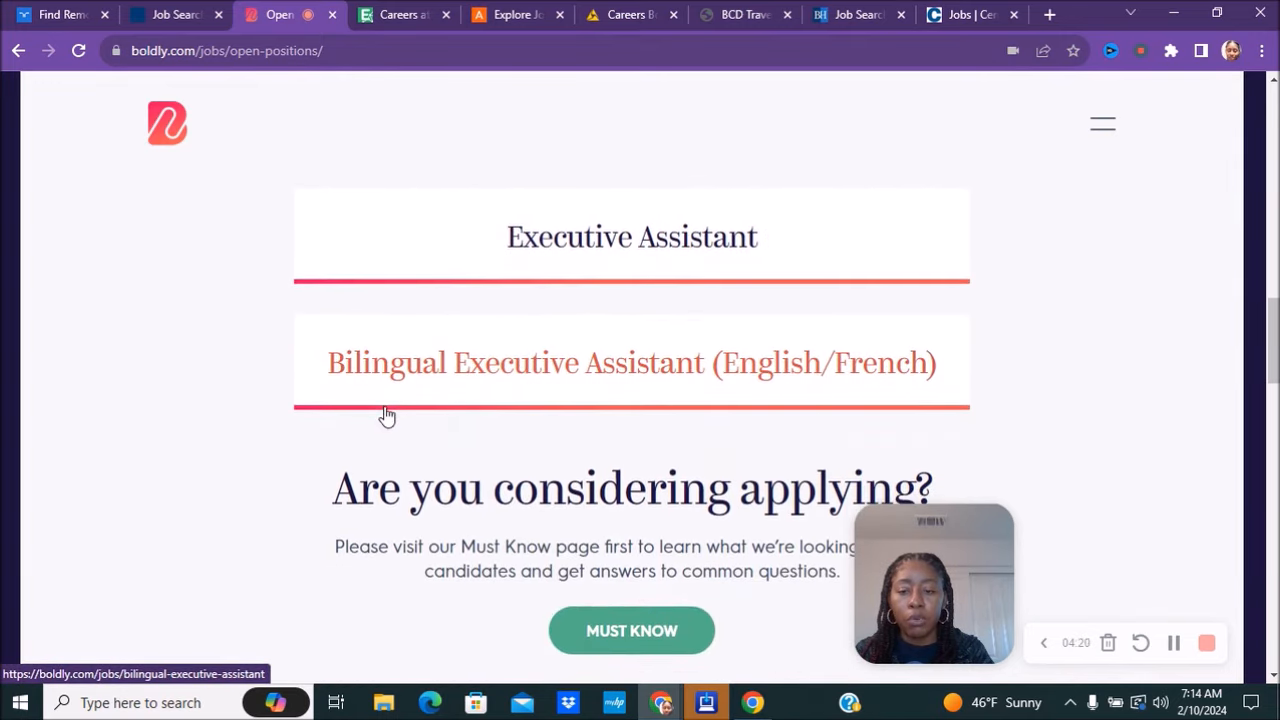
mouse_move(575, 453)
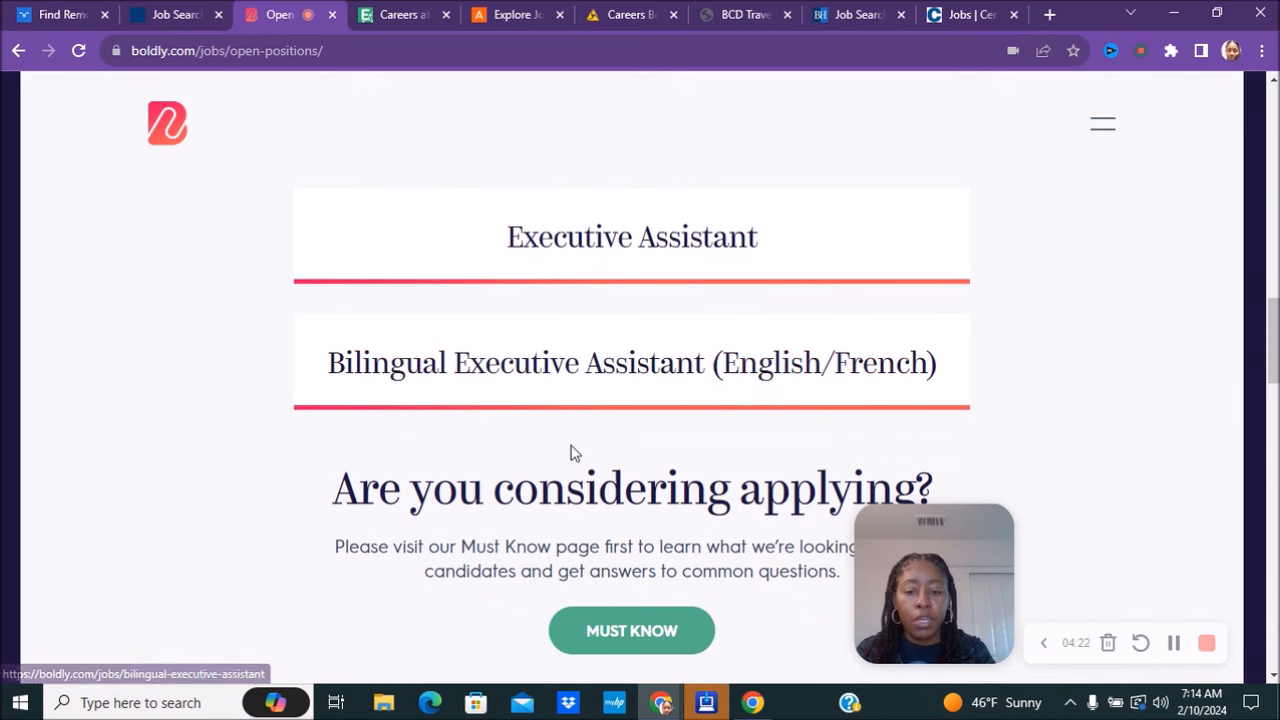
scroll("down", 3)
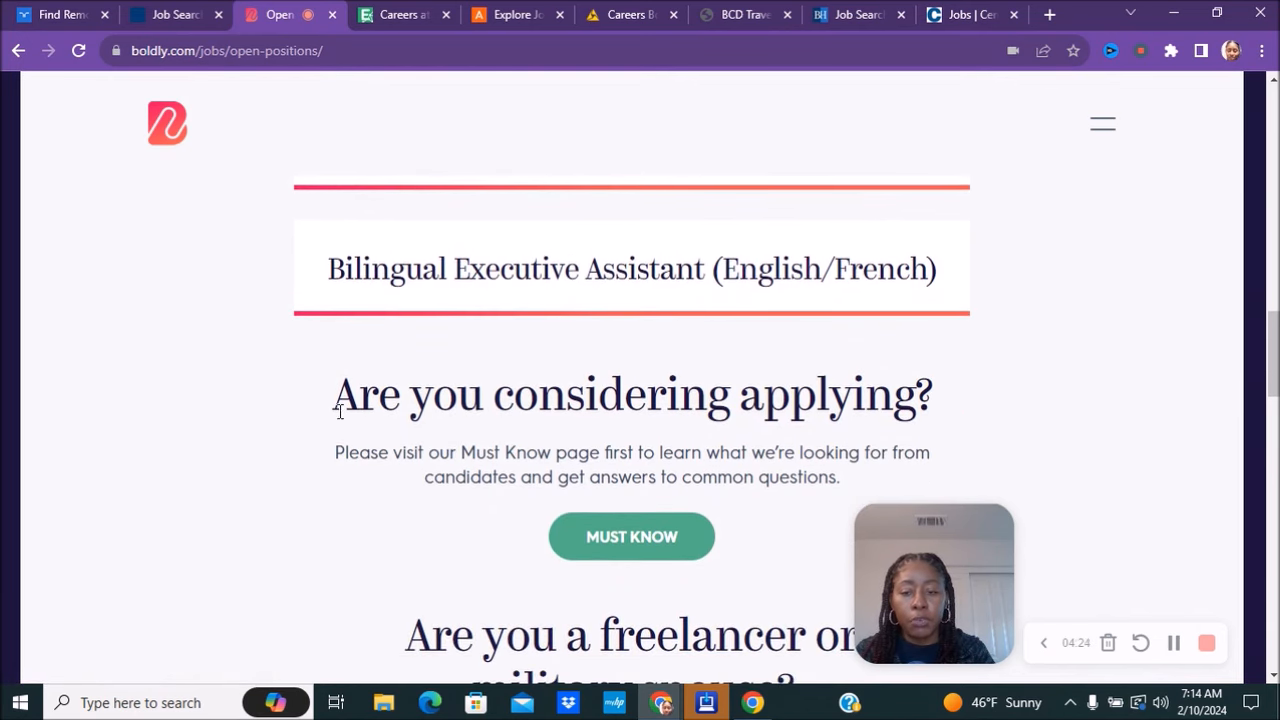
mouse_move(631, 545)
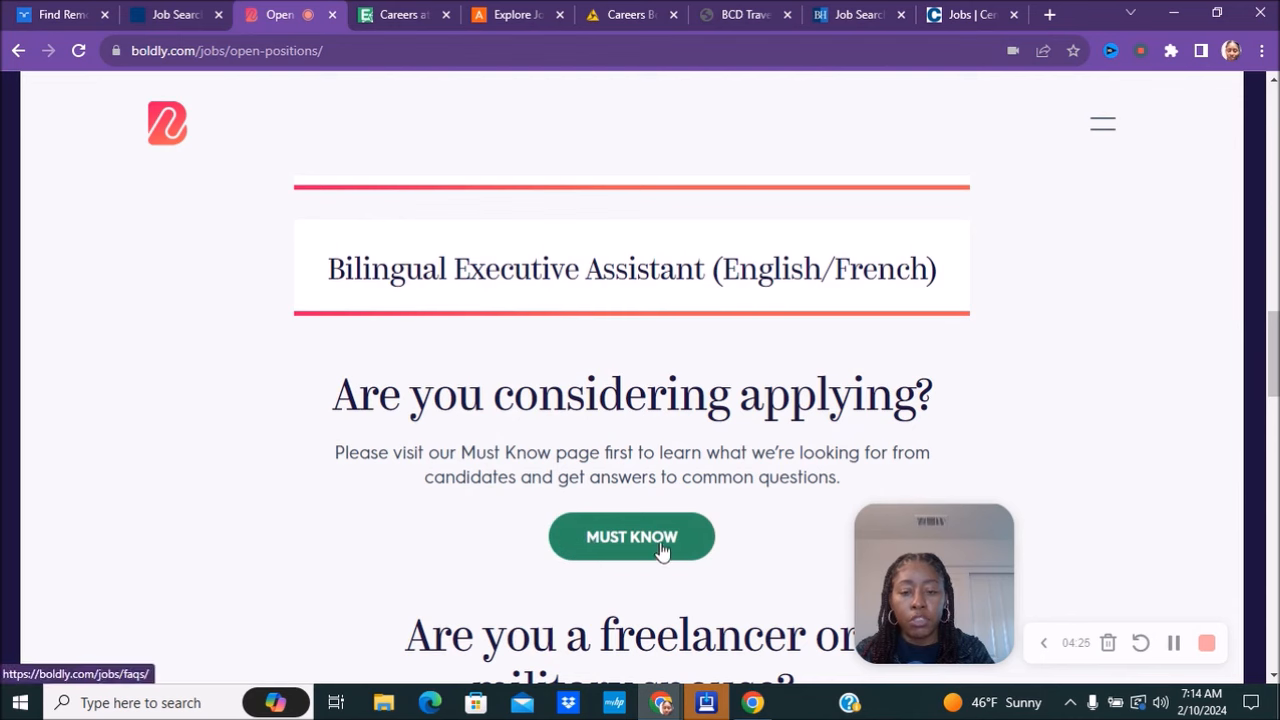
mouse_move(668, 577)
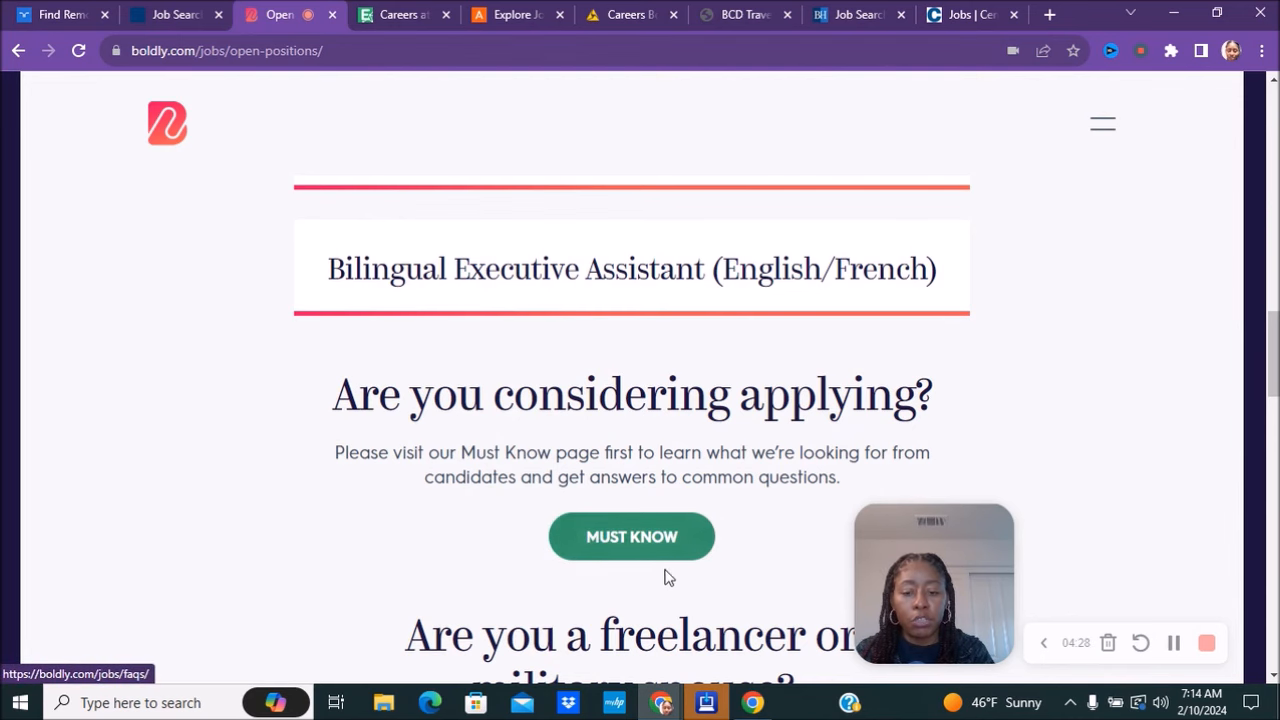
scroll("down", 3)
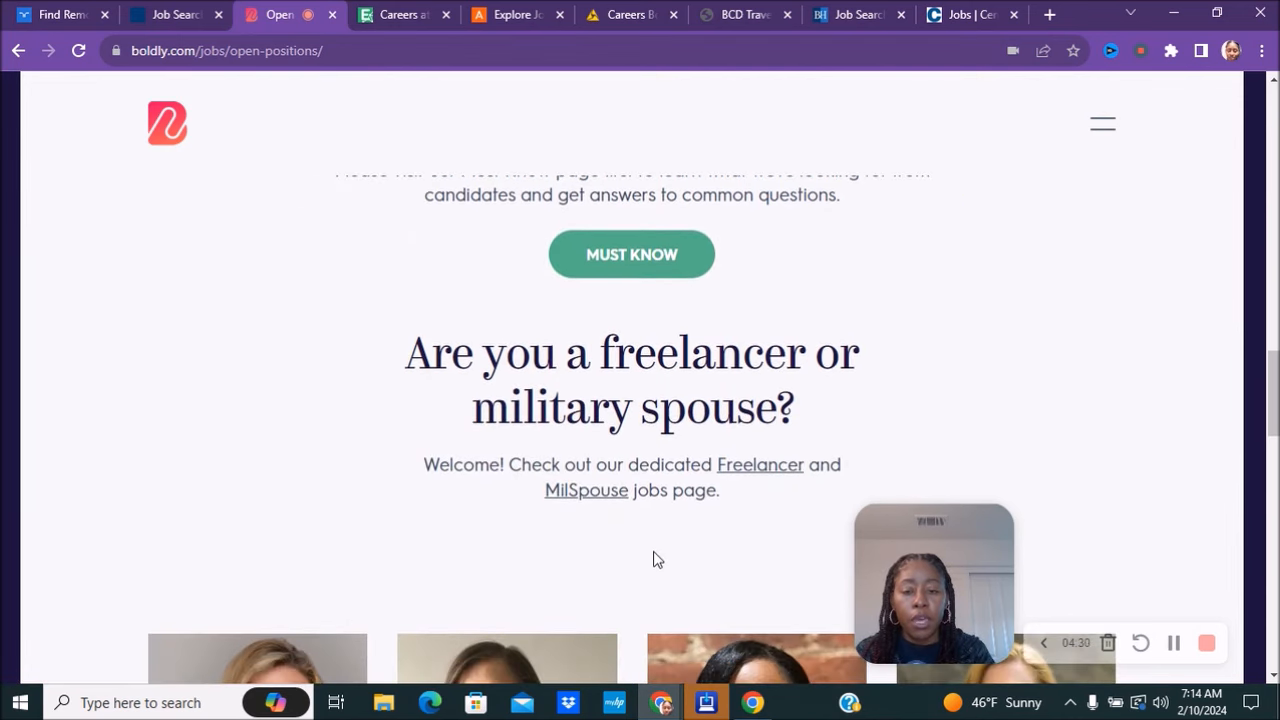
scroll("down", 3)
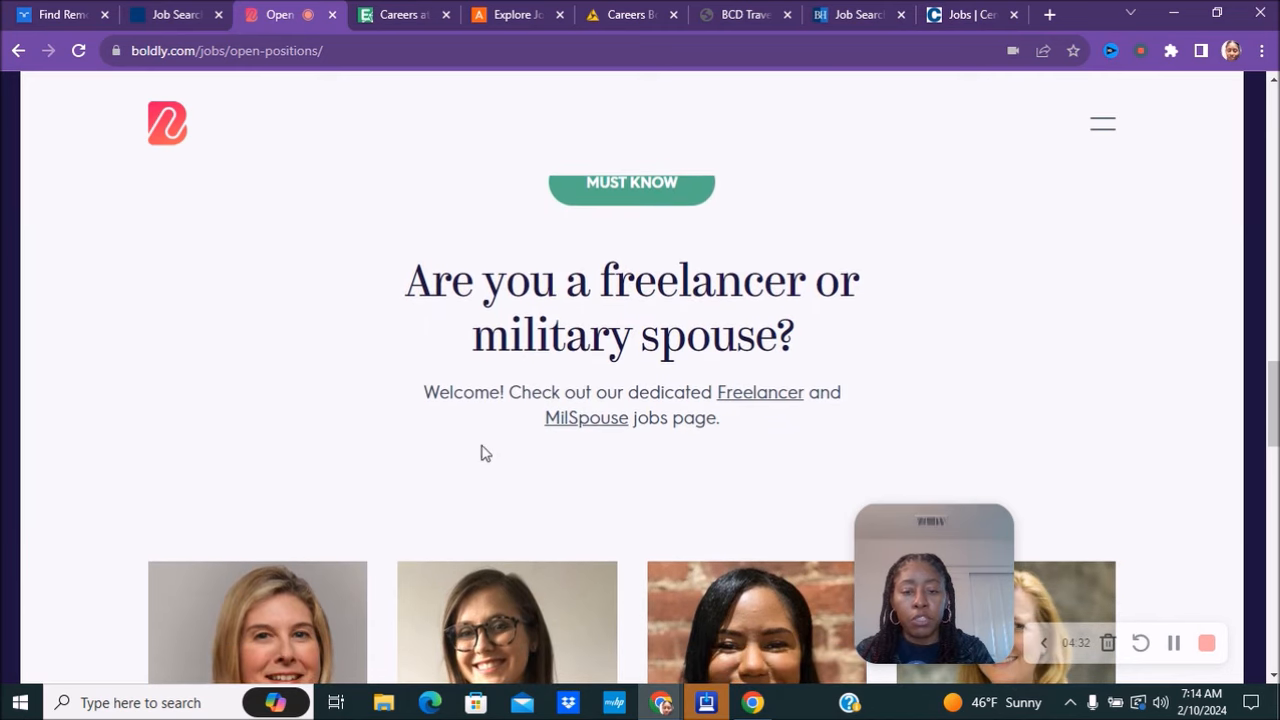
scroll("down", 3)
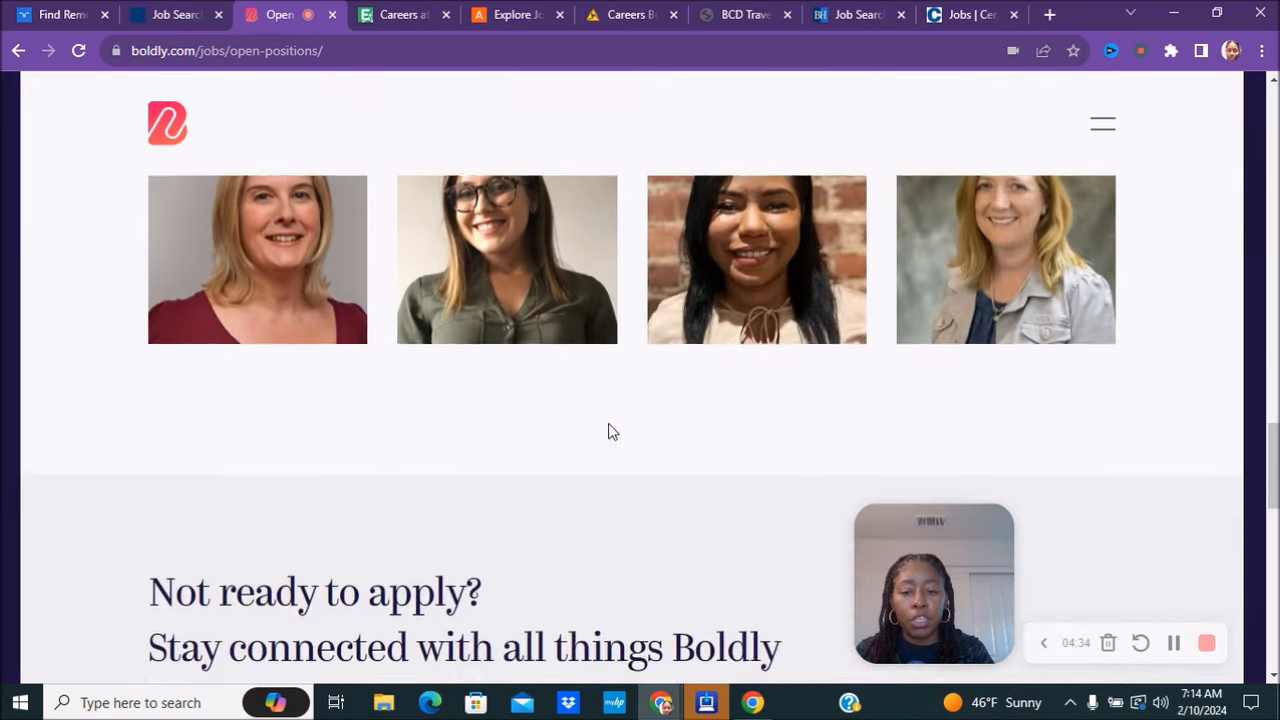
scroll("down", 3)
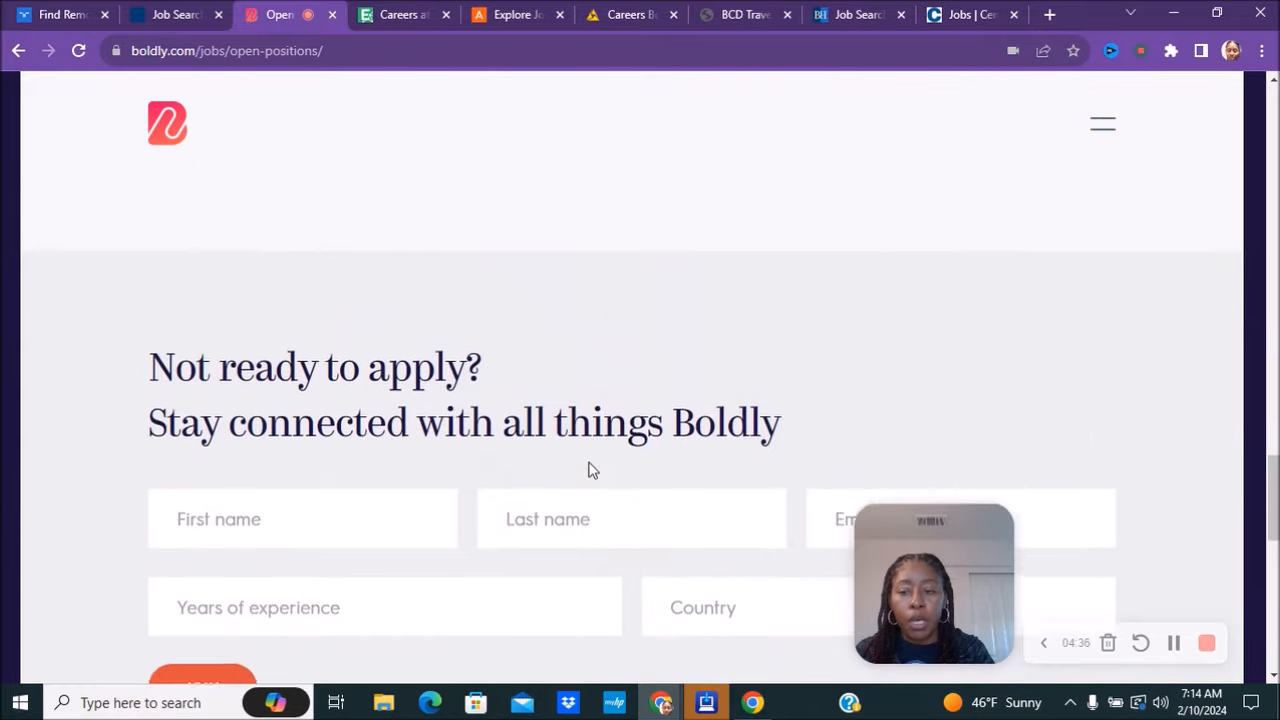
scroll("down", 3)
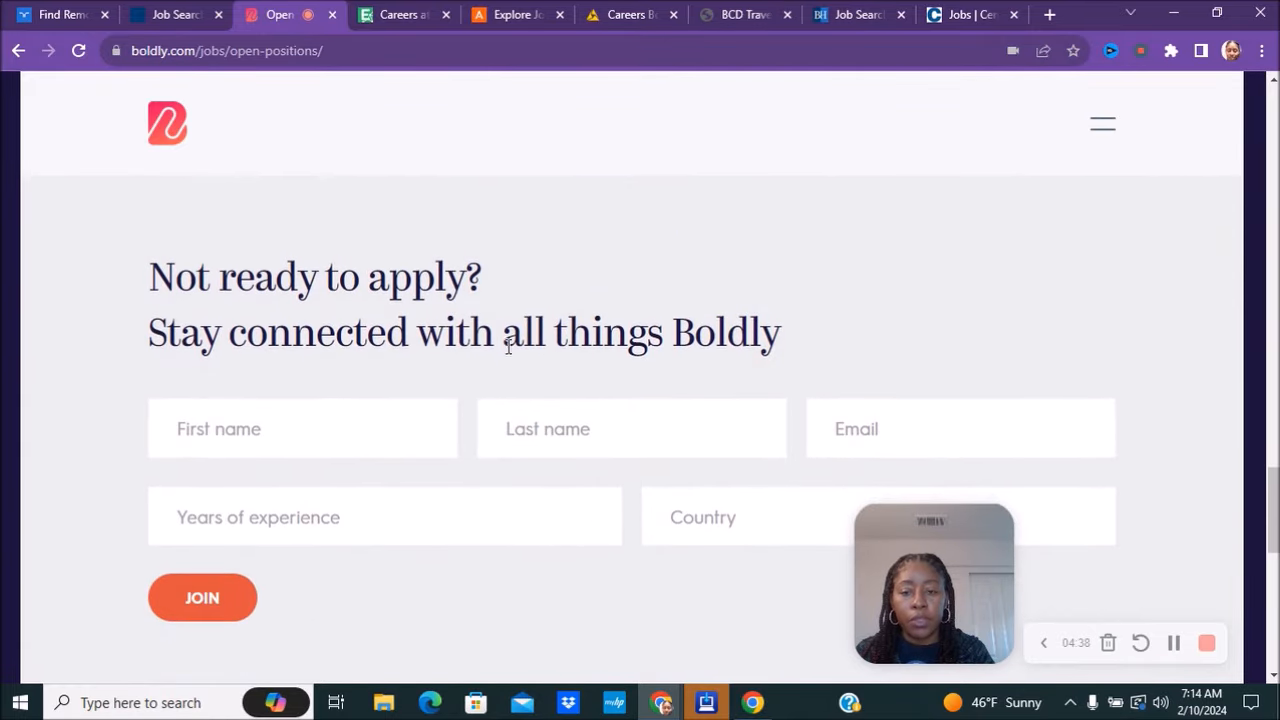
scroll("down", 3)
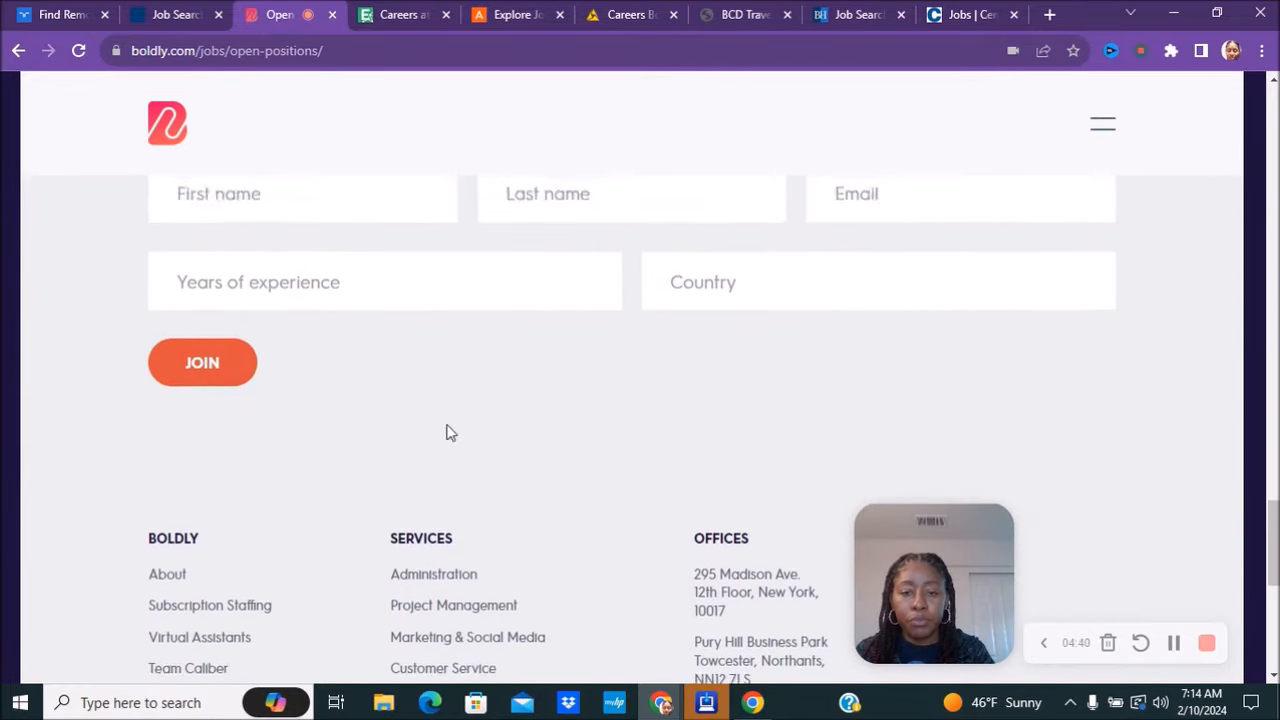
Recheck Boldly's team expectations, then go to the Elevate K-12 careers page.
scroll("up", 3)
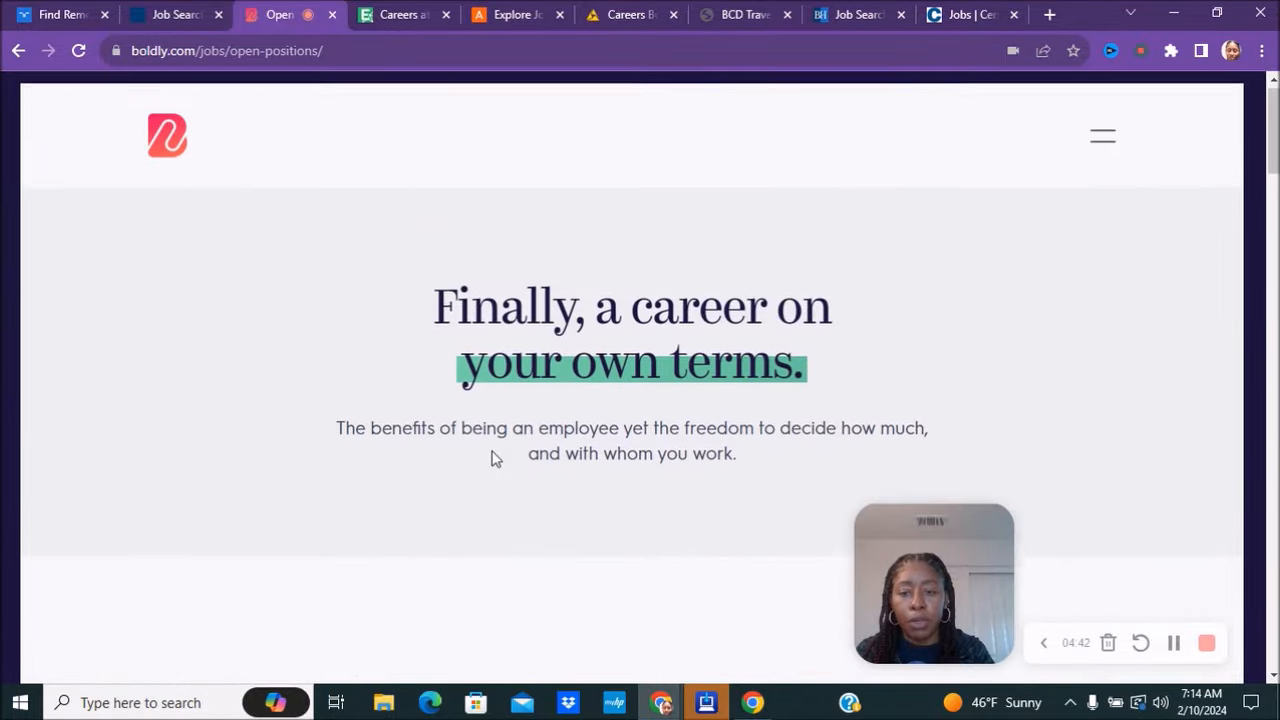
scroll("down", 3)
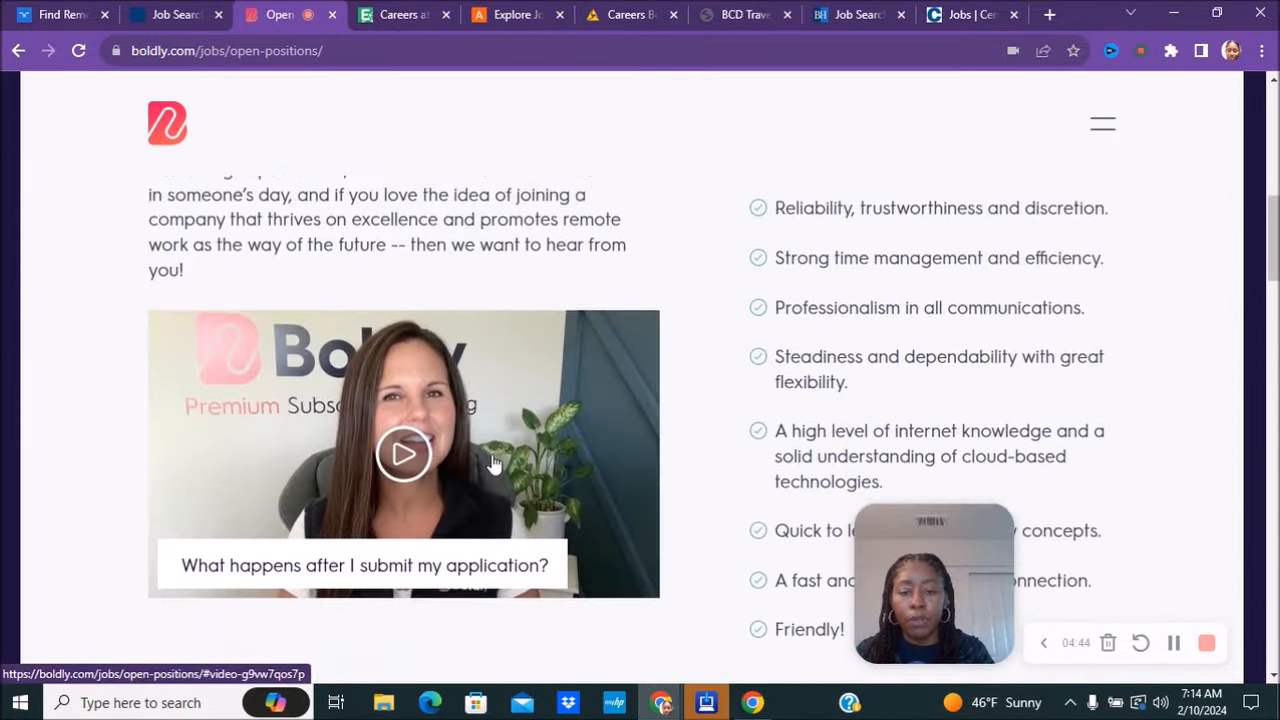
scroll("down", 3)
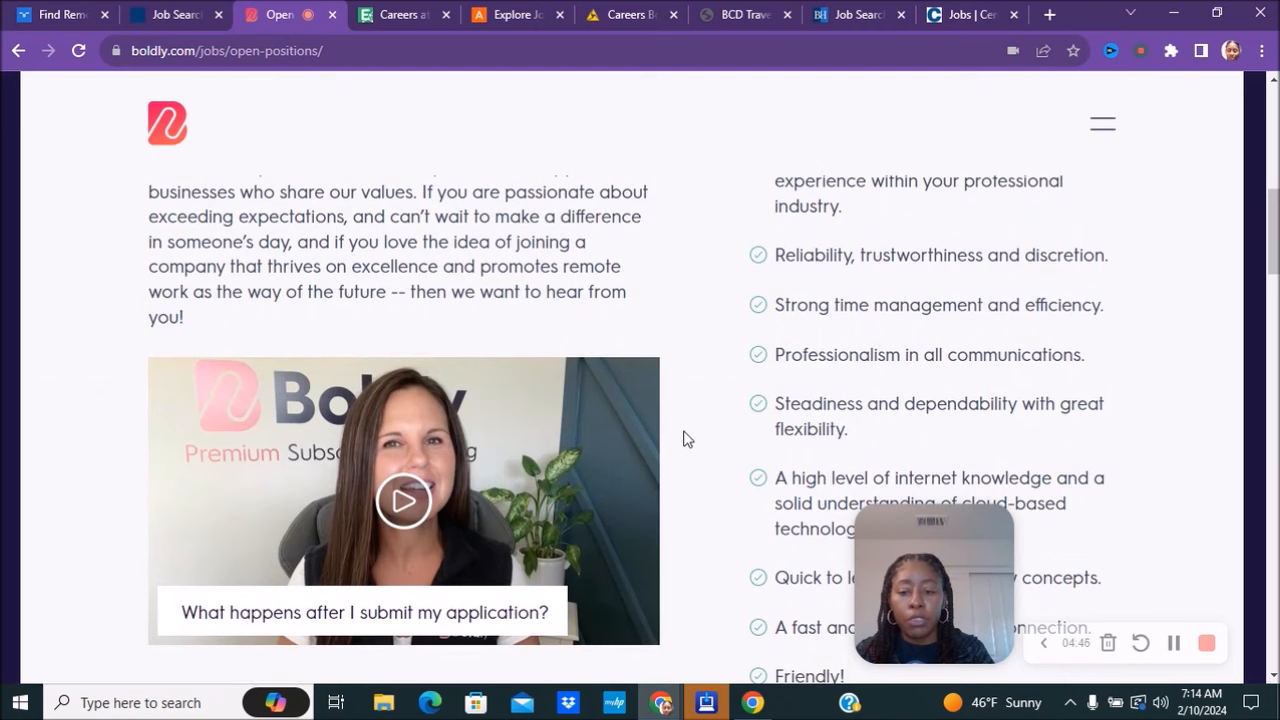
scroll("down", 3)
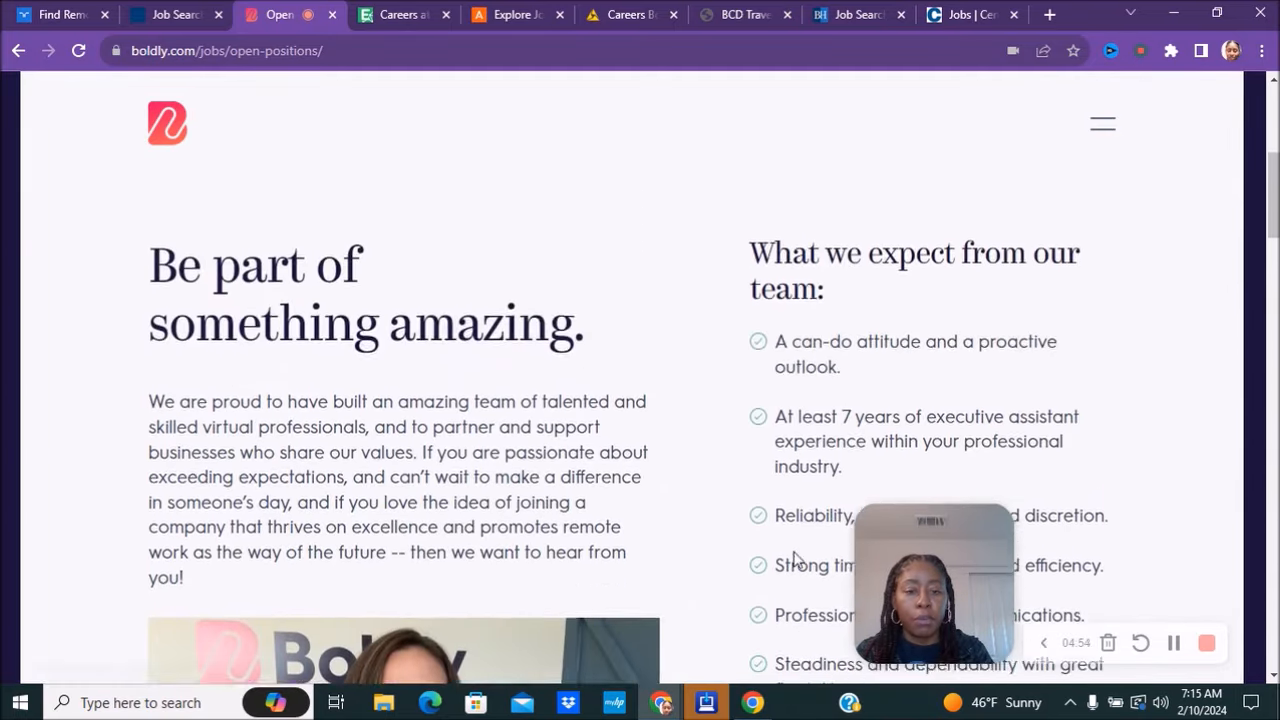
scroll("down", 3)
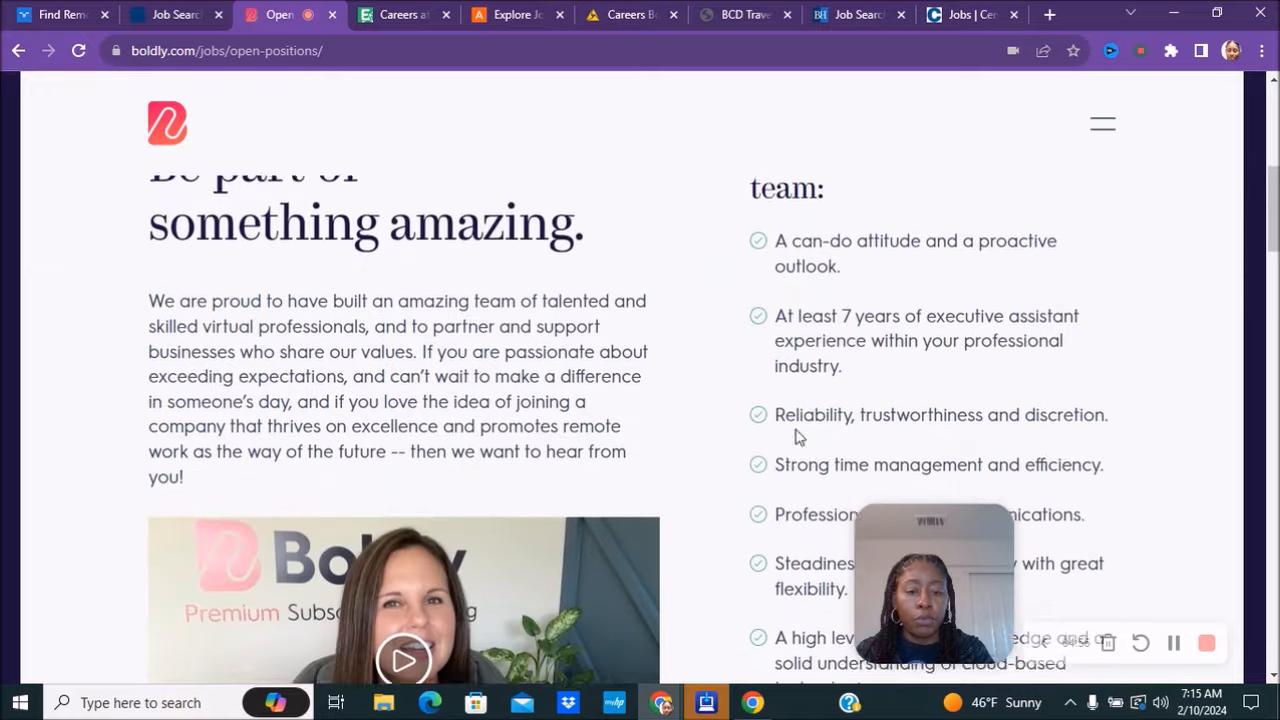
scroll("down", 3)
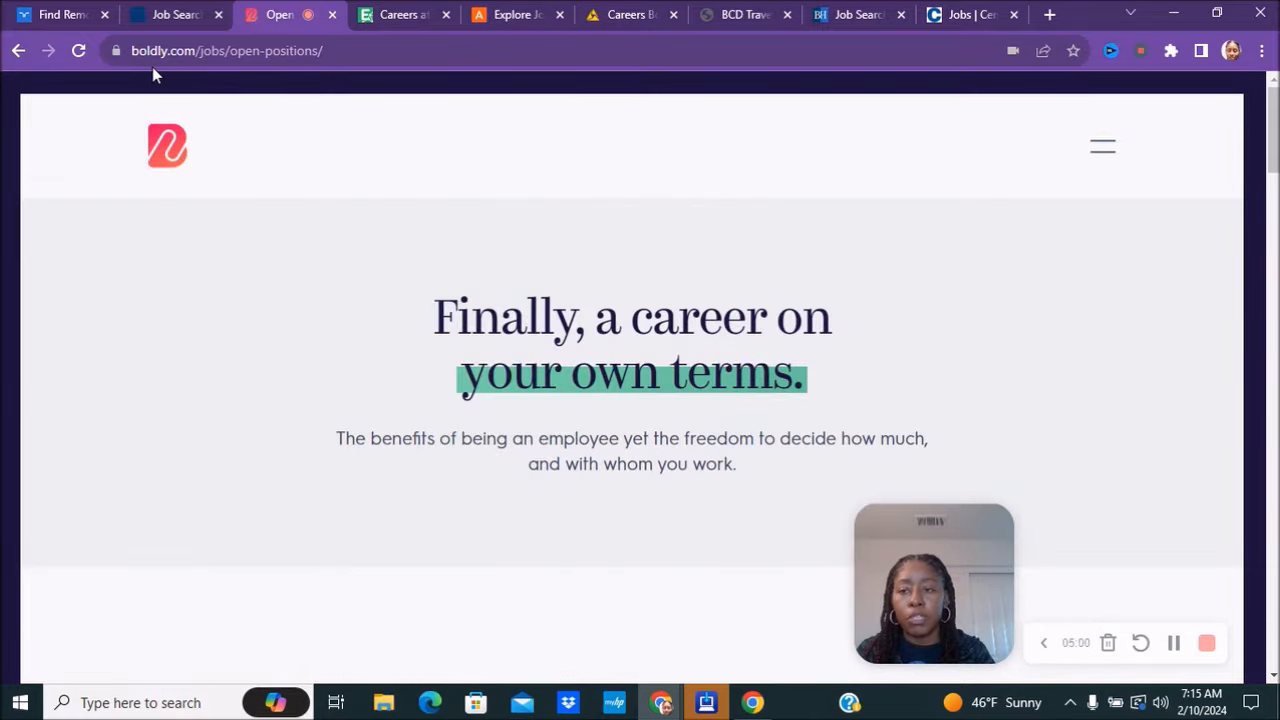
mouse_move(250, 105)
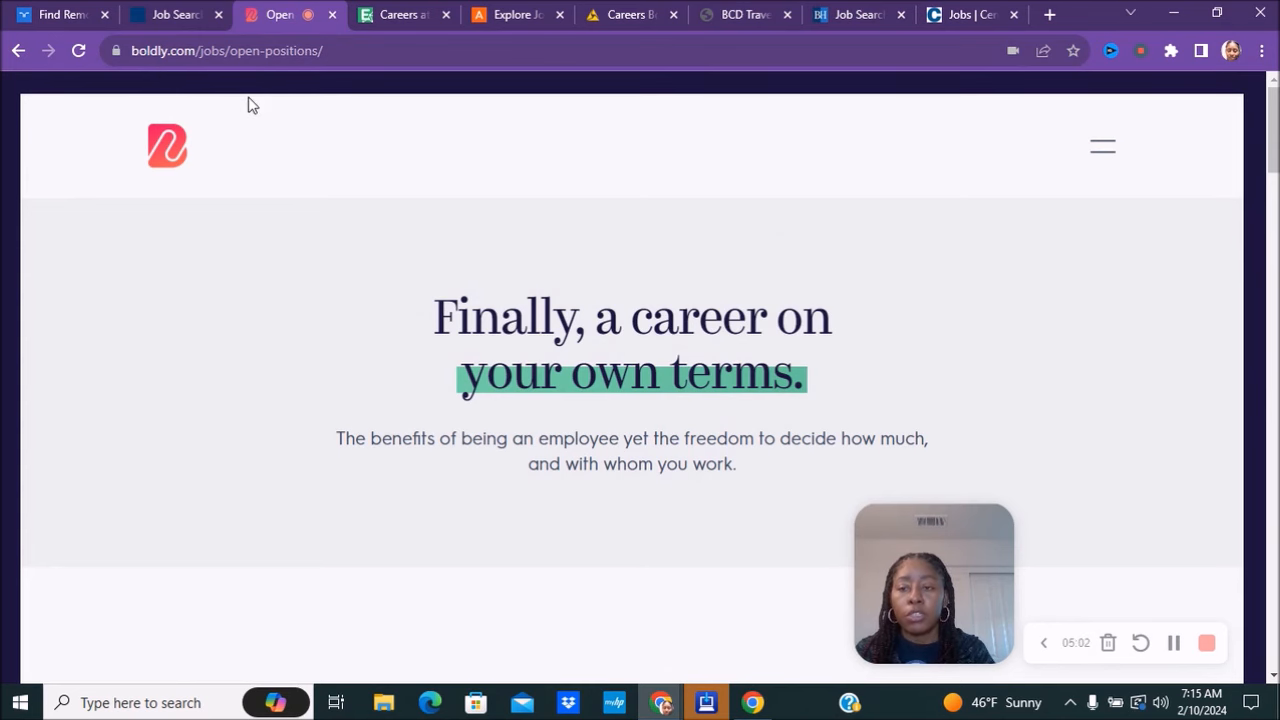
left_click(400, 14)
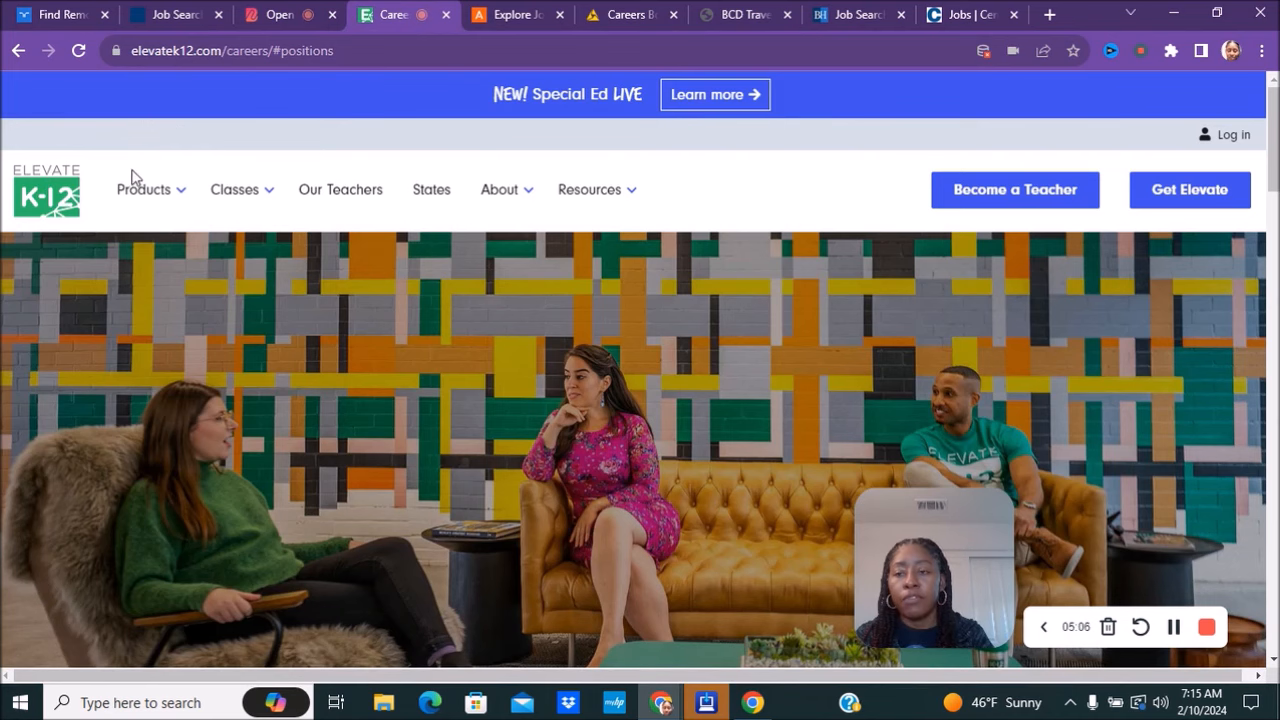
Jump to Elevate K-12's open positions and scroll through roles like Account Executive.
scroll("down", 3)
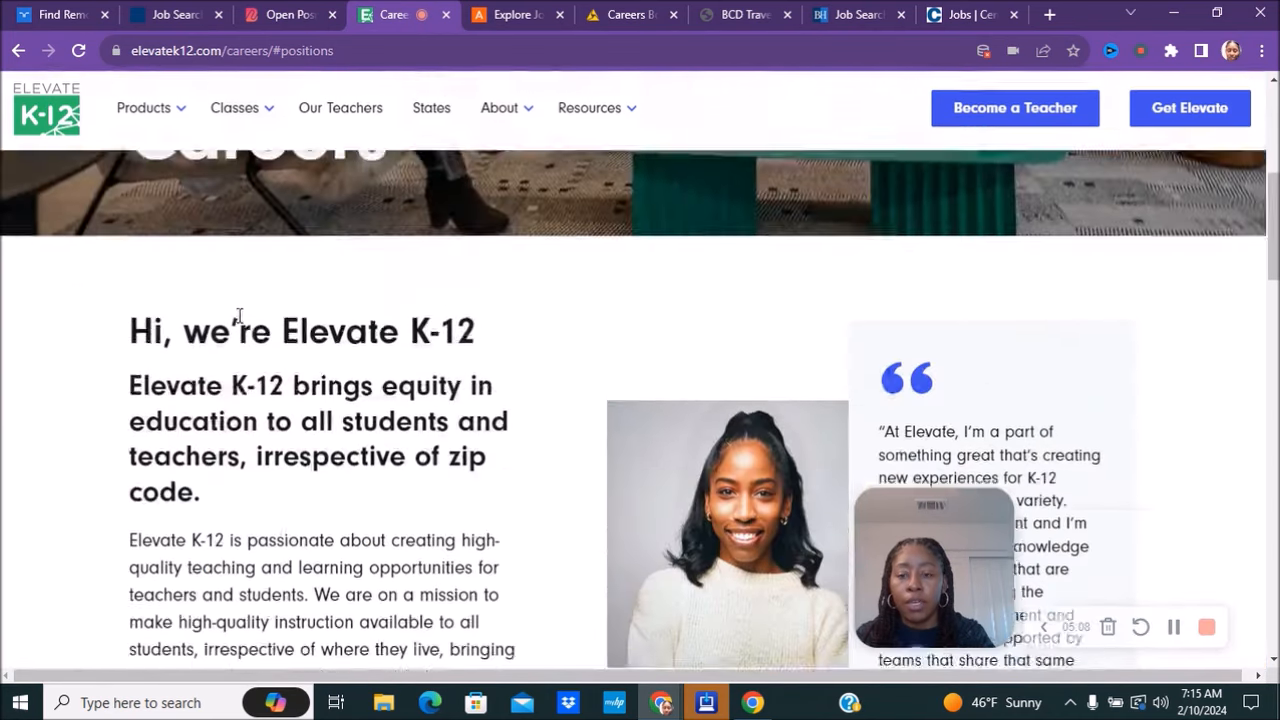
scroll("down", 3)
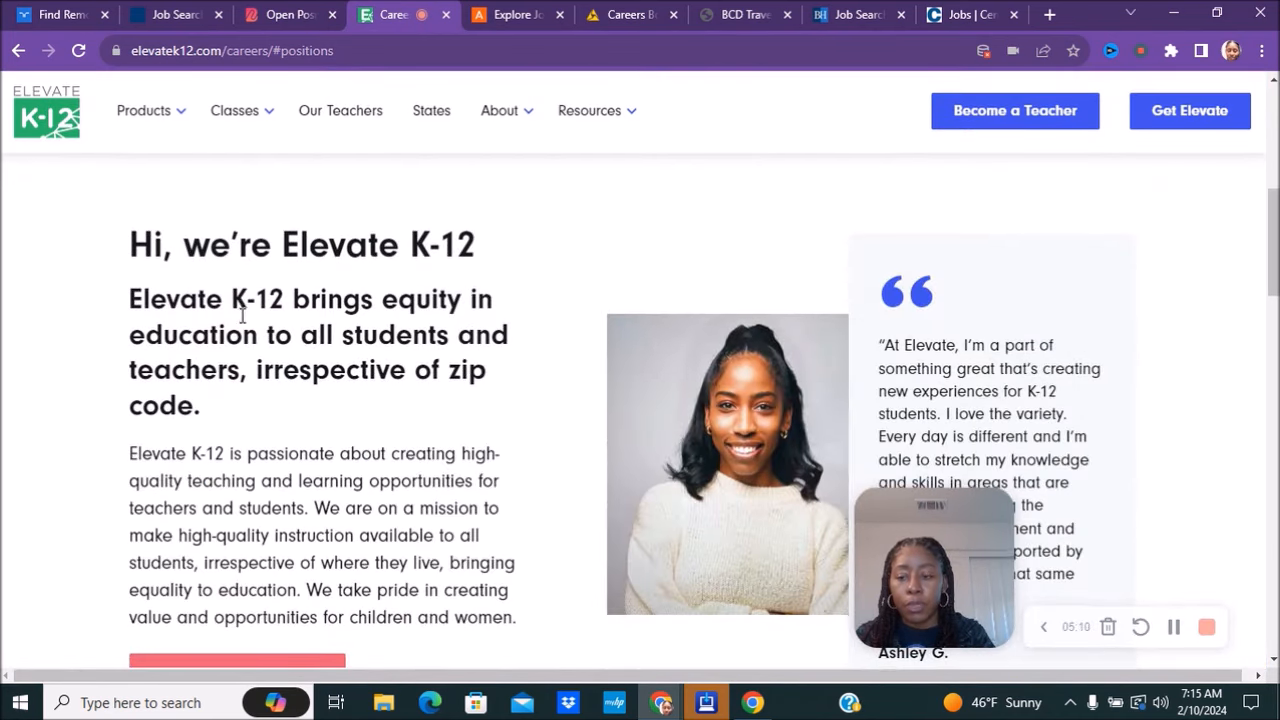
scroll("down", 3)
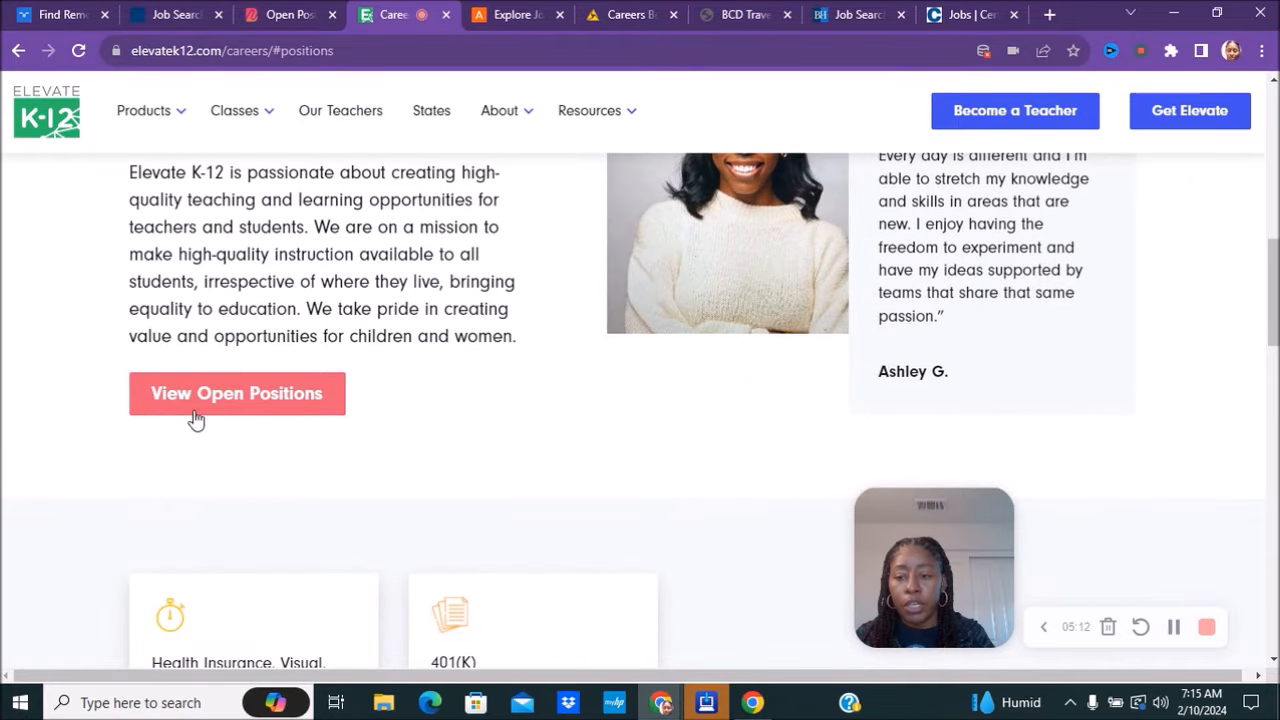
left_click(237, 393)
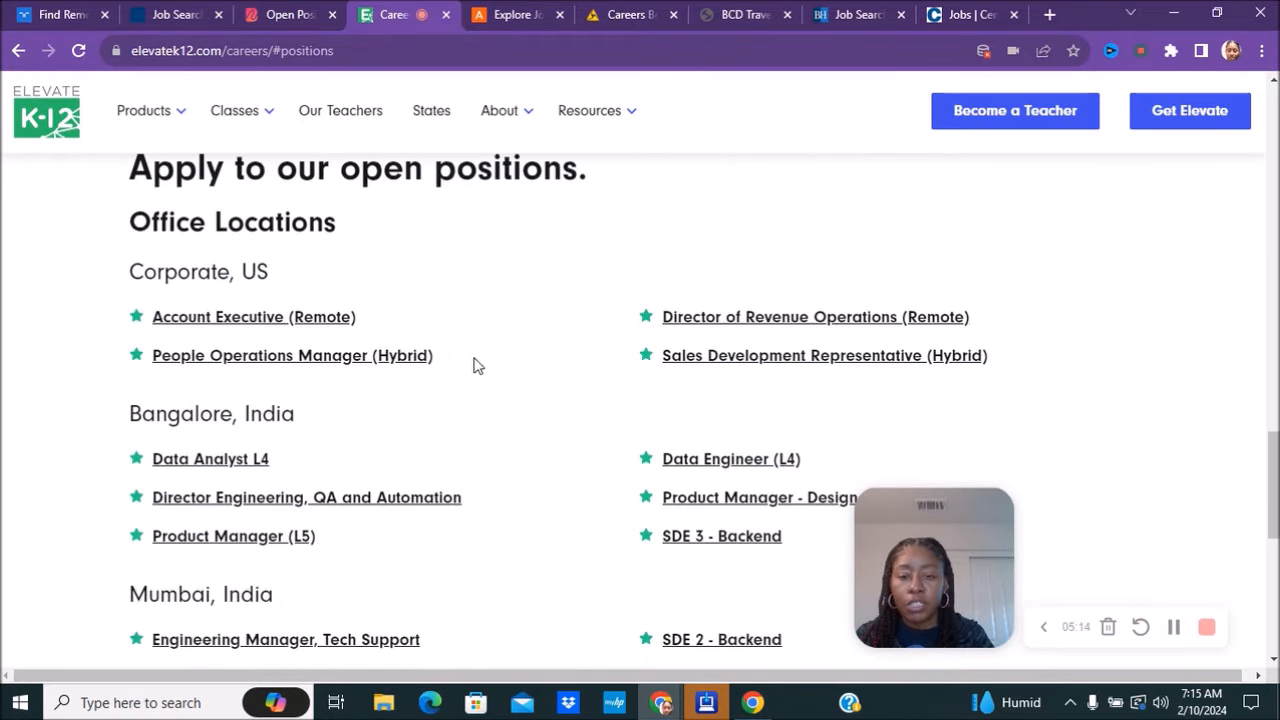
scroll("down", 3)
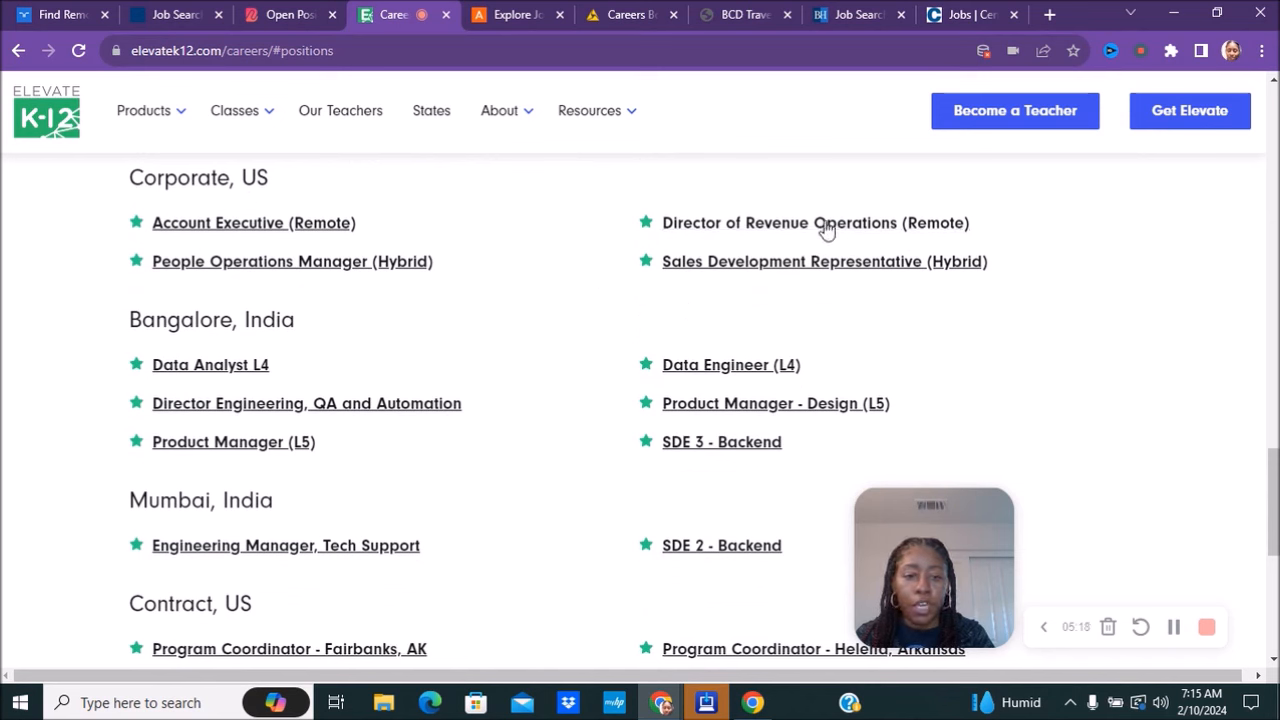
mouse_move(420, 360)
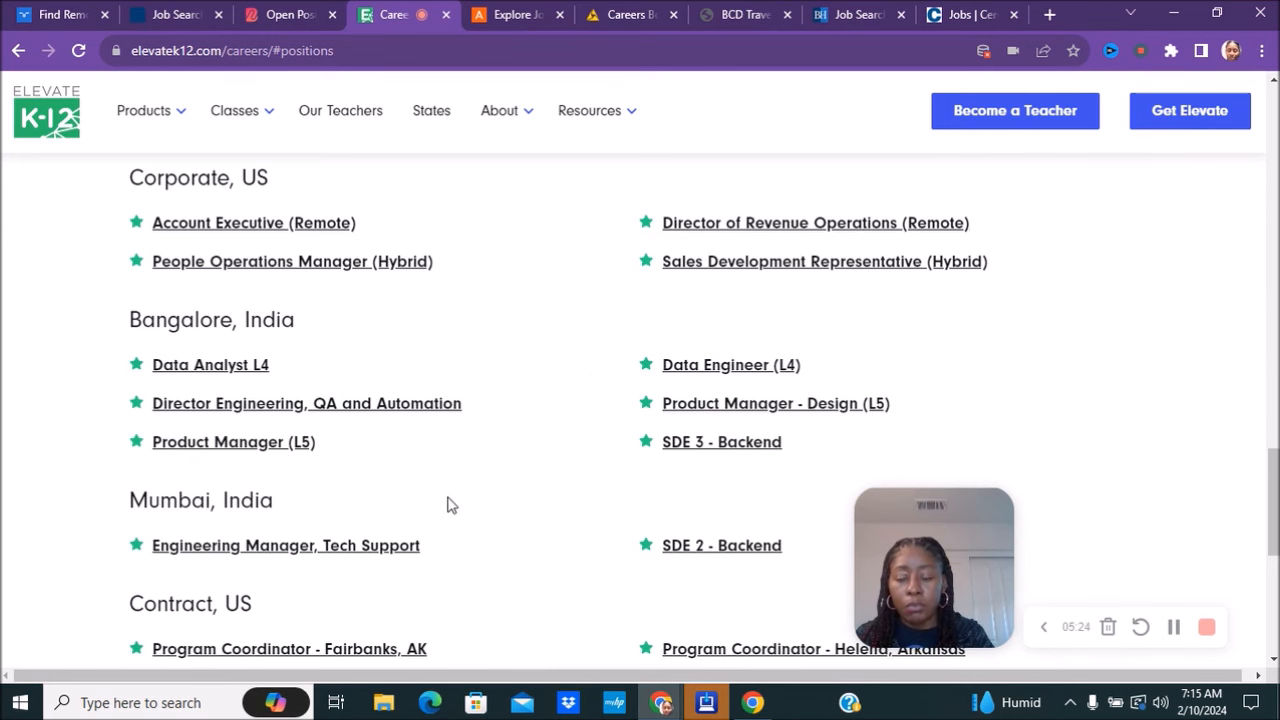
scroll("down", 3)
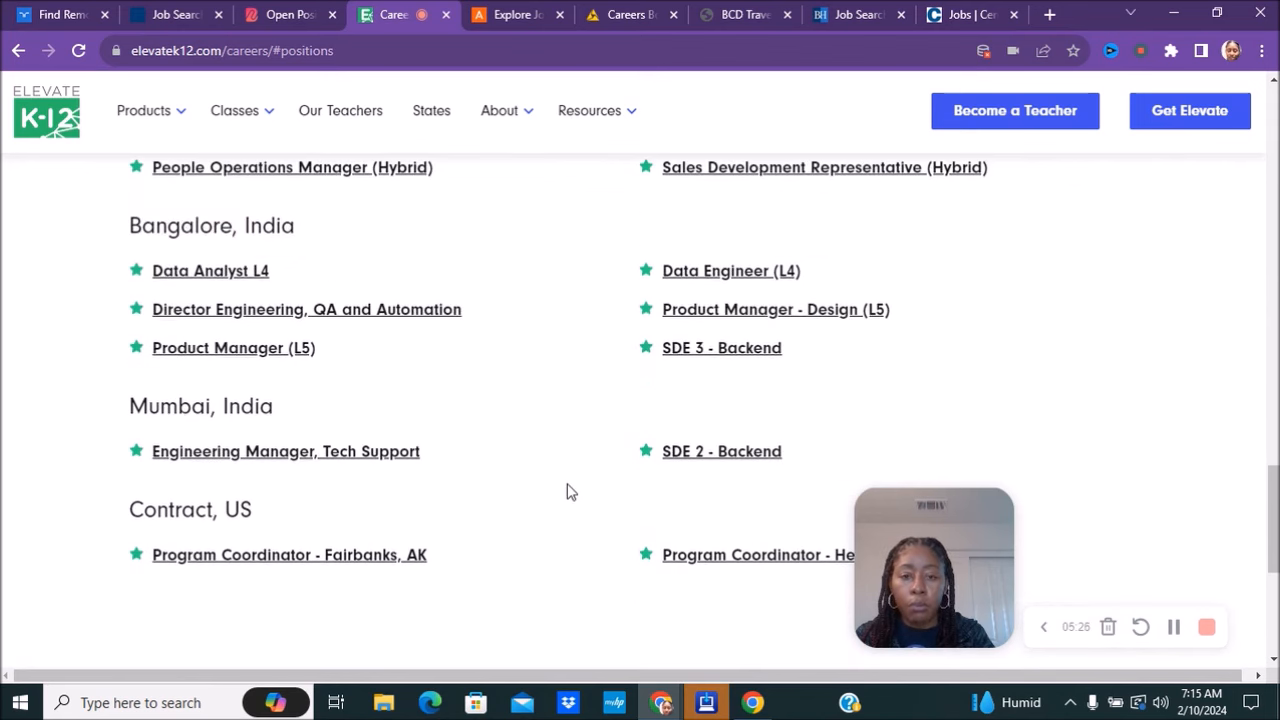
scroll("down", 3)
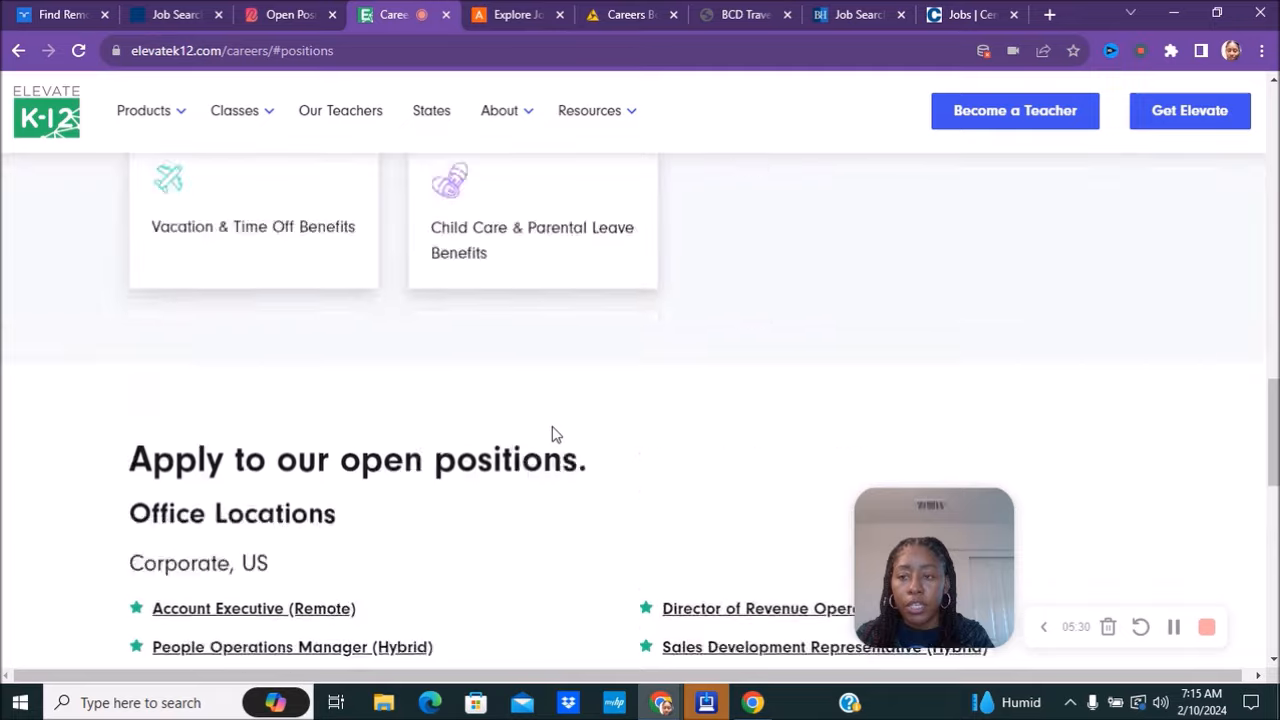
scroll("up", 3)
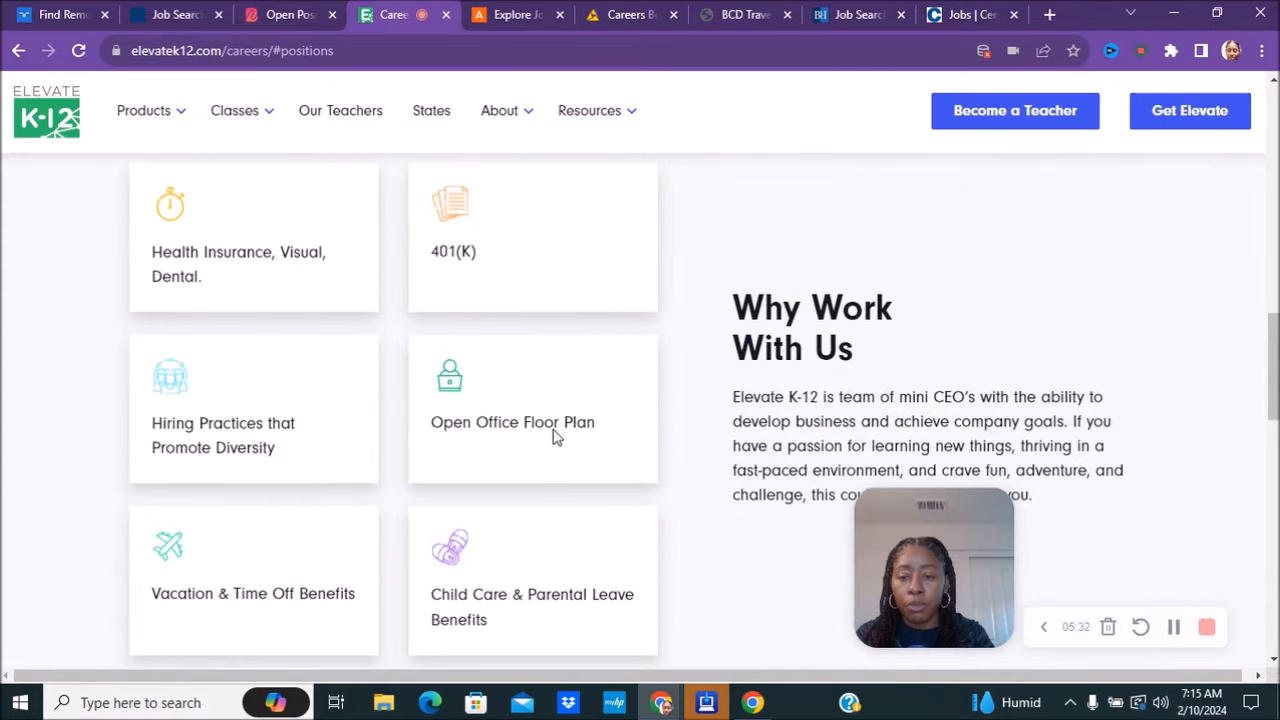
scroll("down", 3)
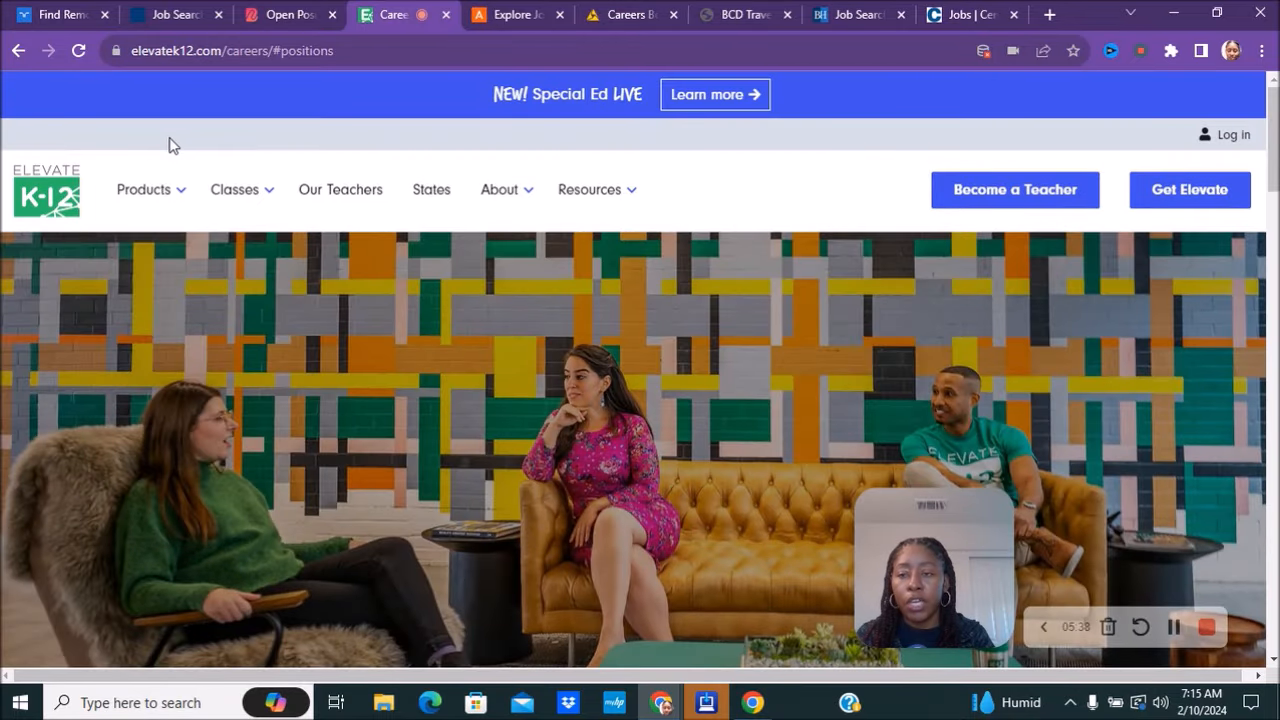
left_click(517, 14)
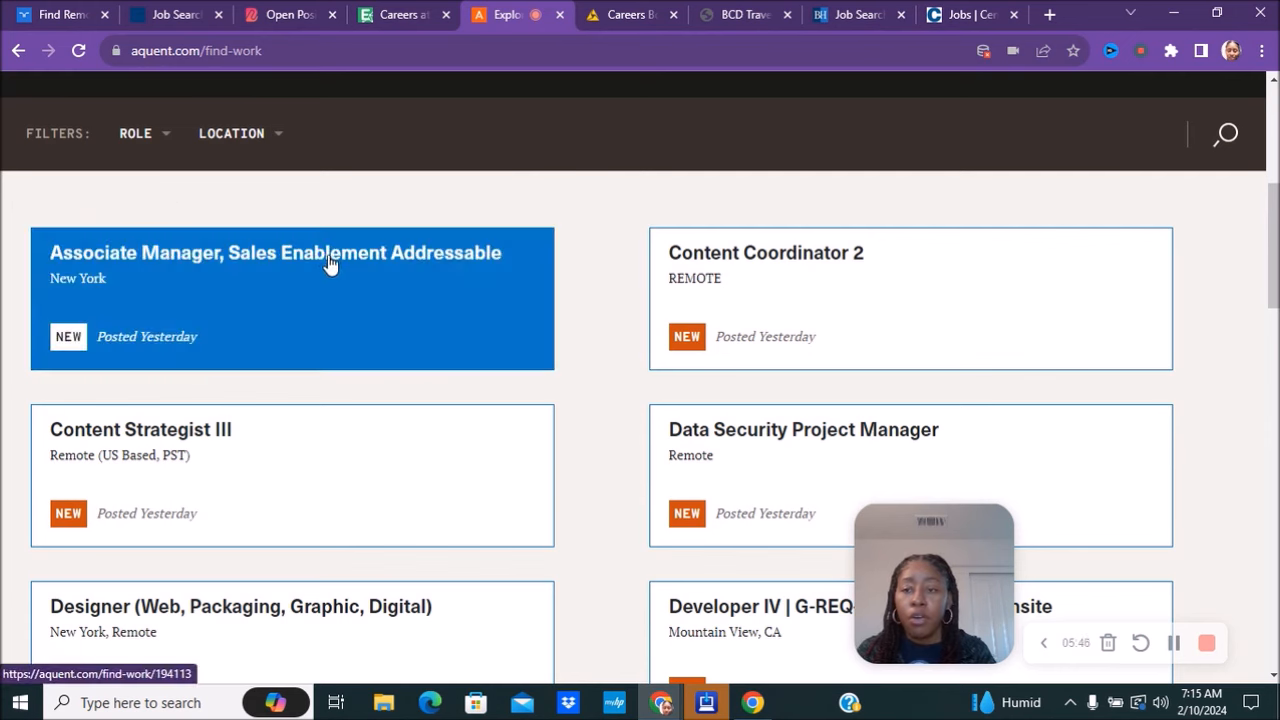
mouse_move(207, 155)
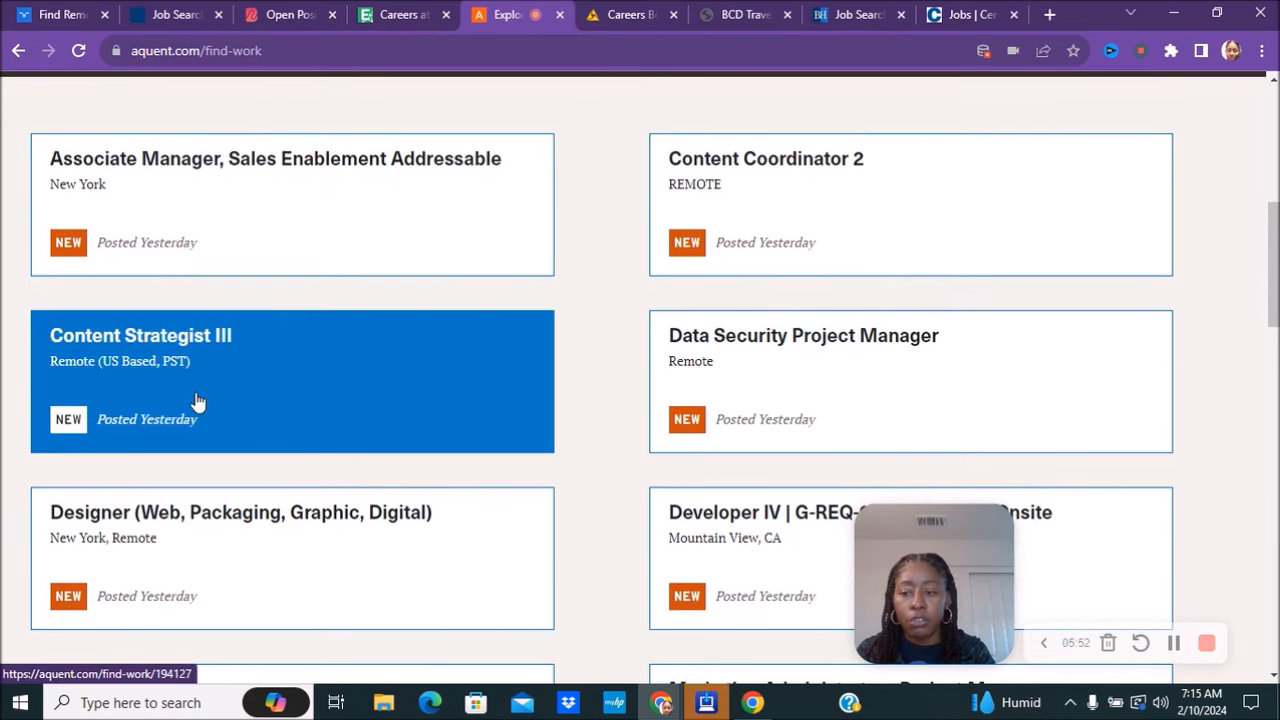
mouse_move(202, 368)
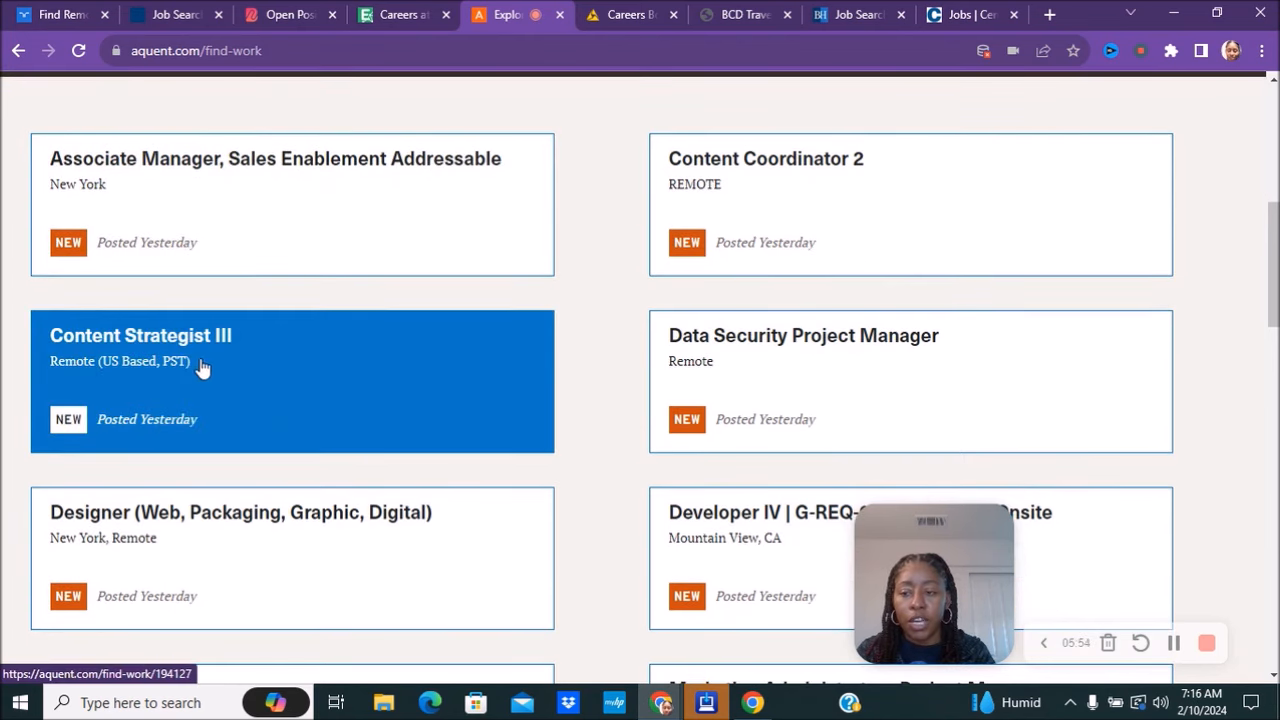
mouse_move(90, 426)
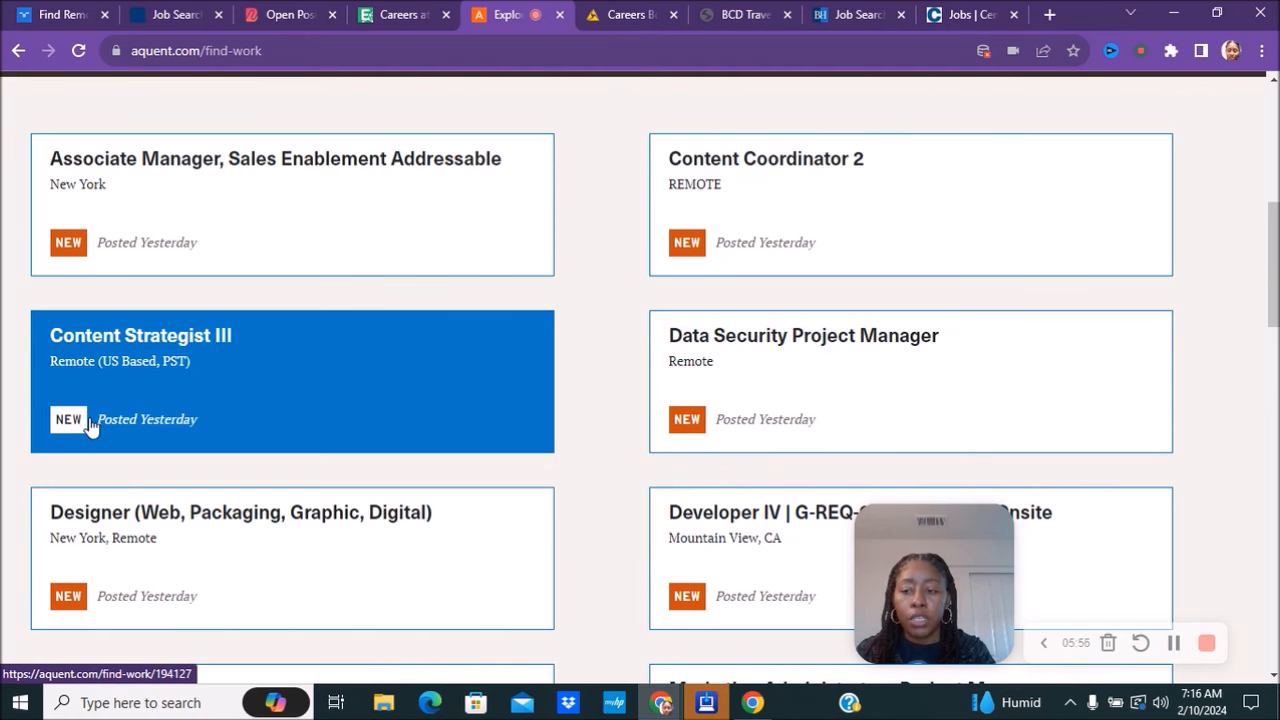
mouse_move(700, 450)
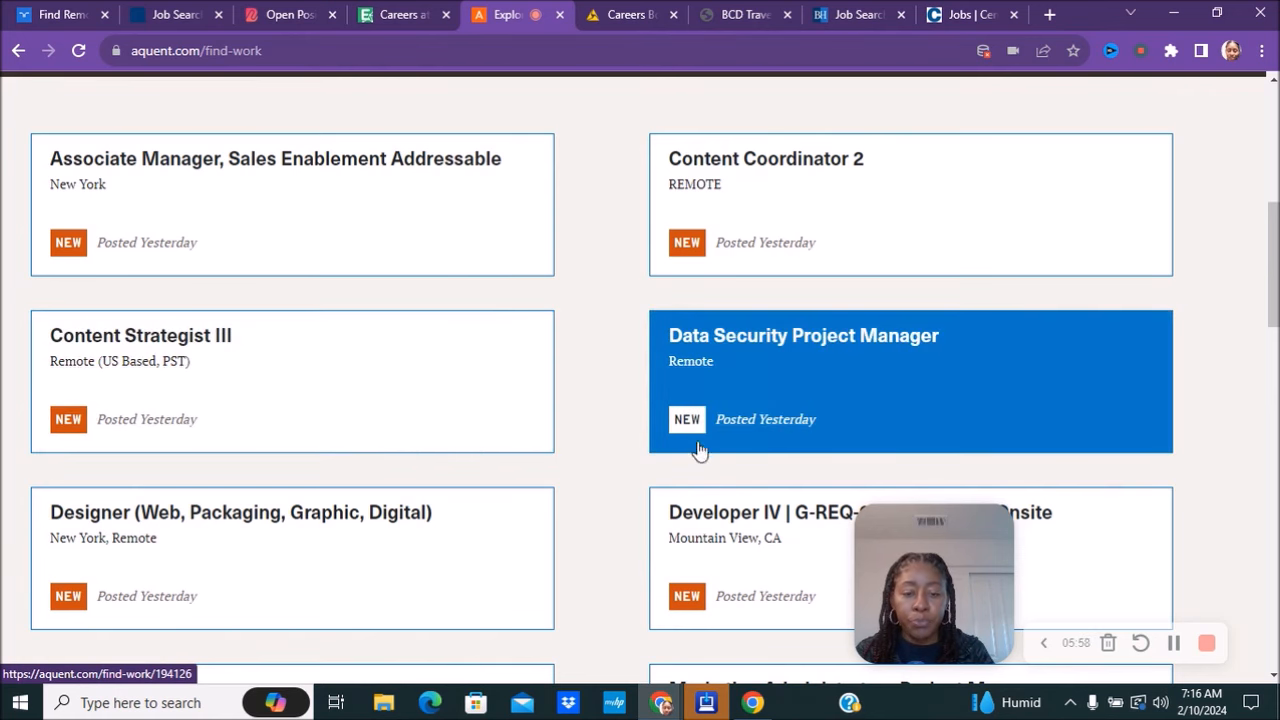
mouse_move(185, 518)
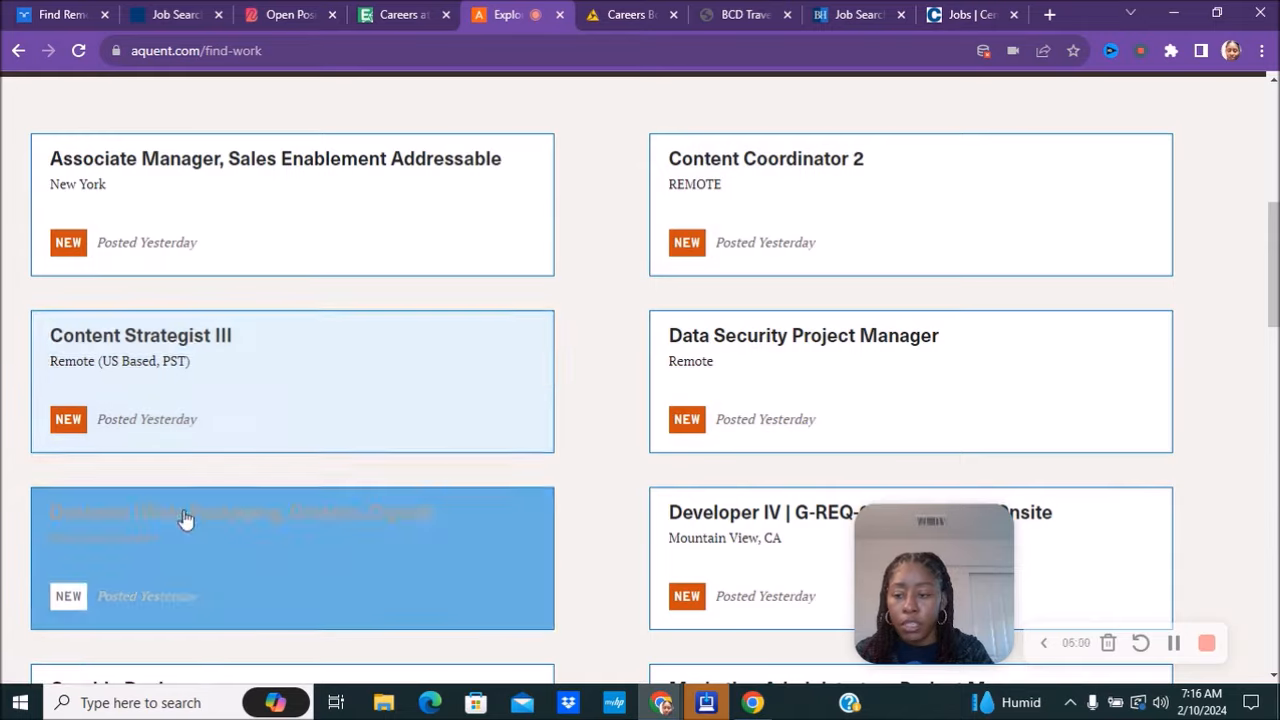
Scroll Aquent's job cards, like Content Strategist III, to the pagination and back.
scroll("down", 3)
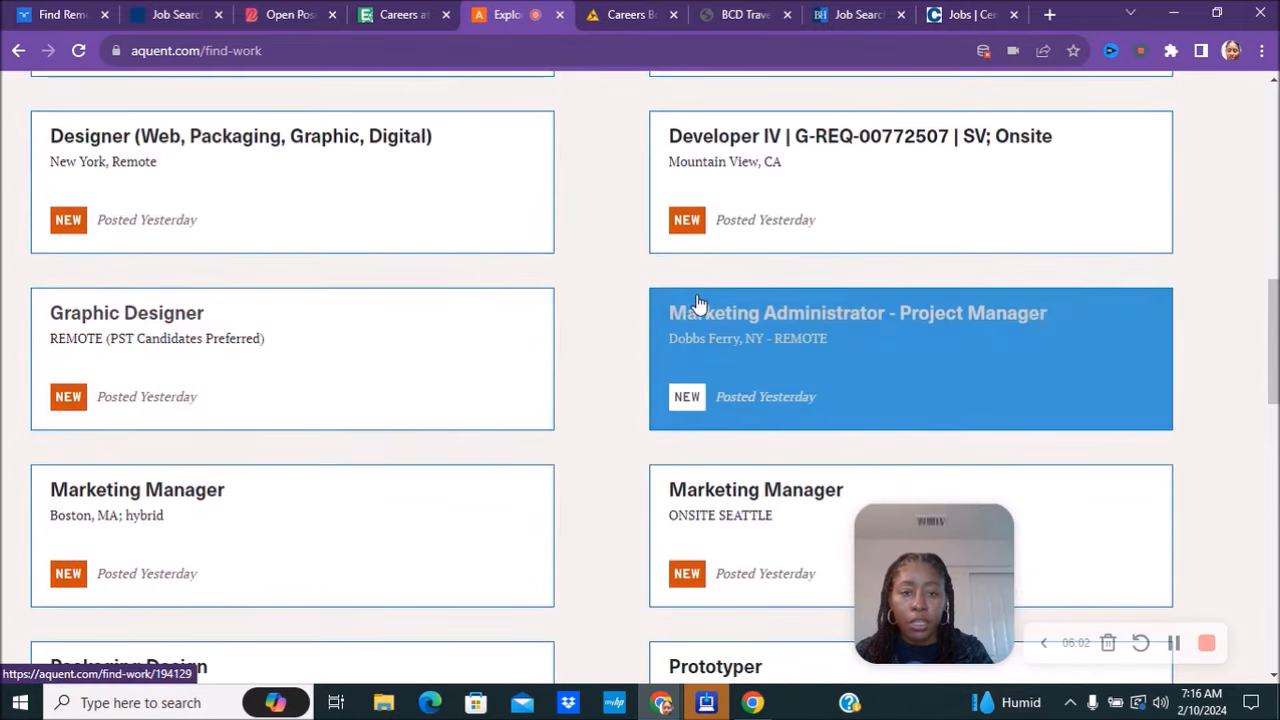
scroll("down", 3)
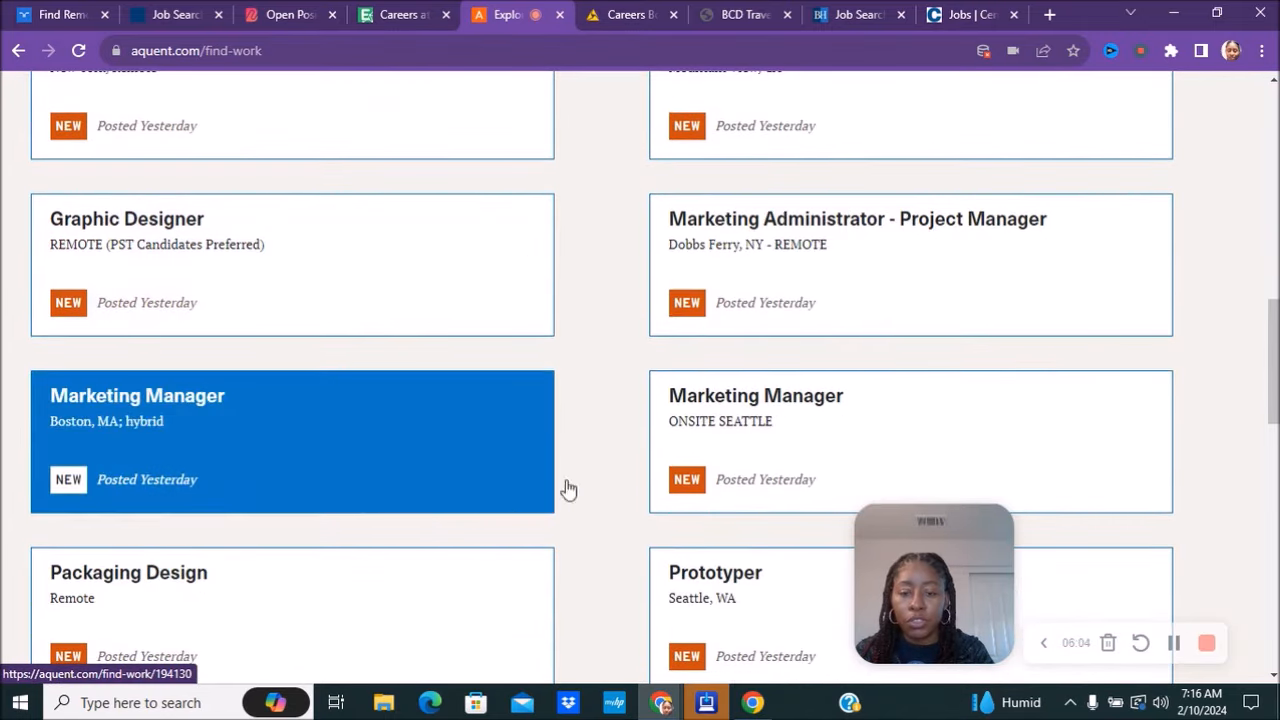
scroll("down", 3)
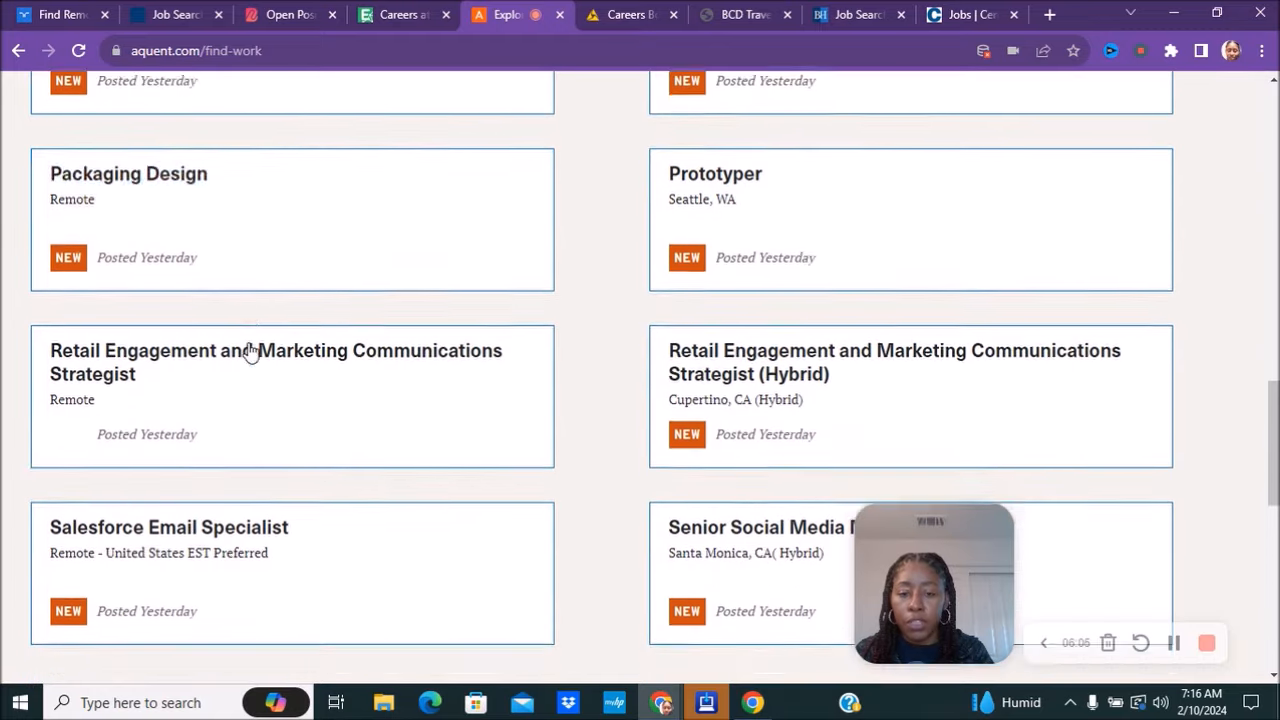
scroll("down", 3)
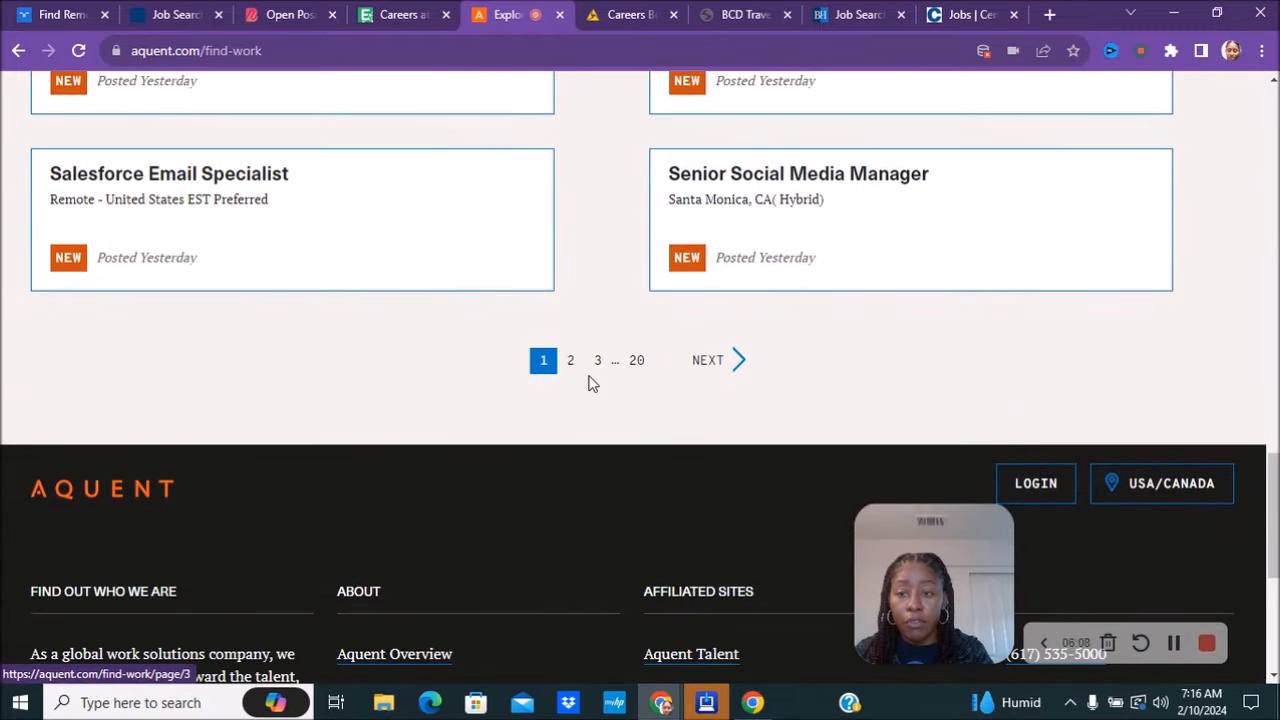
scroll("up", 3)
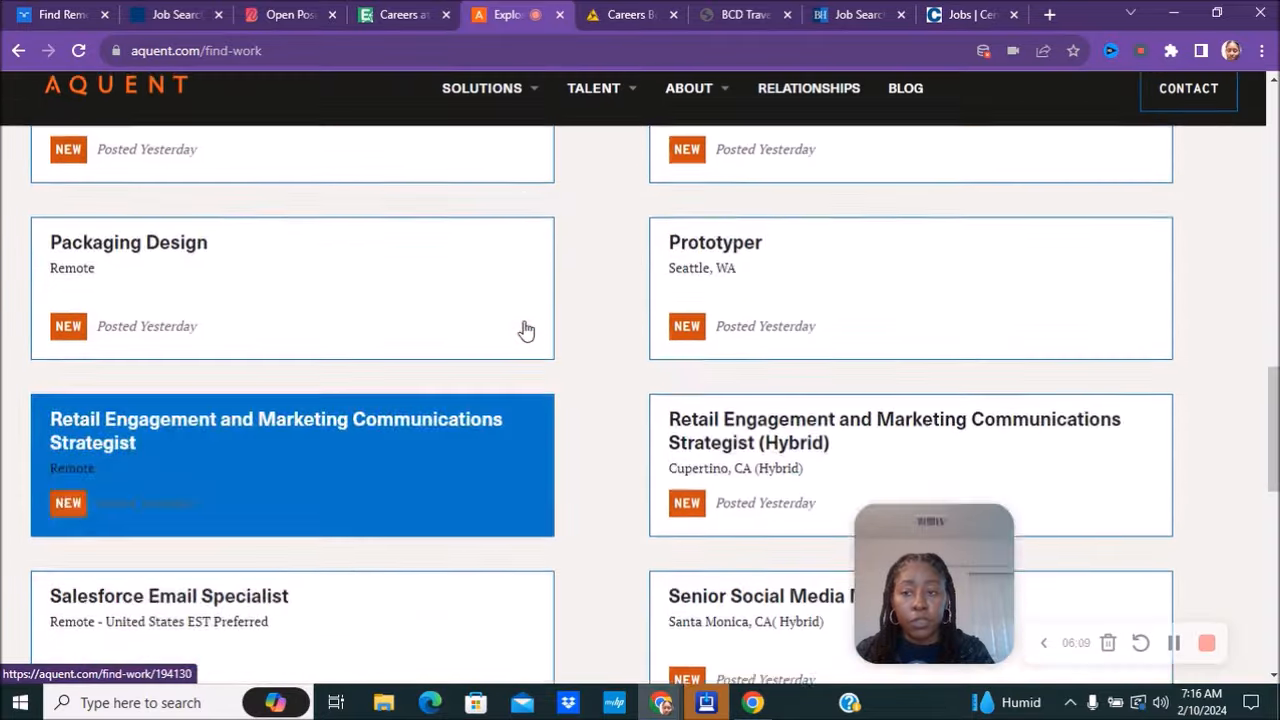
scroll("up", 3)
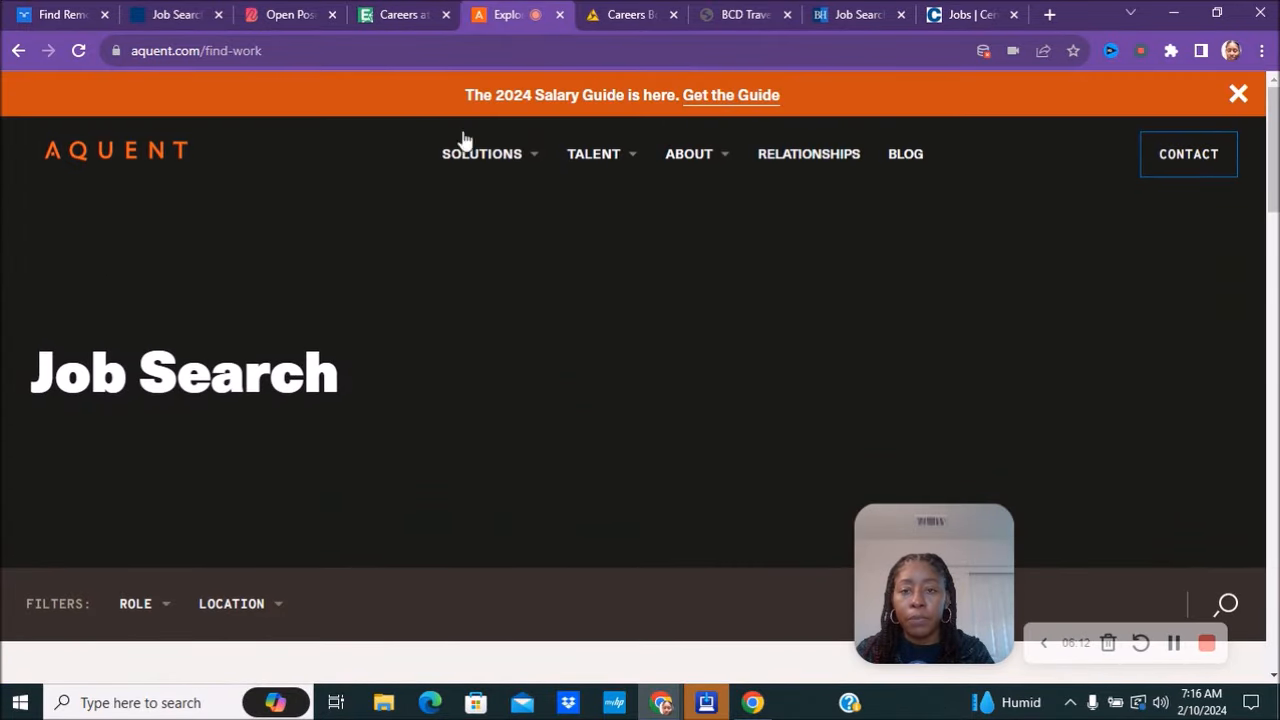
left_click(630, 14)
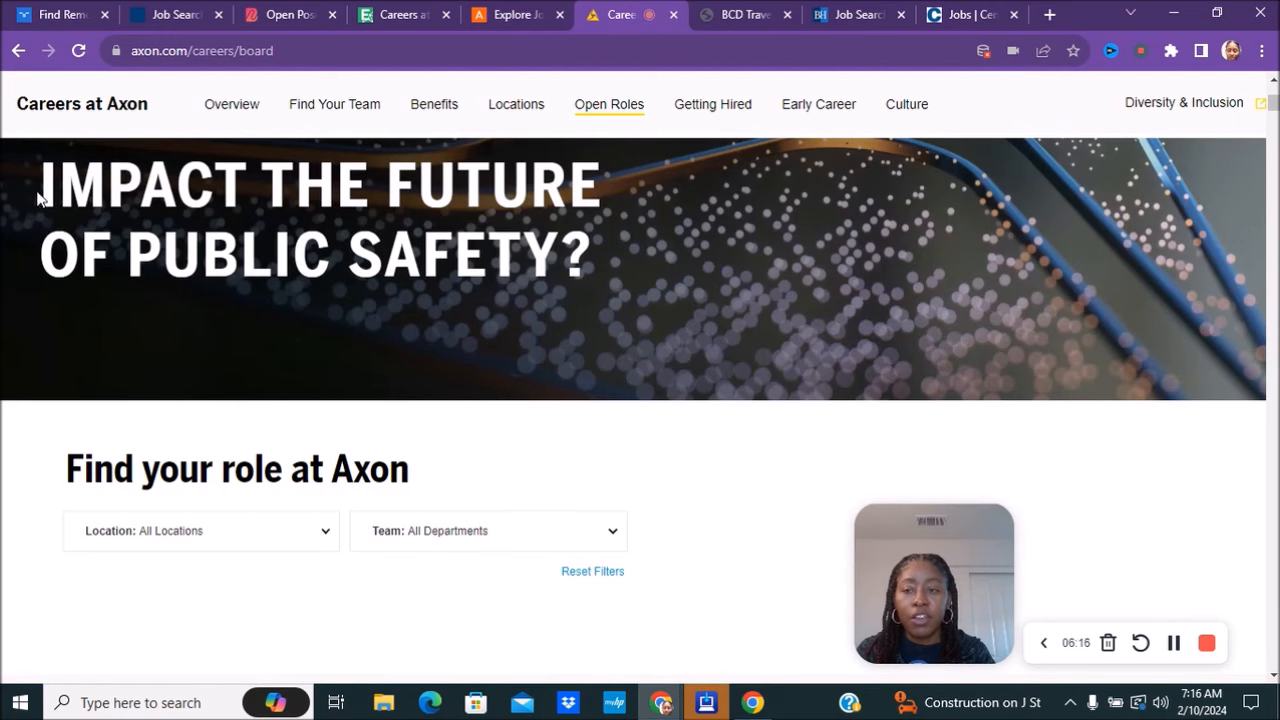
Scroll through Axon's Open Roles board of 143 roles in 36 locations.
scroll("down", 3)
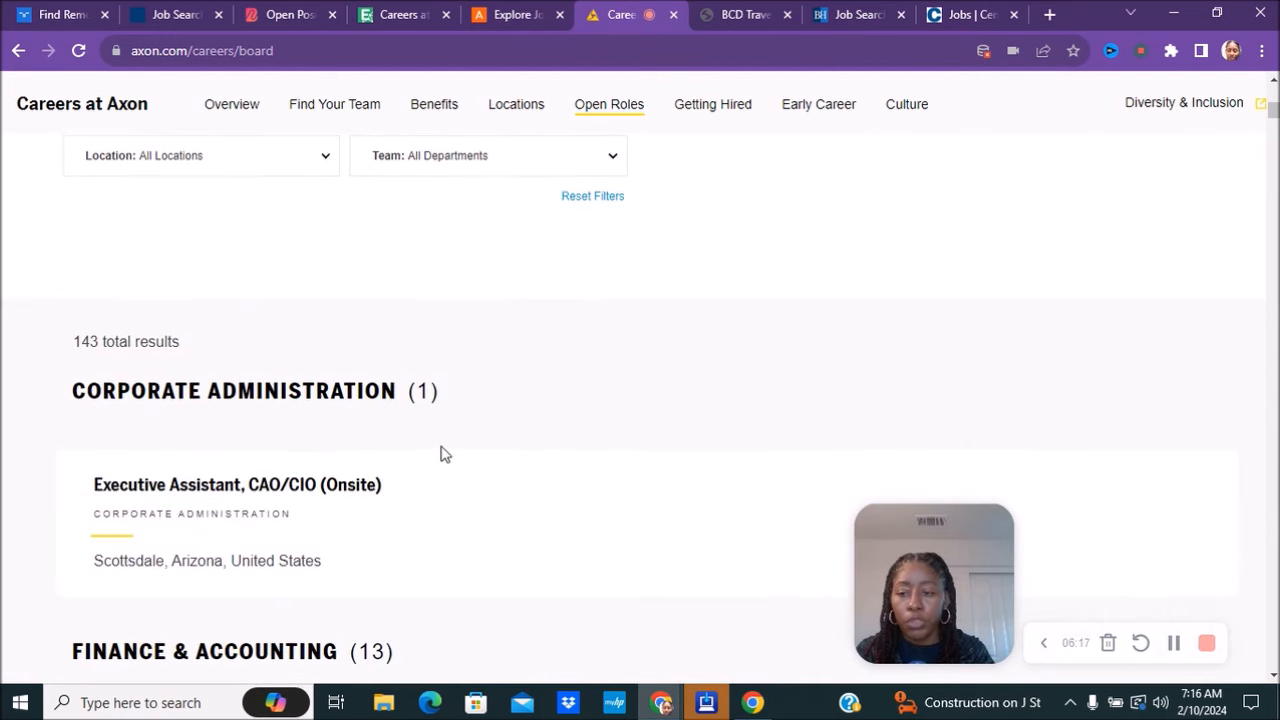
scroll("up", 3)
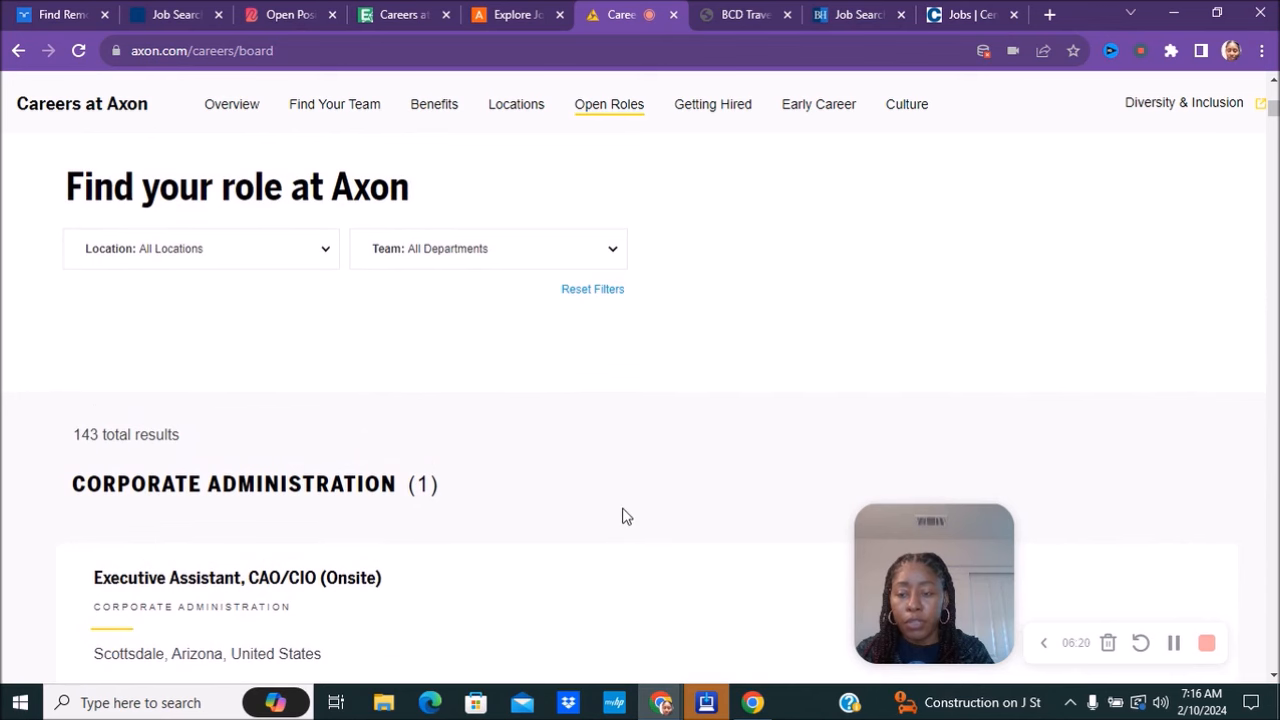
scroll("down", 3)
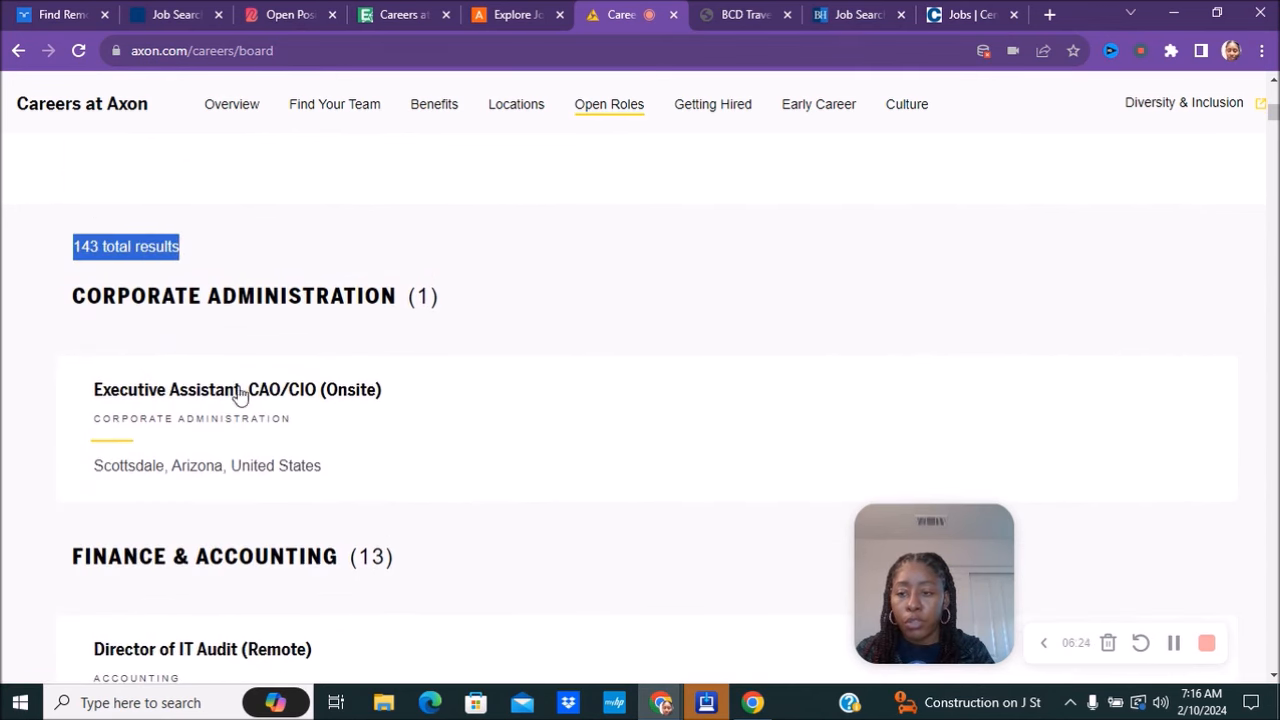
mouse_move(214, 410)
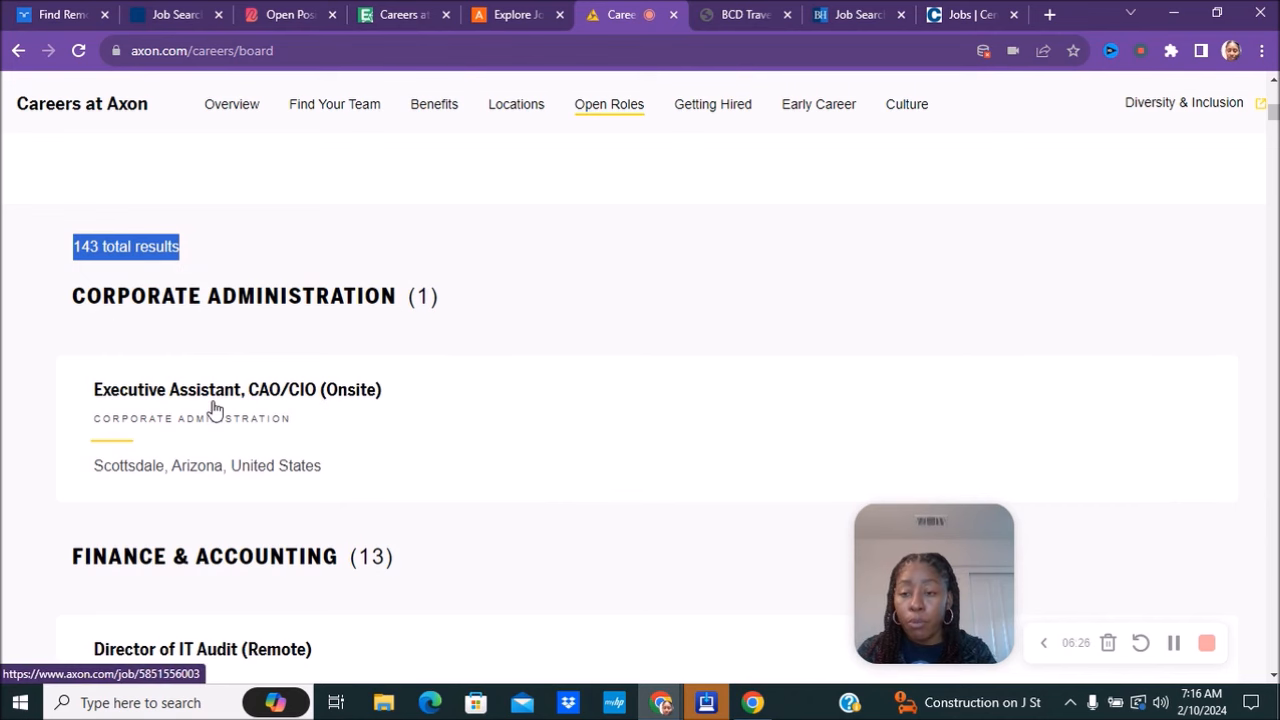
scroll("down", 3)
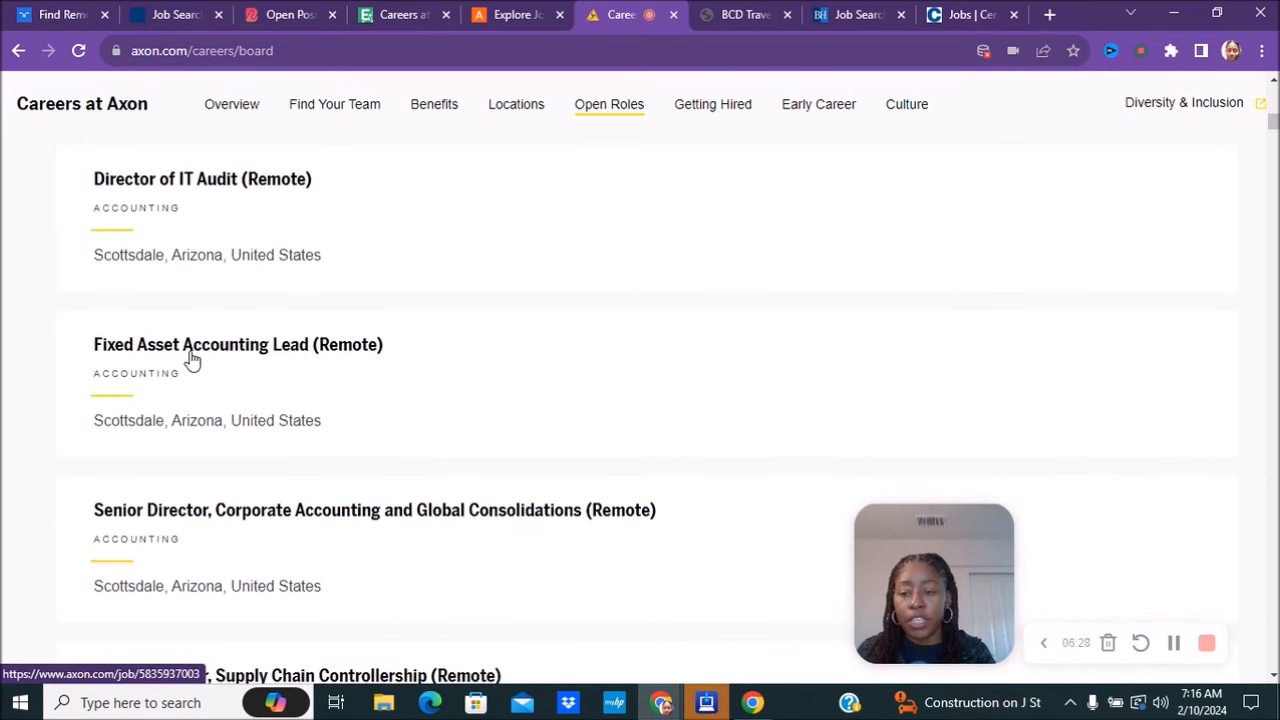
scroll("down", 3)
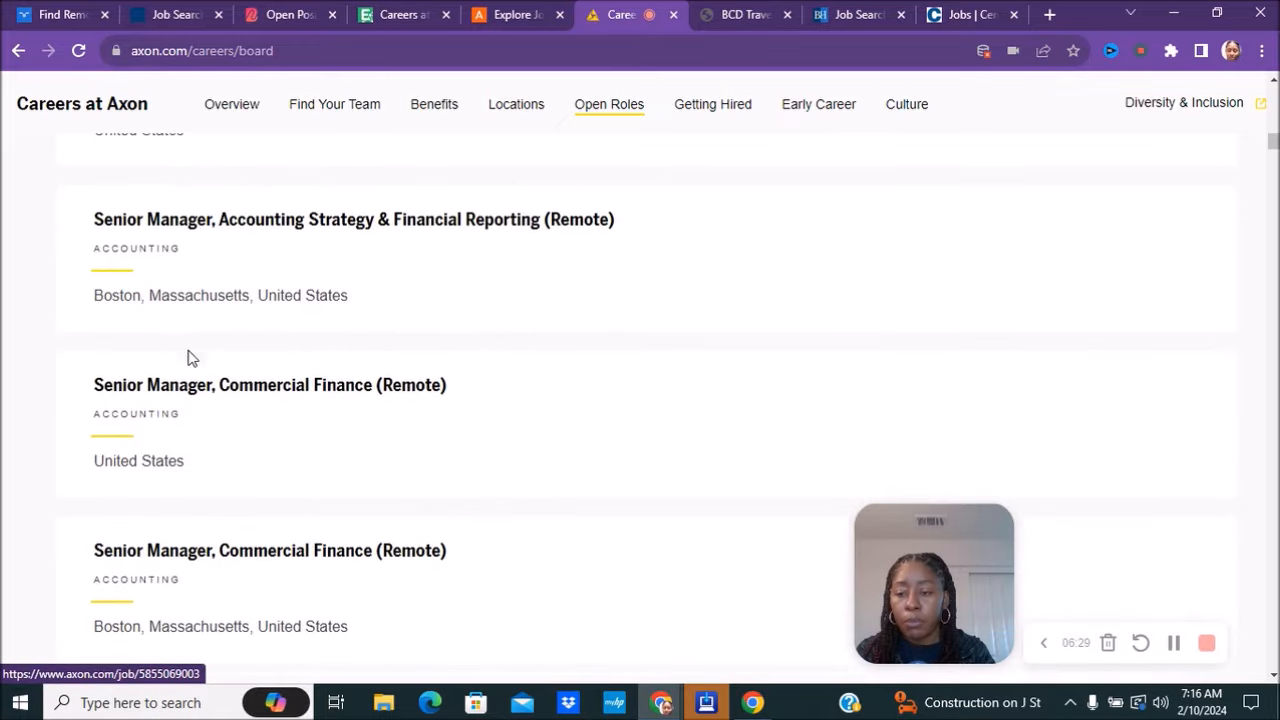
scroll("down", 3)
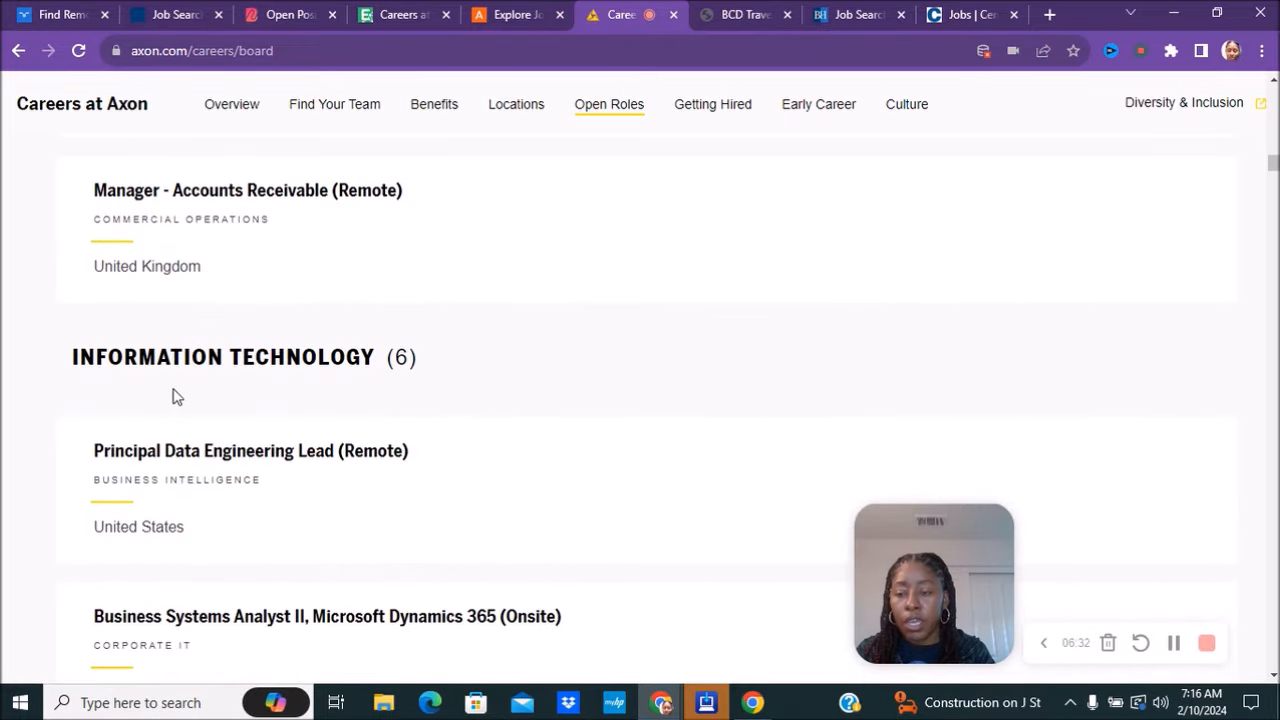
scroll("down", 3)
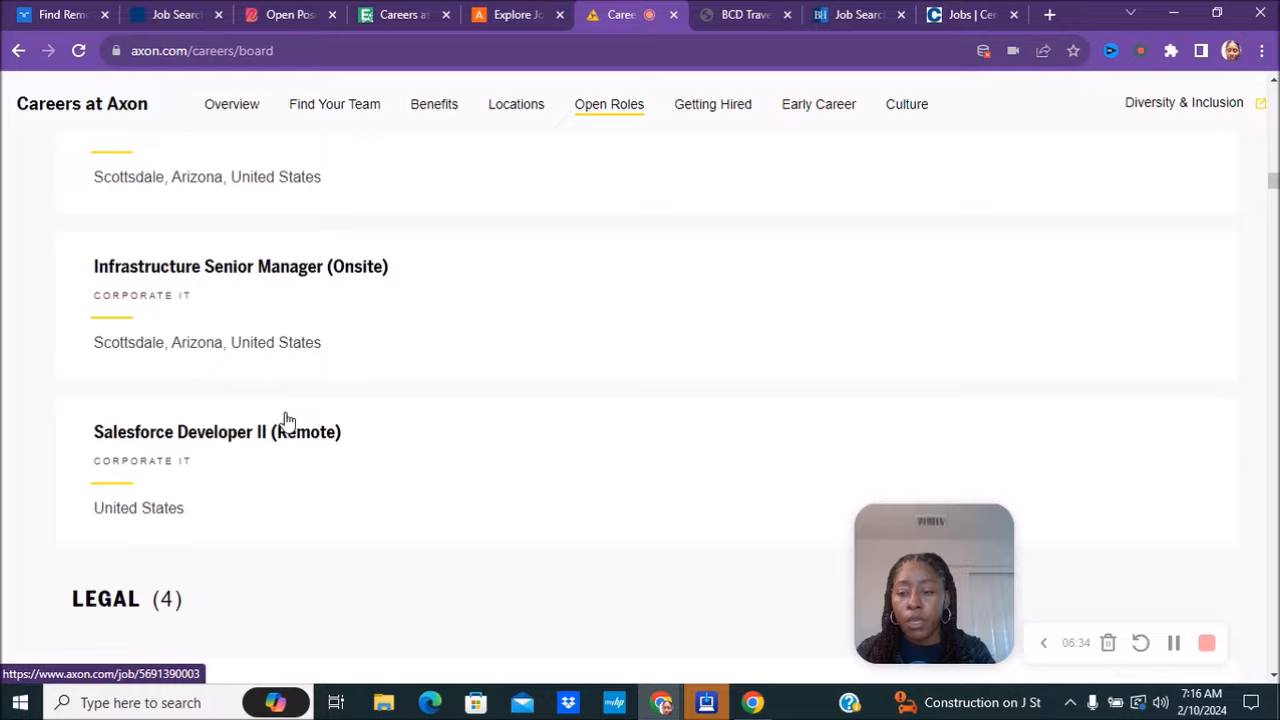
scroll("down", 3)
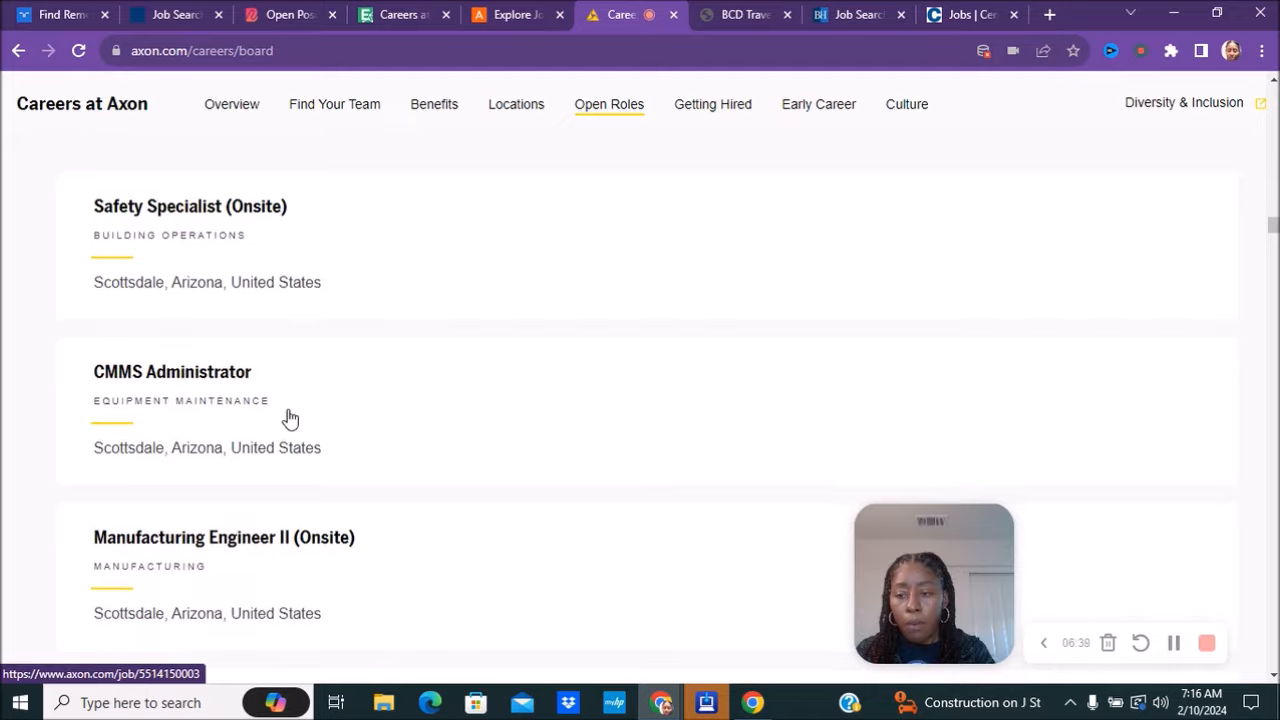
scroll("down", 3)
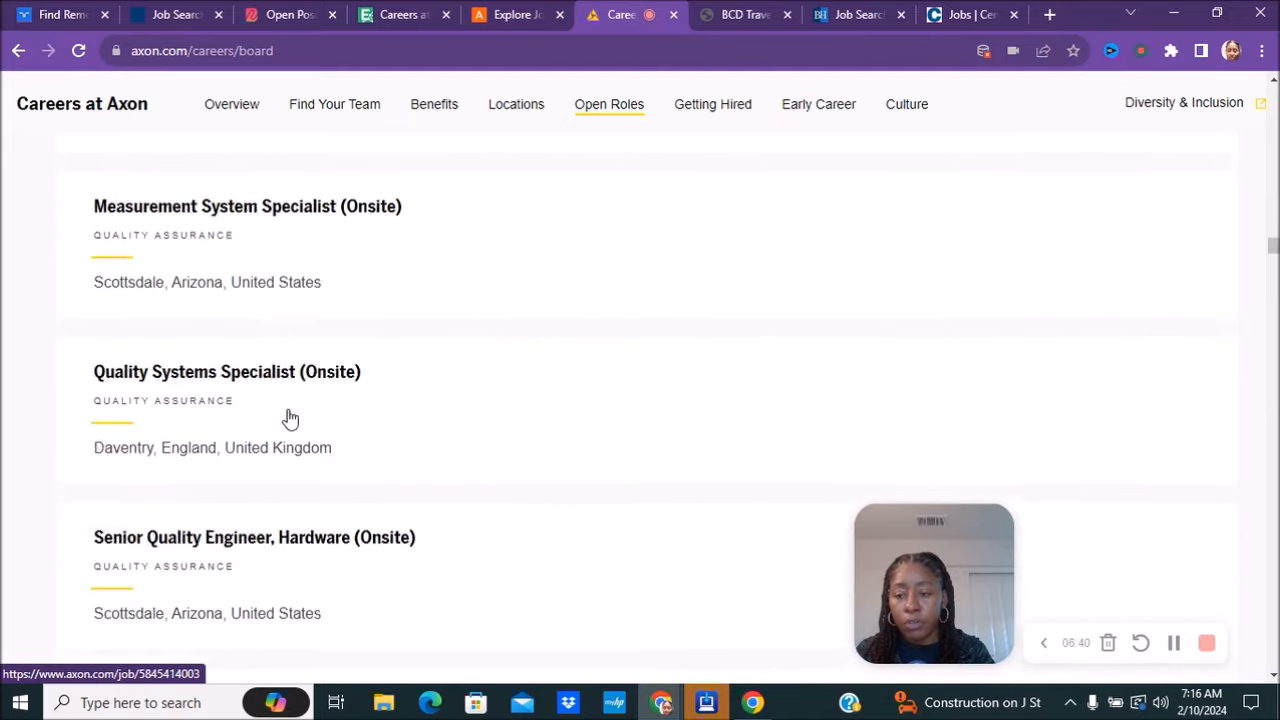
Finish scrolling Axon's roles board, then go to the BCD Travel job listings.
scroll("down", 3)
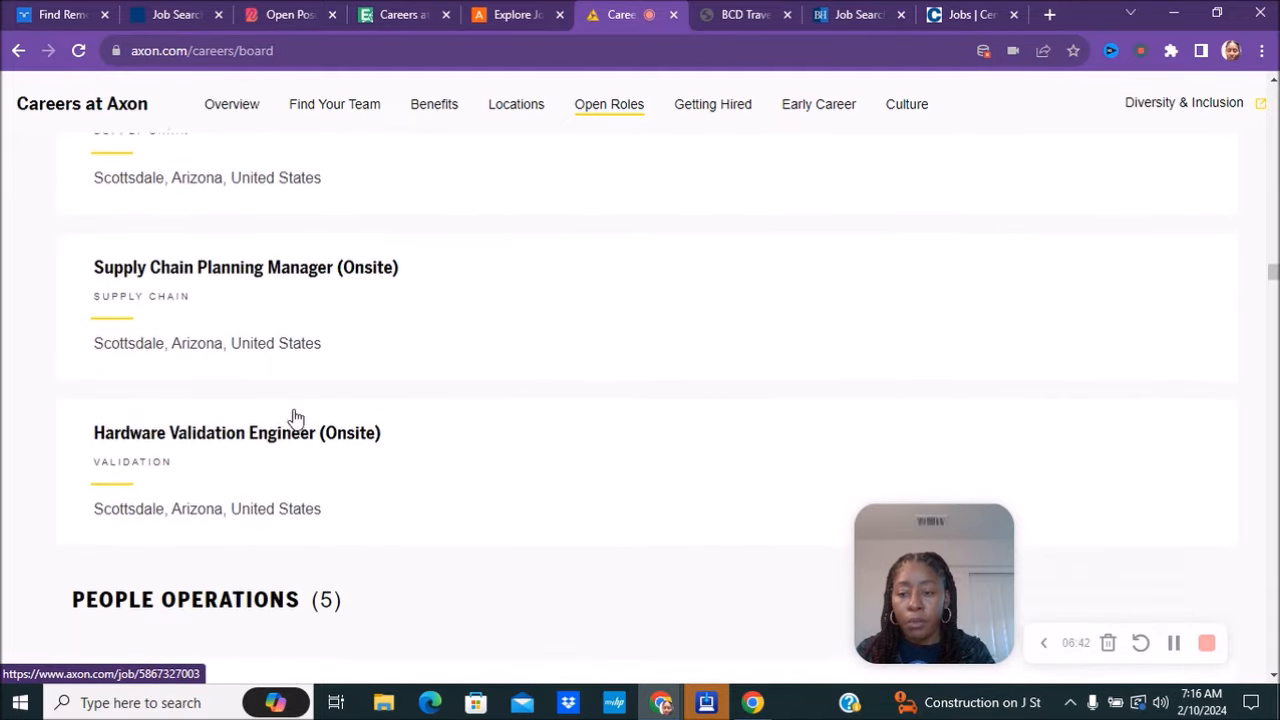
scroll("down", 3)
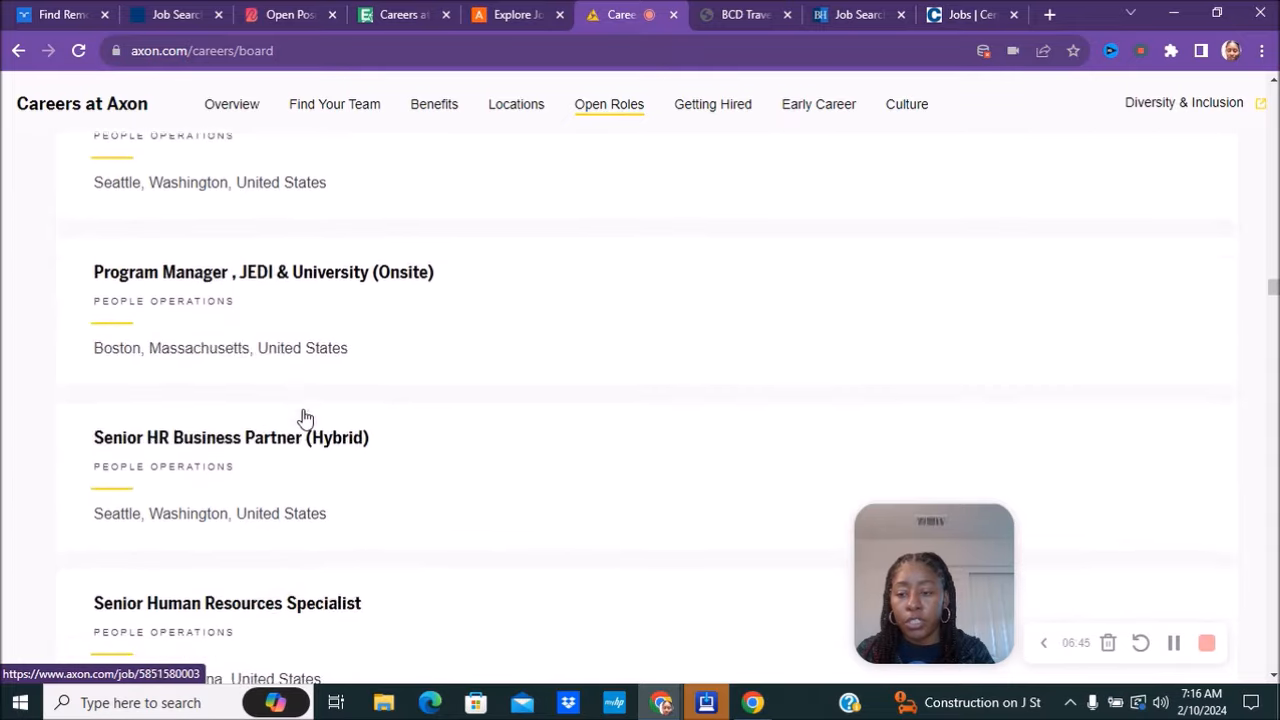
scroll("down", 3)
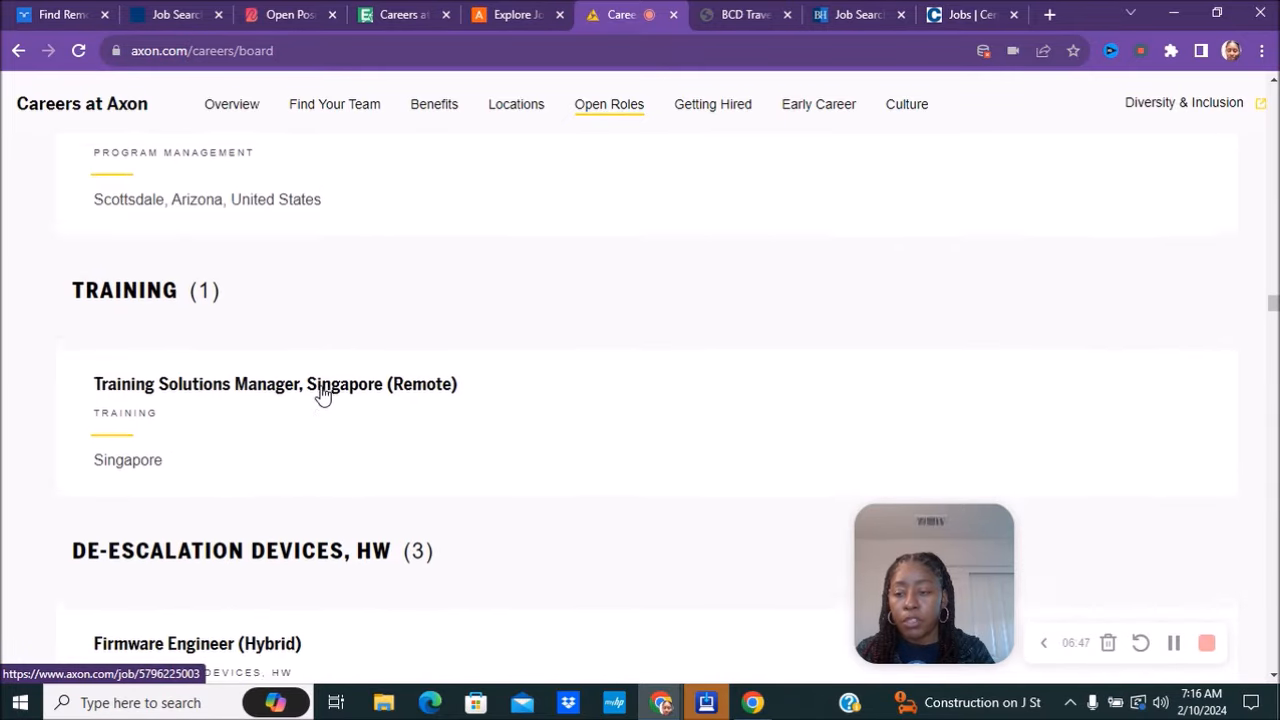
scroll("down", 3)
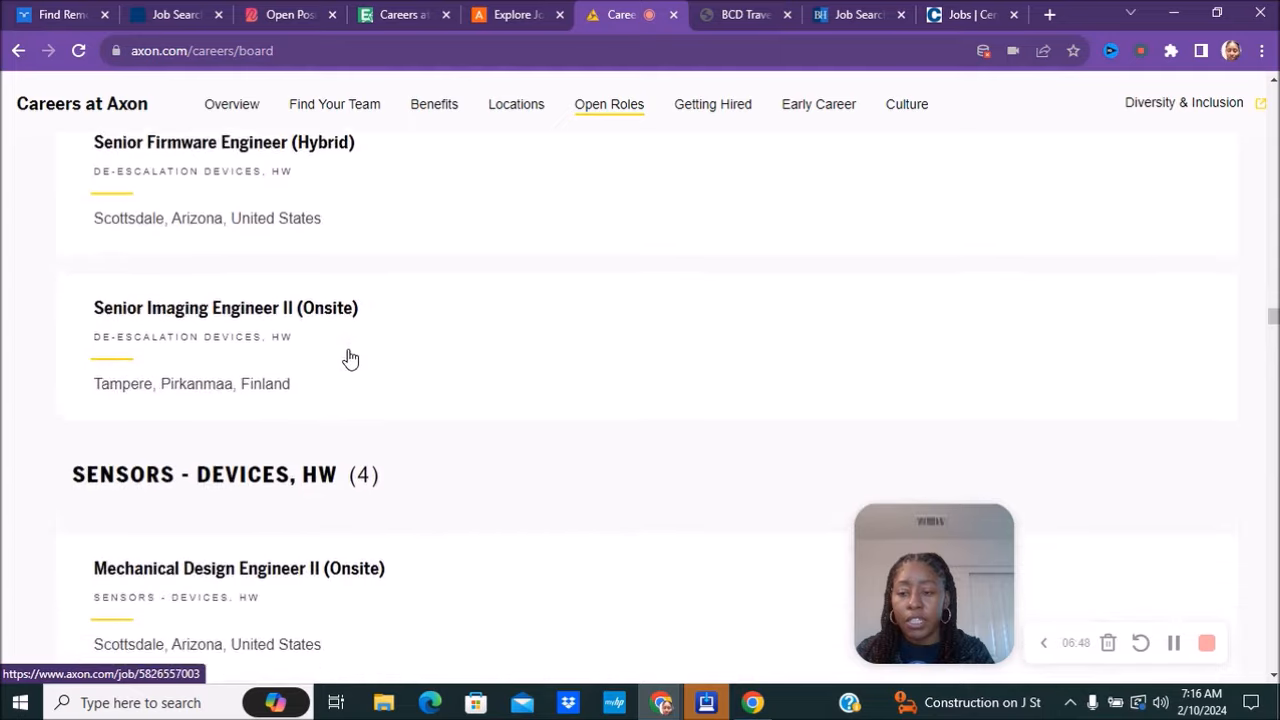
scroll("down", 3)
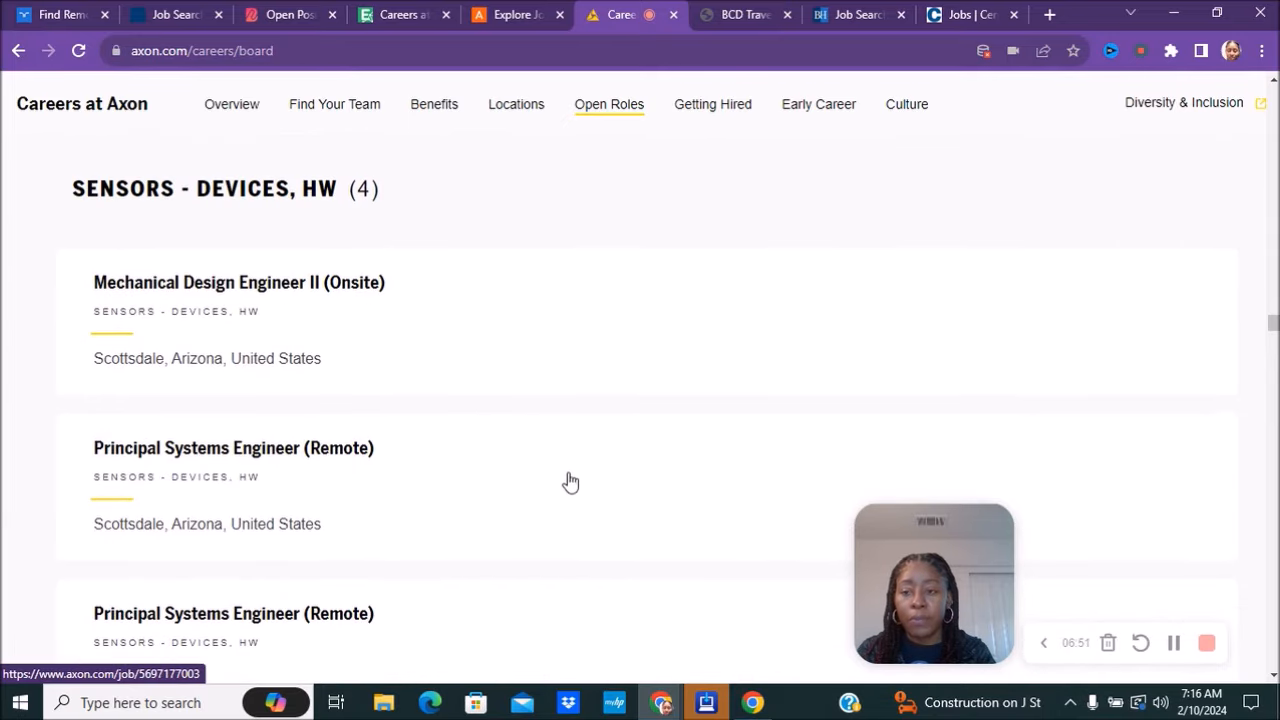
scroll("down", 3)
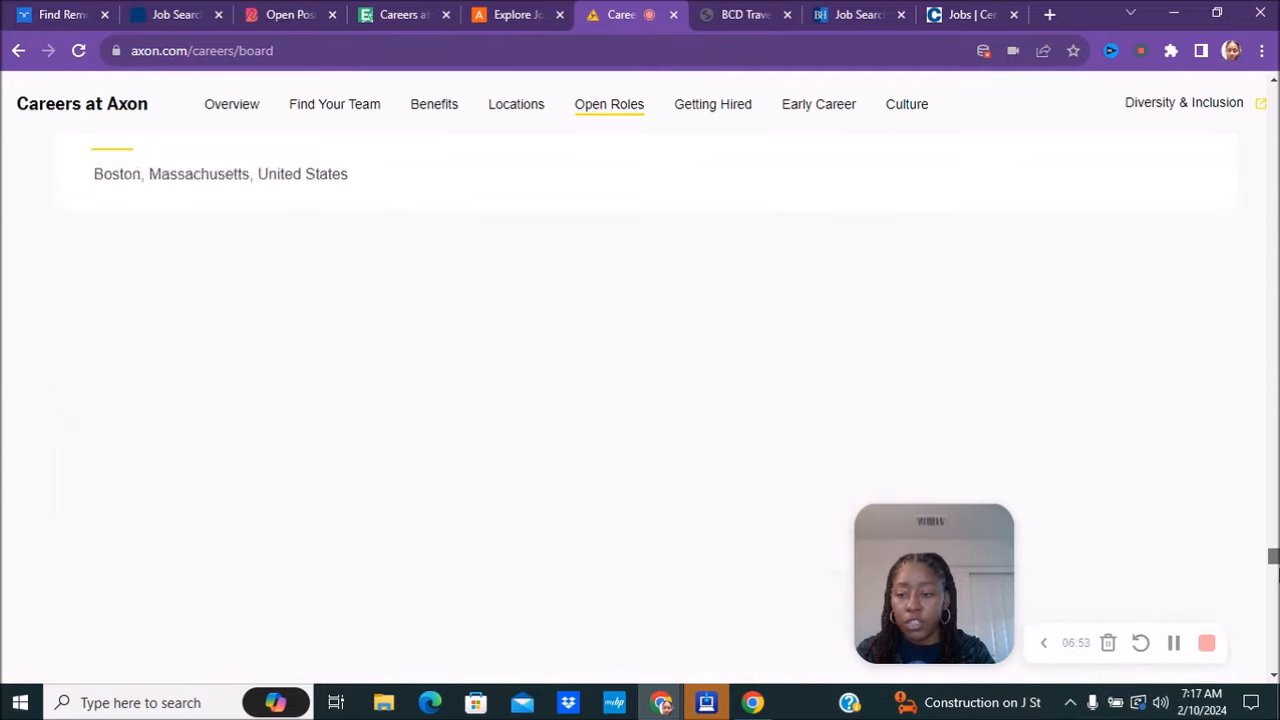
scroll("down", 3)
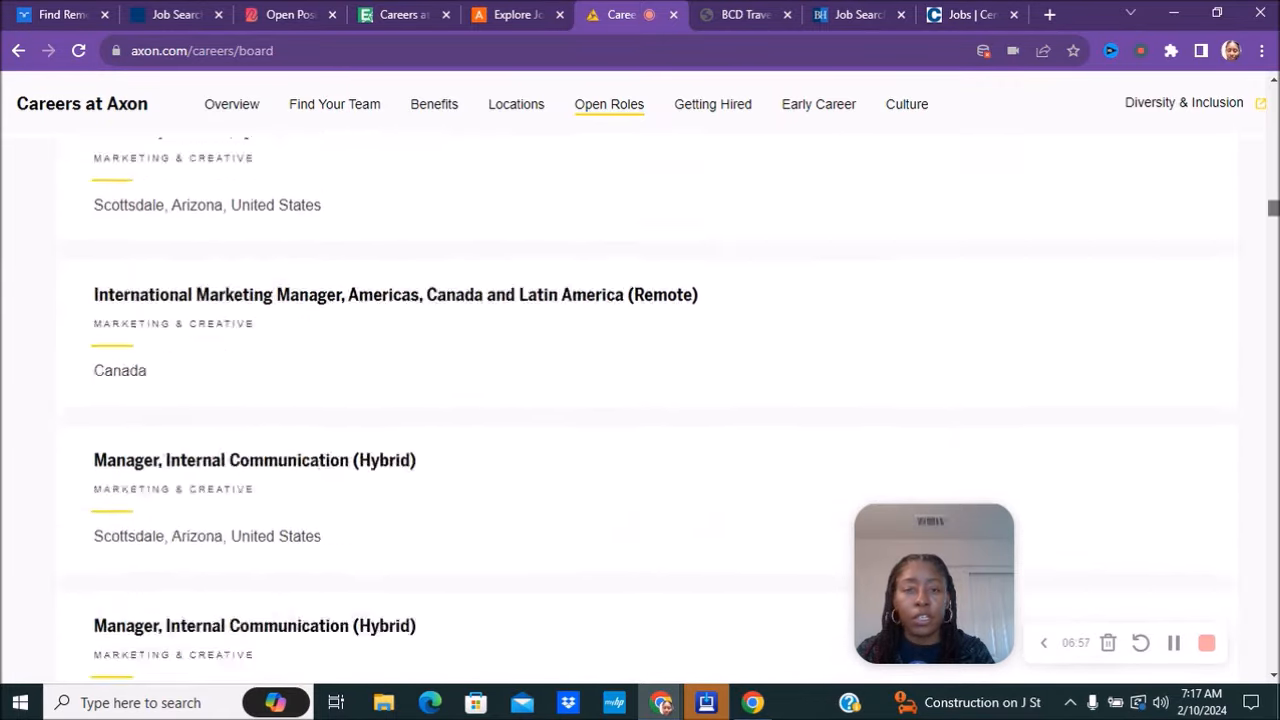
scroll("up", 3)
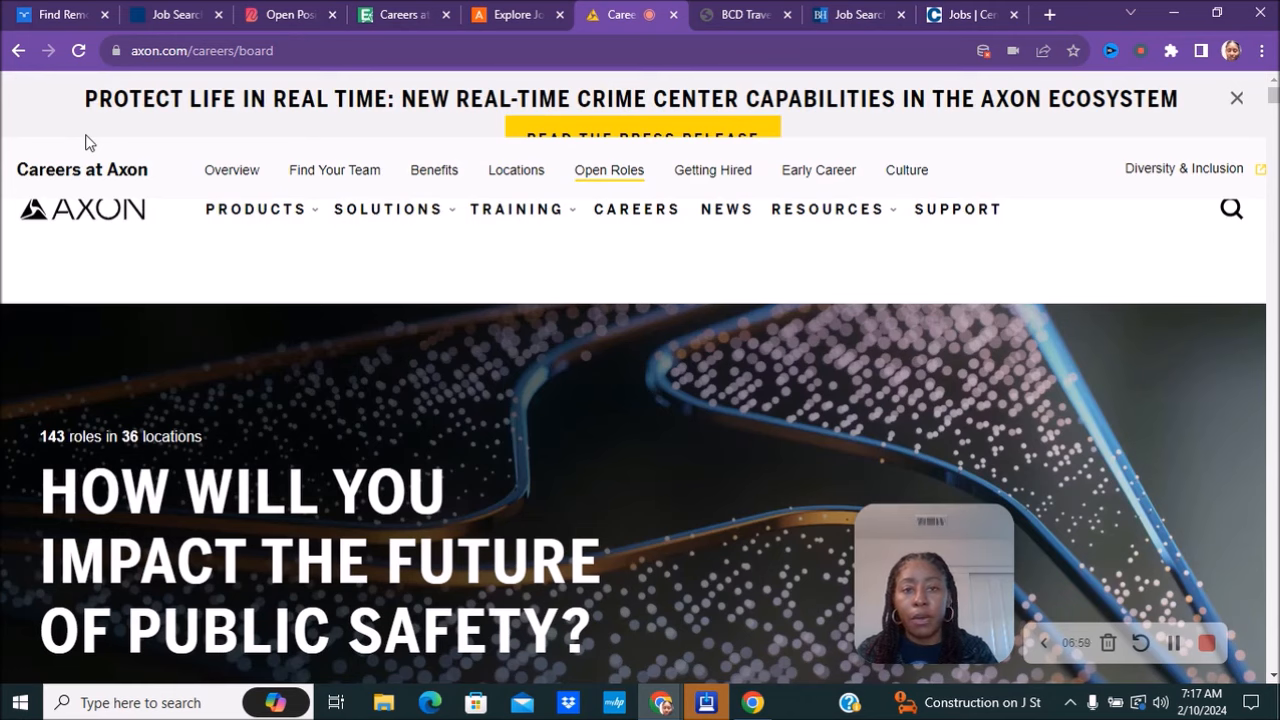
left_click(743, 14)
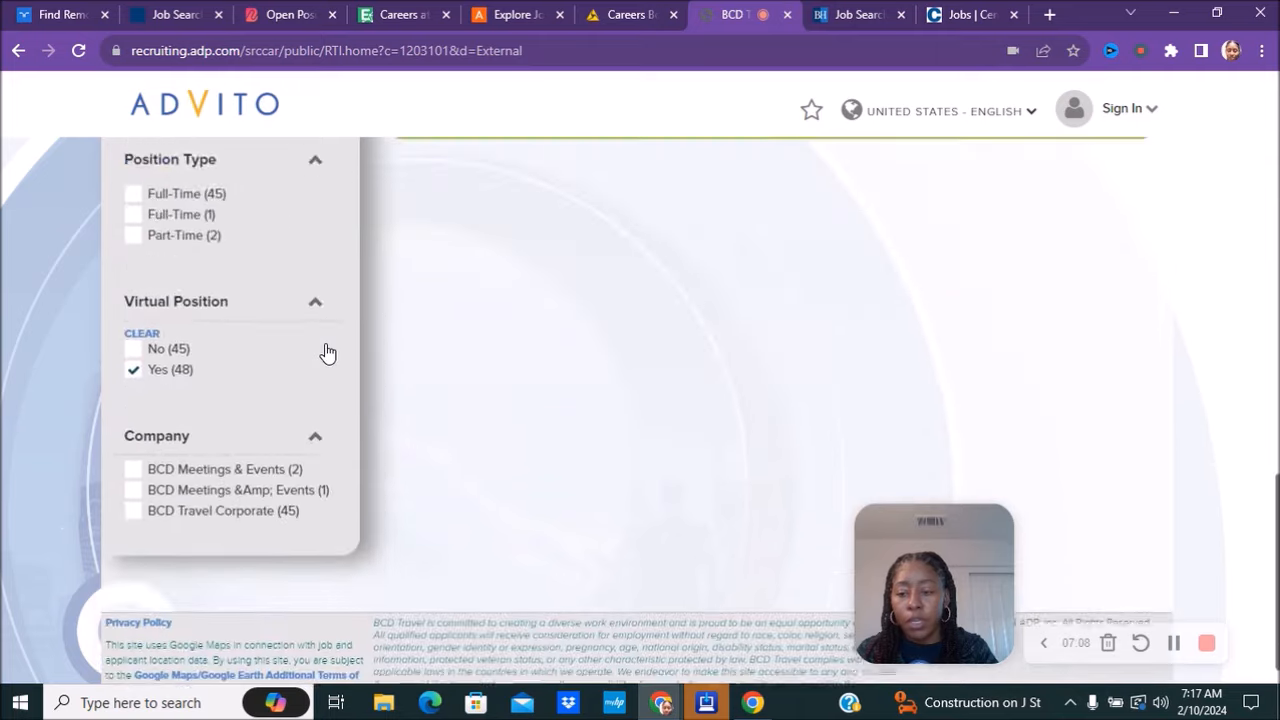
Scroll BCD Travel's 48 virtual-position jobs and close the full region list.
scroll("down", 3)
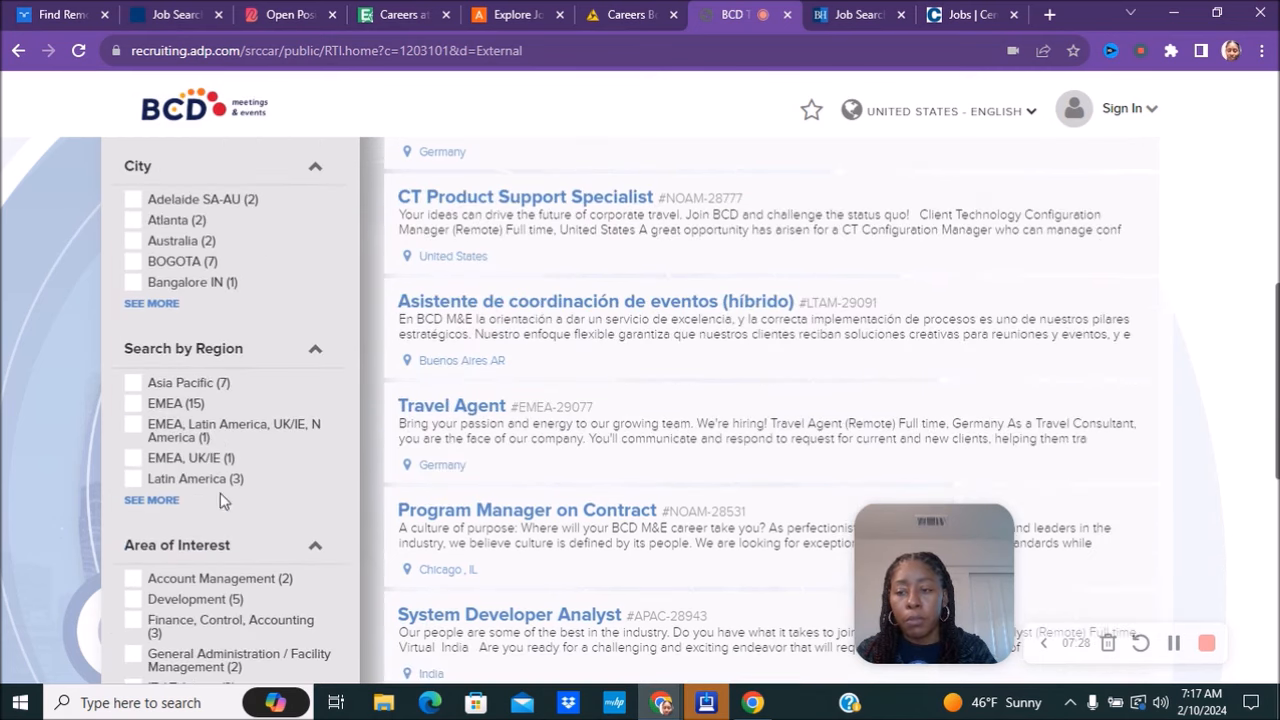
mouse_move(185, 515)
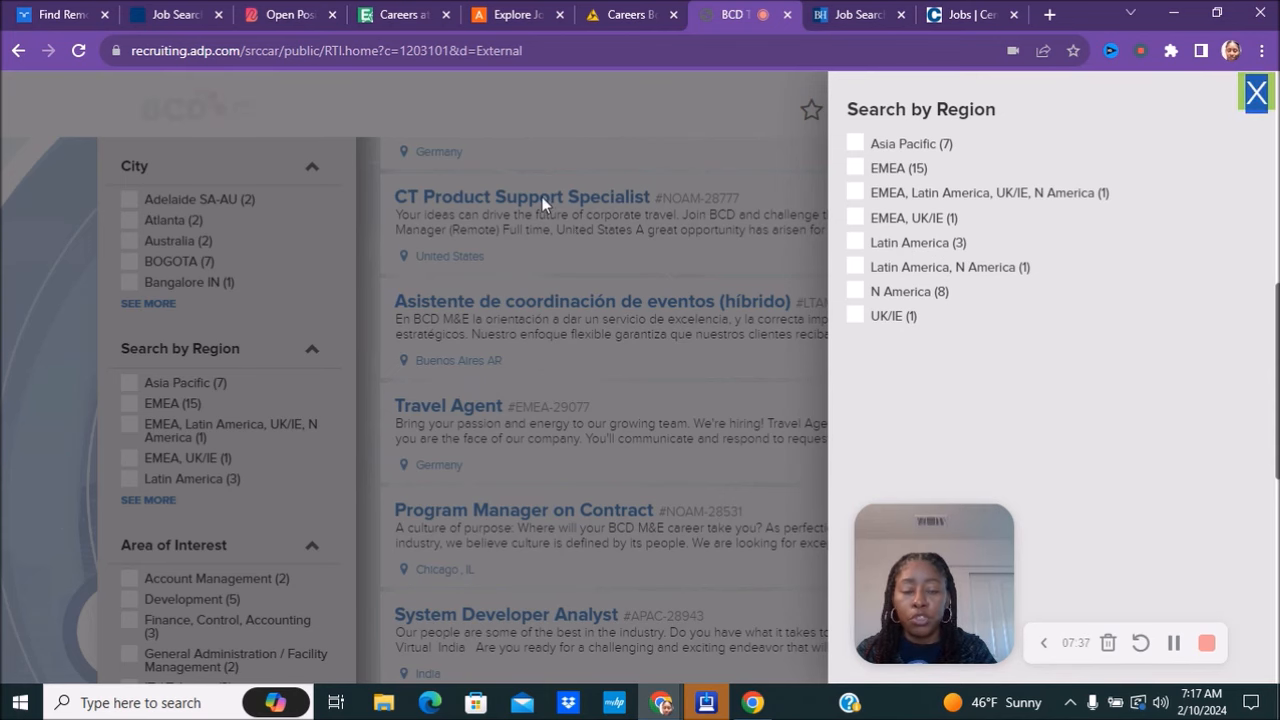
left_click(1256, 91)
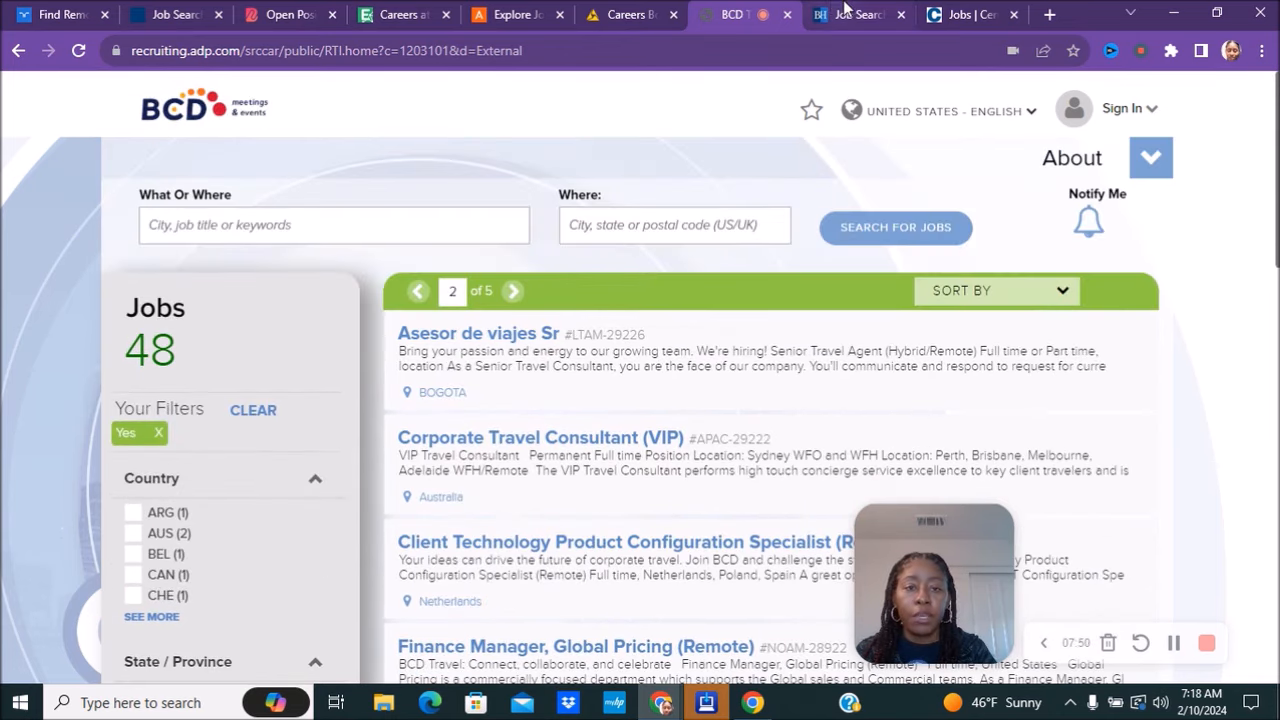
Scroll through Beacon Hill's 56 remote job listings and their filter categories.
left_click(855, 14)
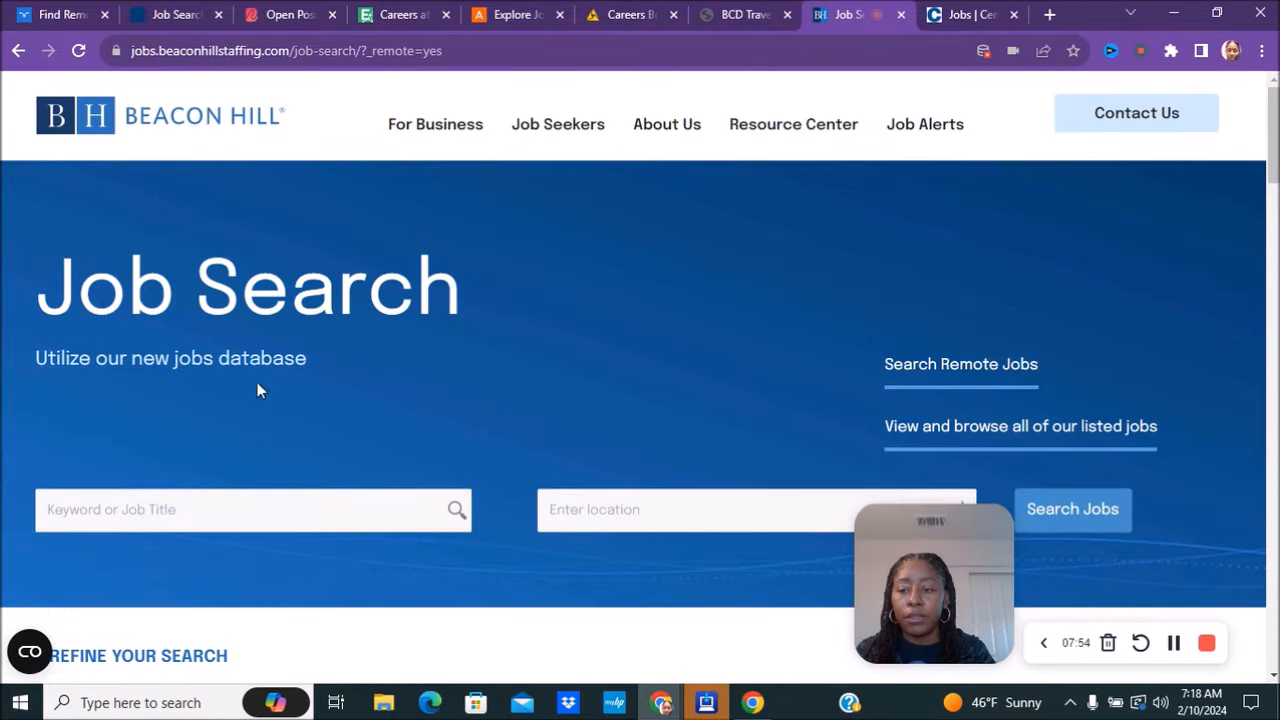
scroll("down", 3)
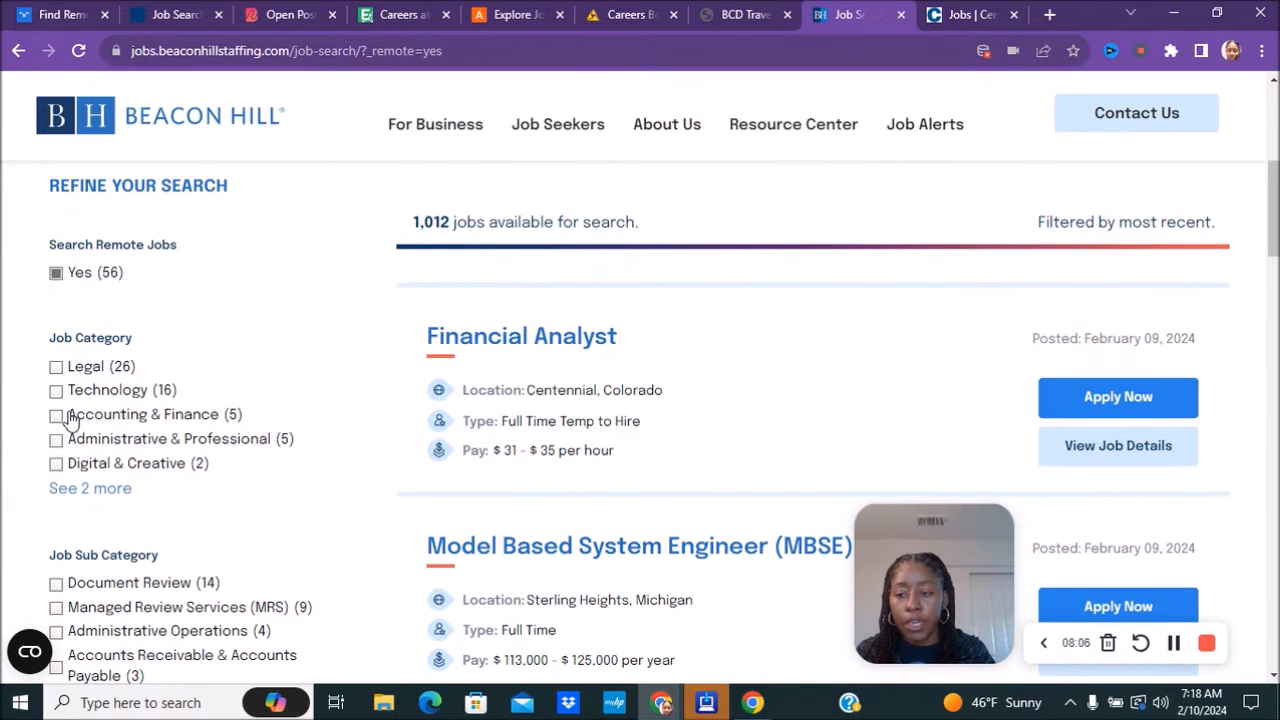
scroll("down", 3)
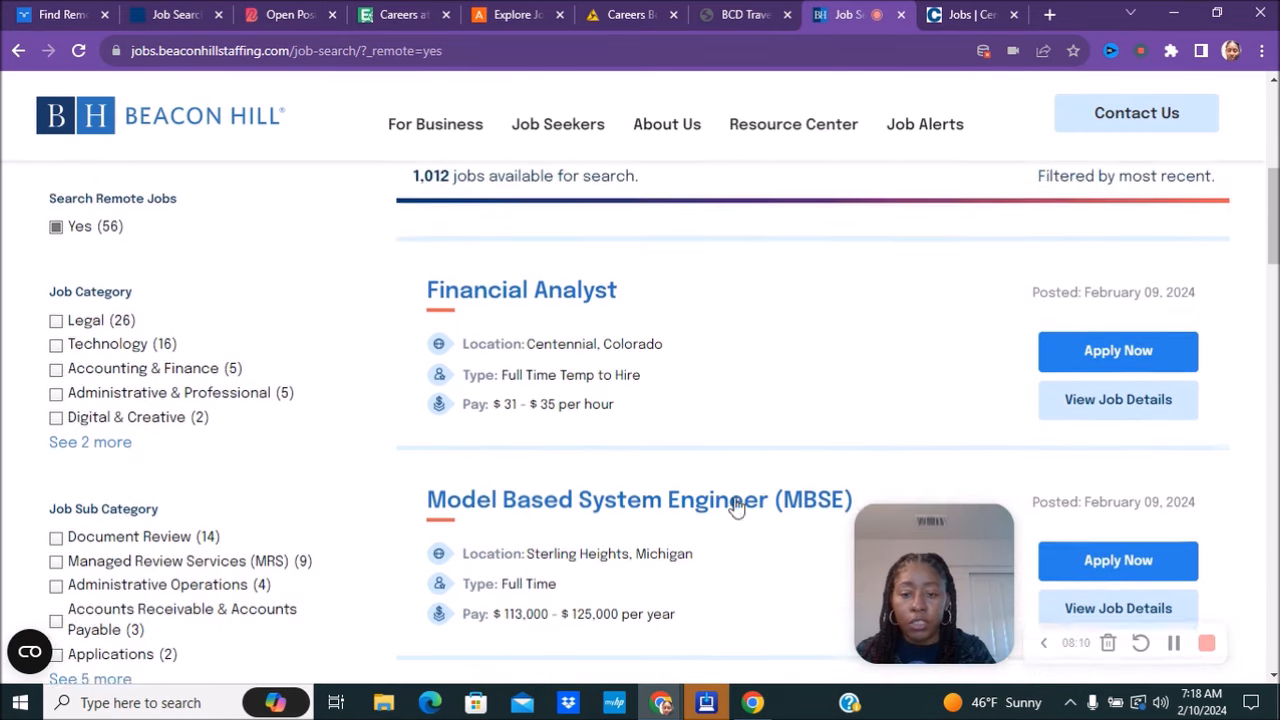
scroll("down", 3)
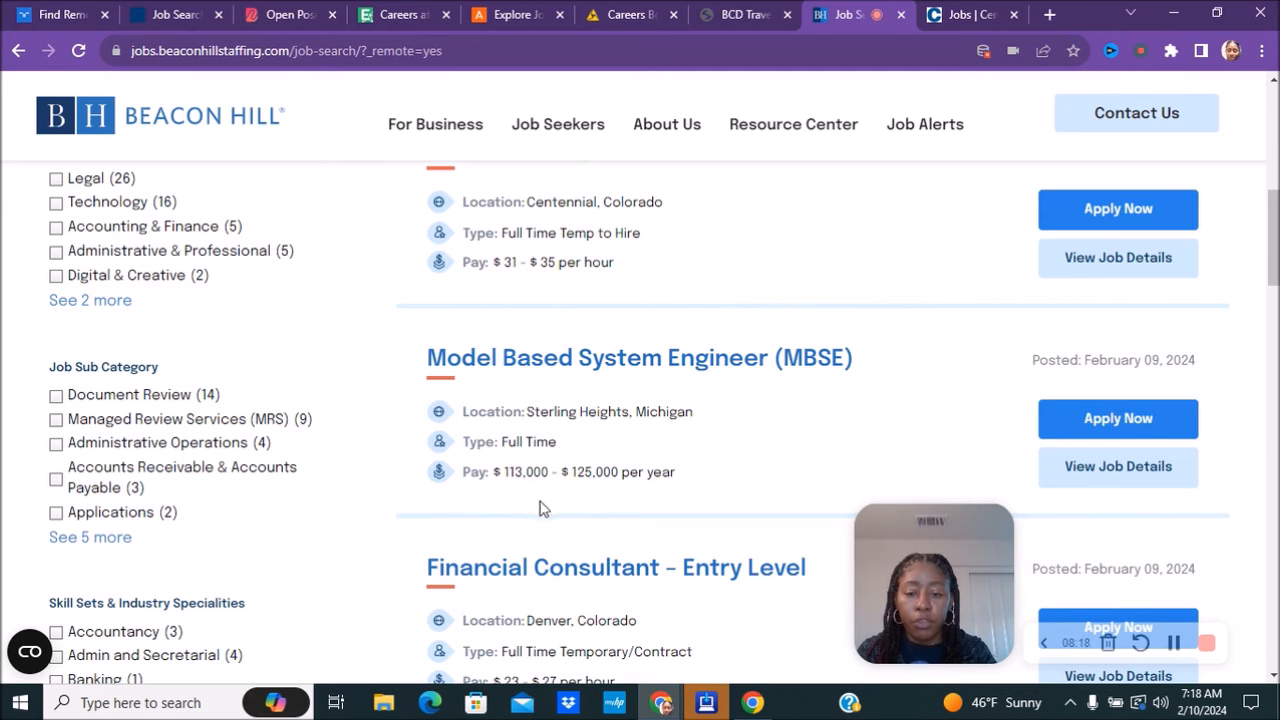
scroll("down", 3)
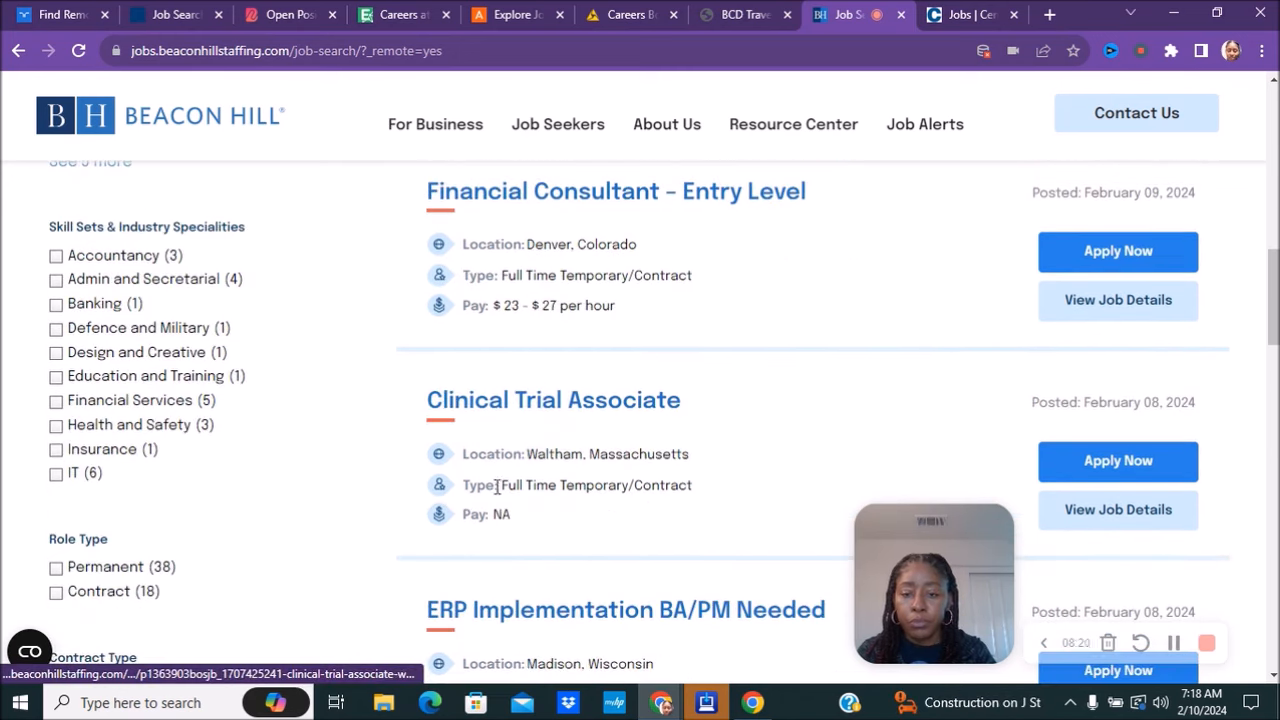
mouse_move(700, 313)
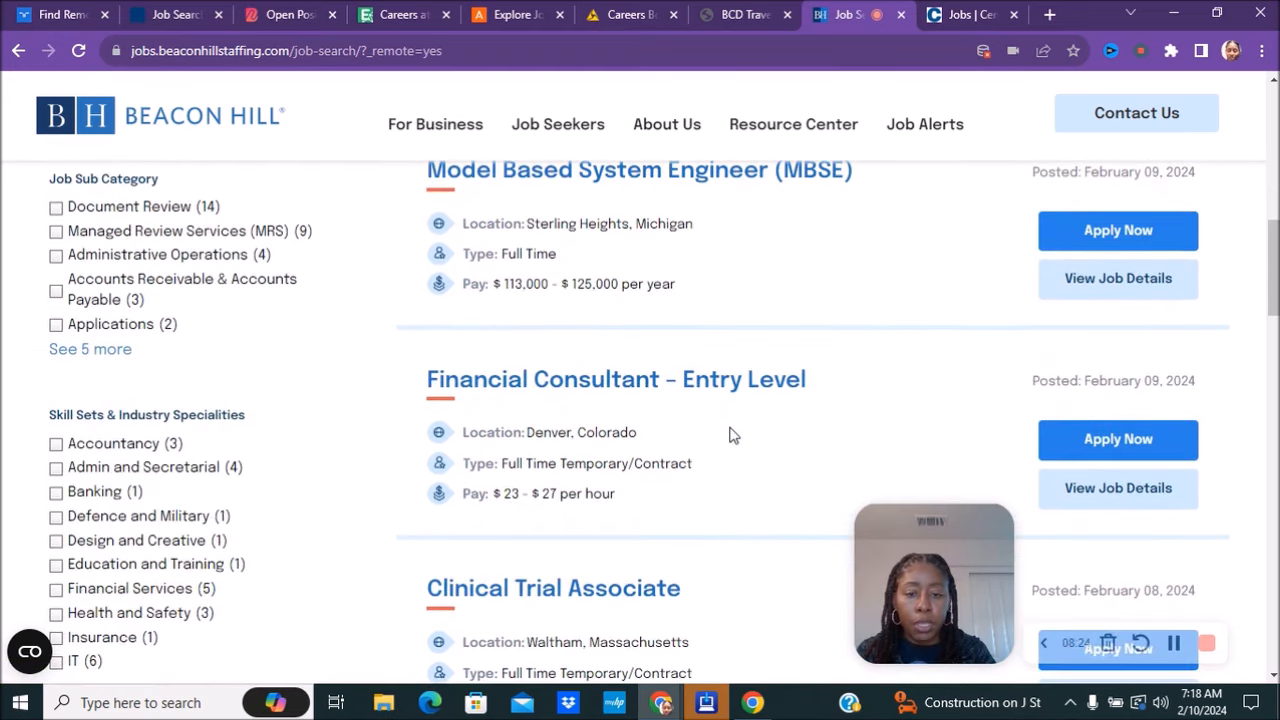
scroll("down", 3)
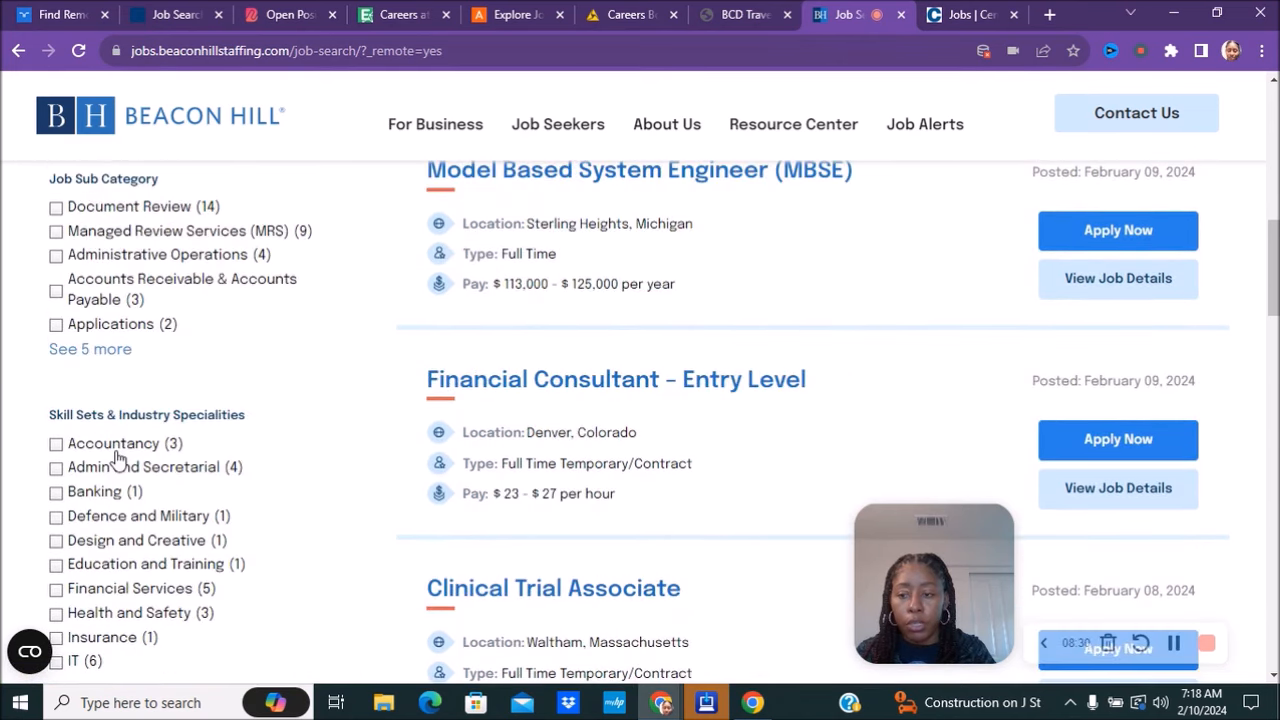
scroll("down", 3)
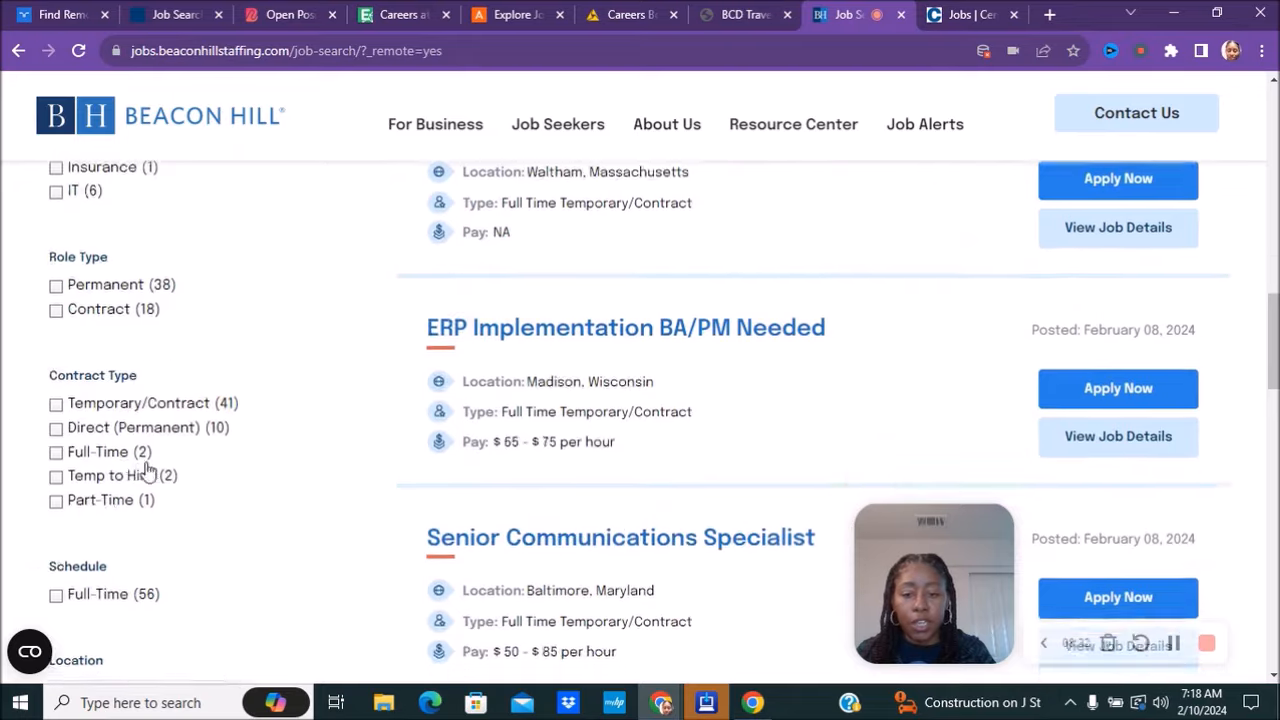
scroll("down", 3)
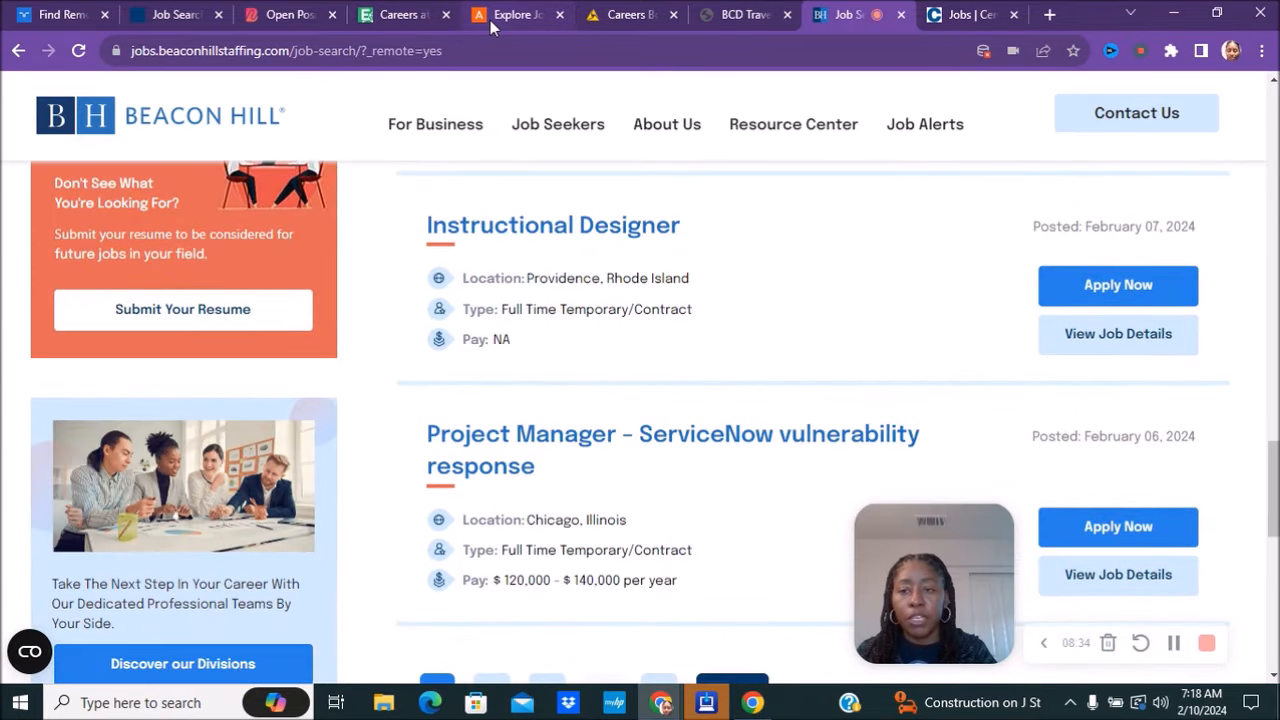
left_click(970, 14)
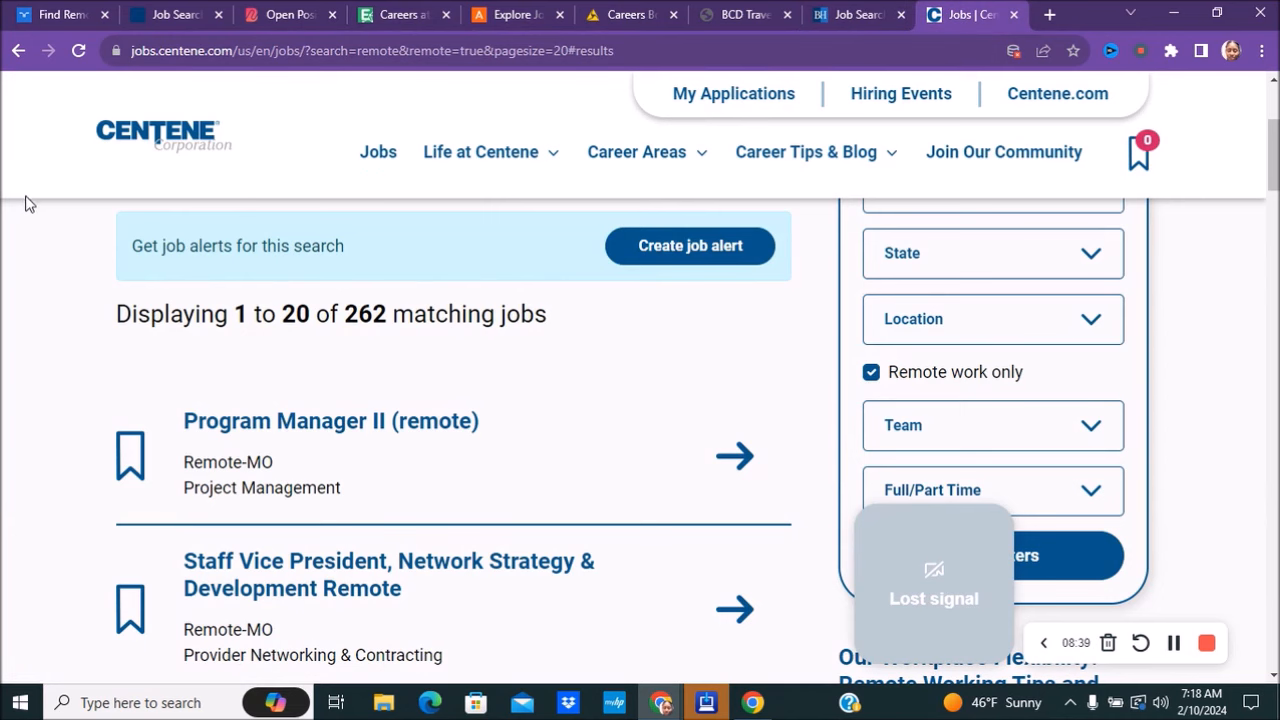
mouse_move(150, 211)
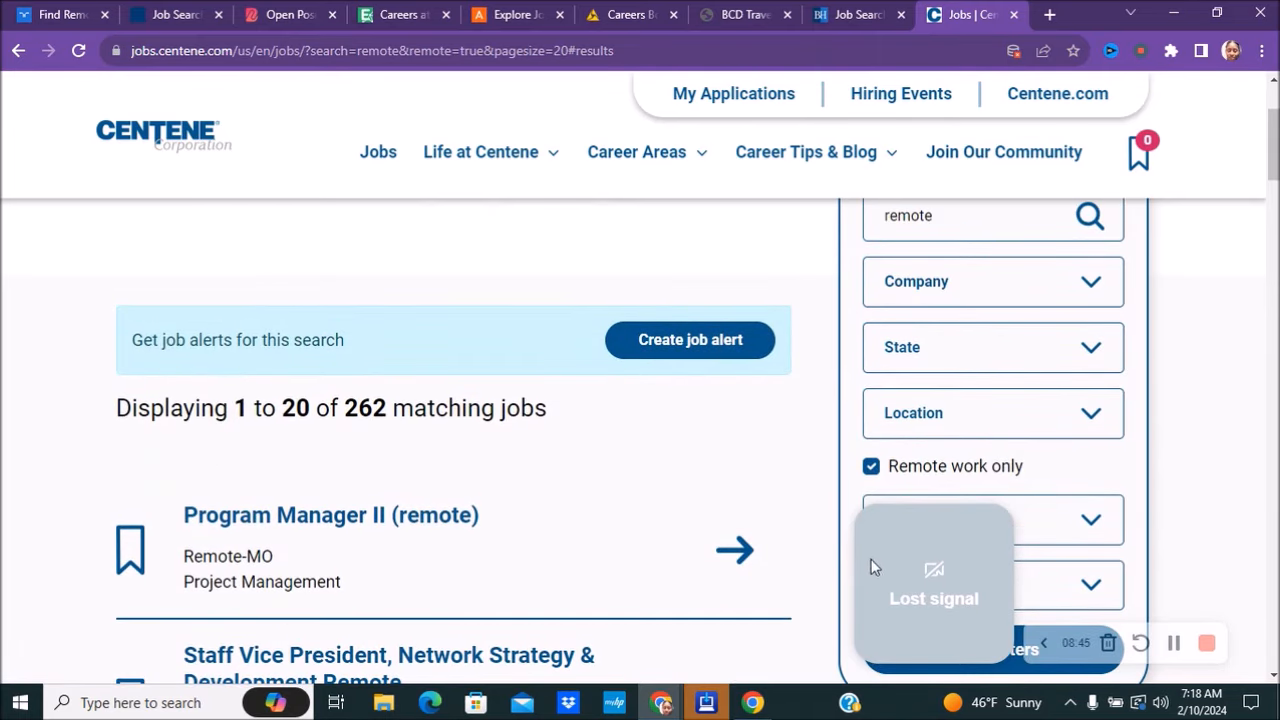
mouse_move(5, 300)
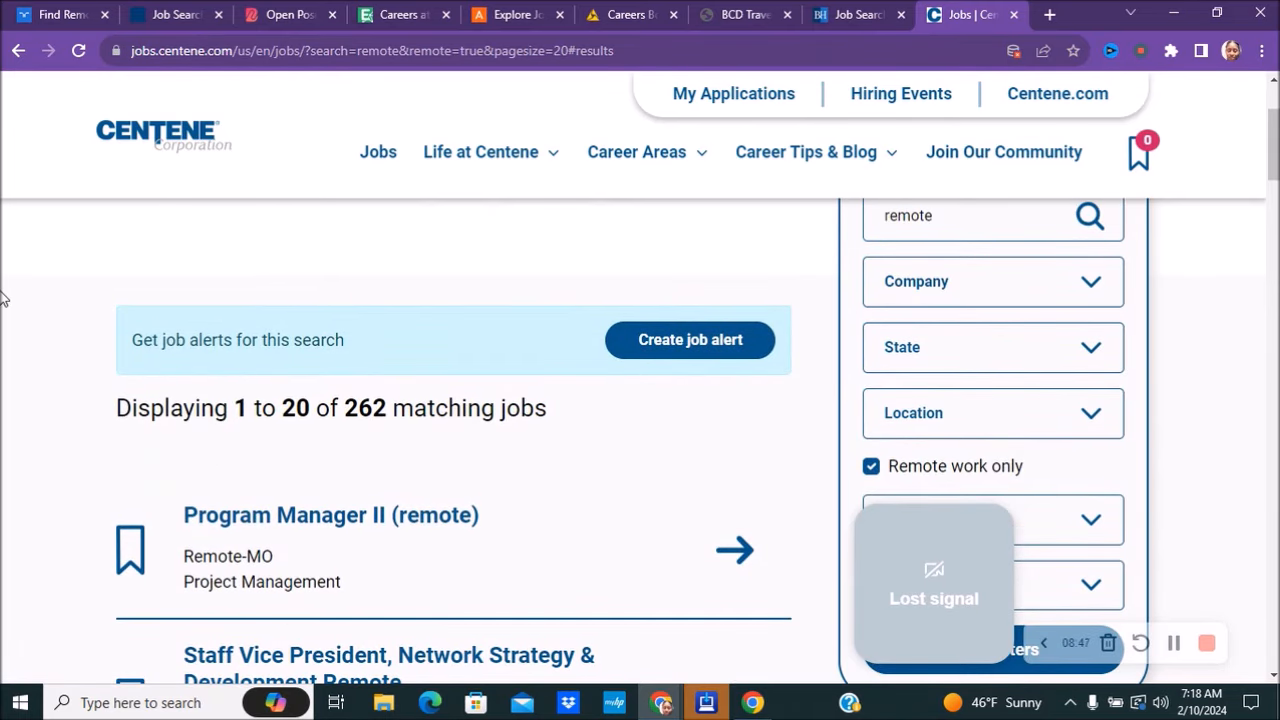
mouse_move(900, 492)
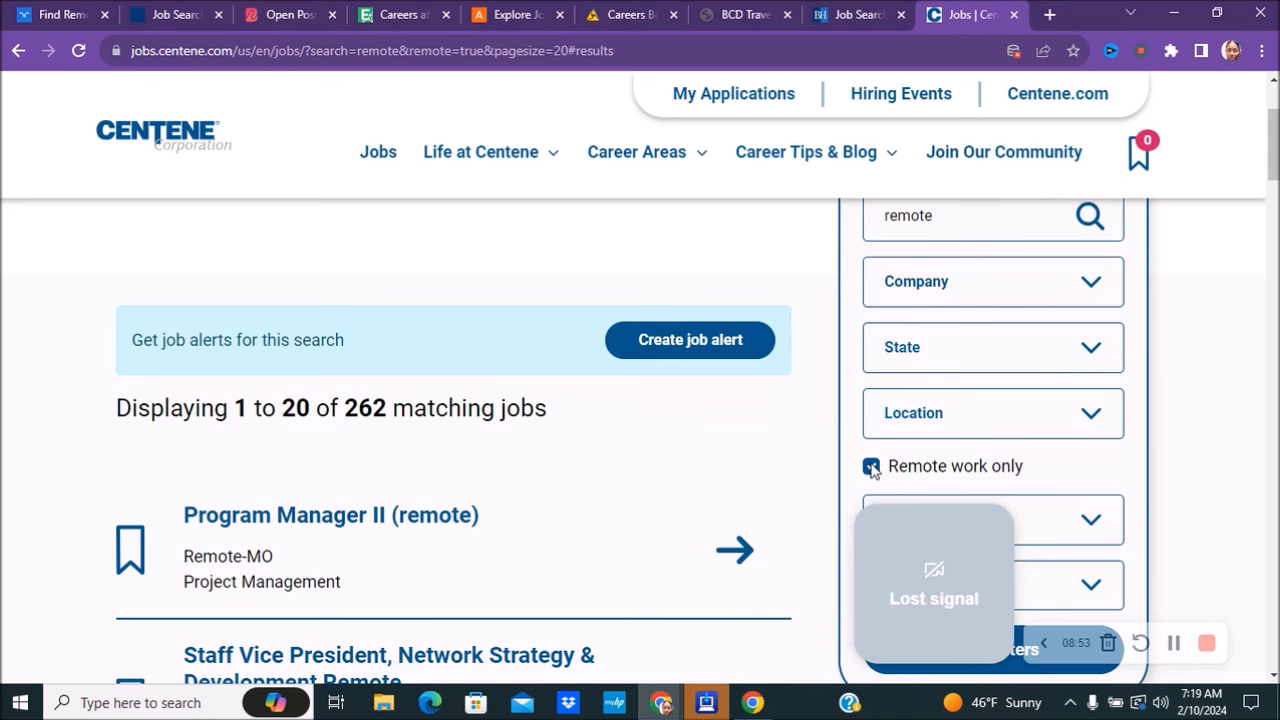
Filter Centene jobs to remote only and scroll past the first of the 262 postings.
left_click(870, 466)
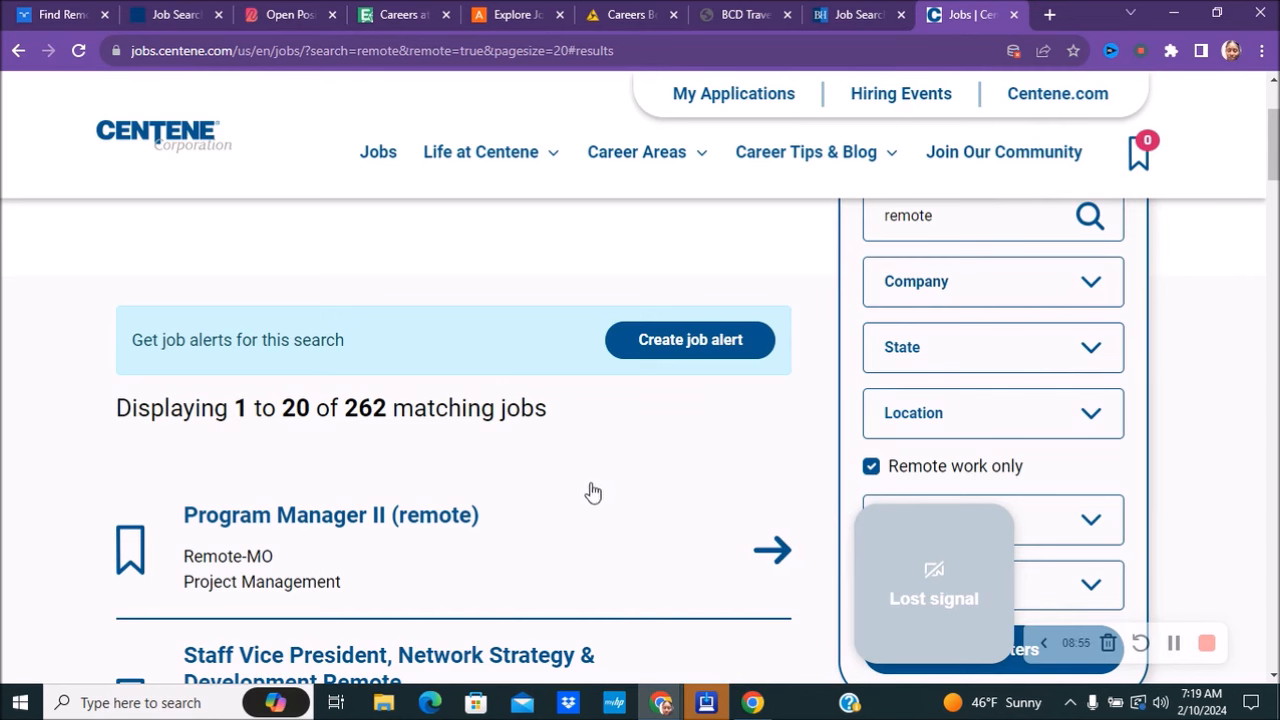
scroll("down", 3)
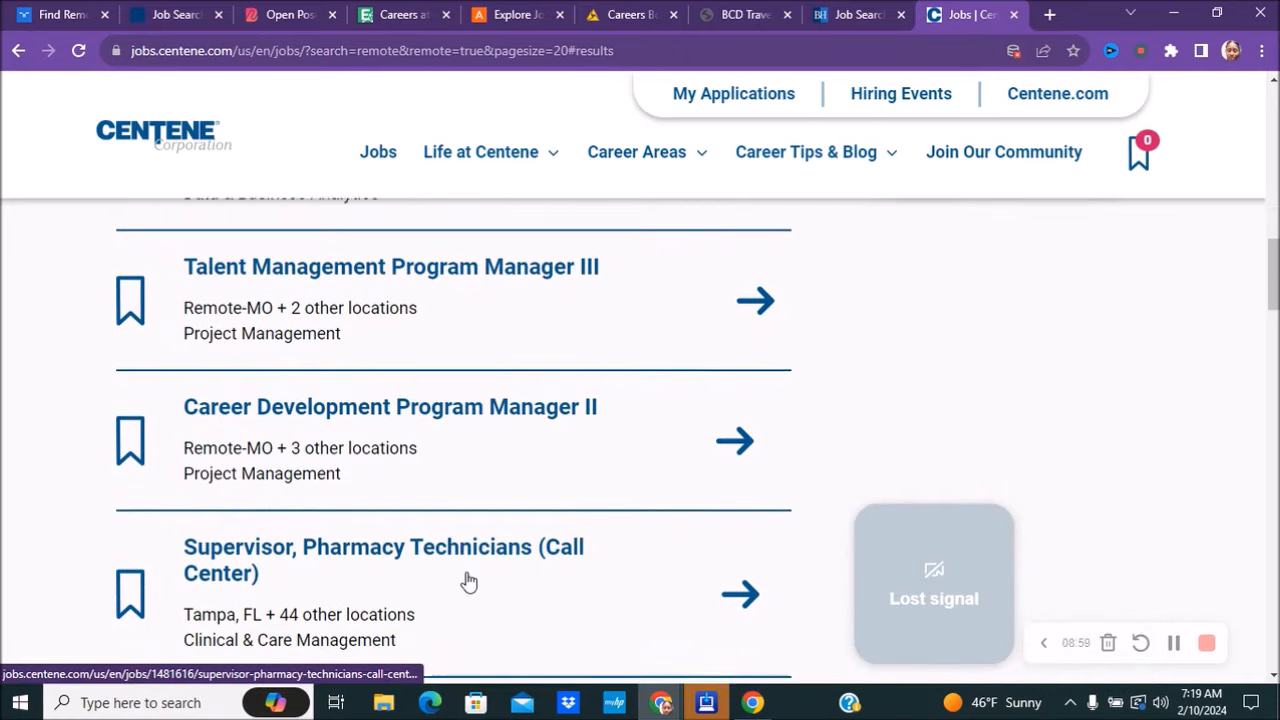
scroll("down", 3)
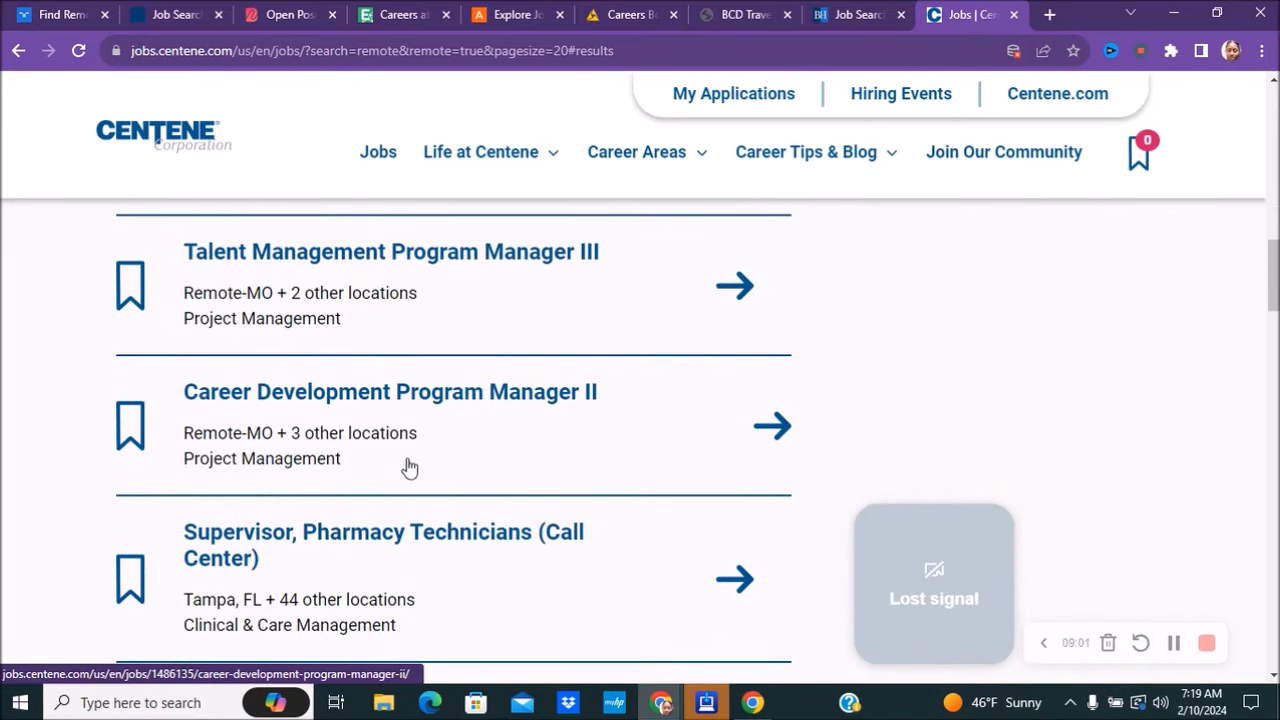